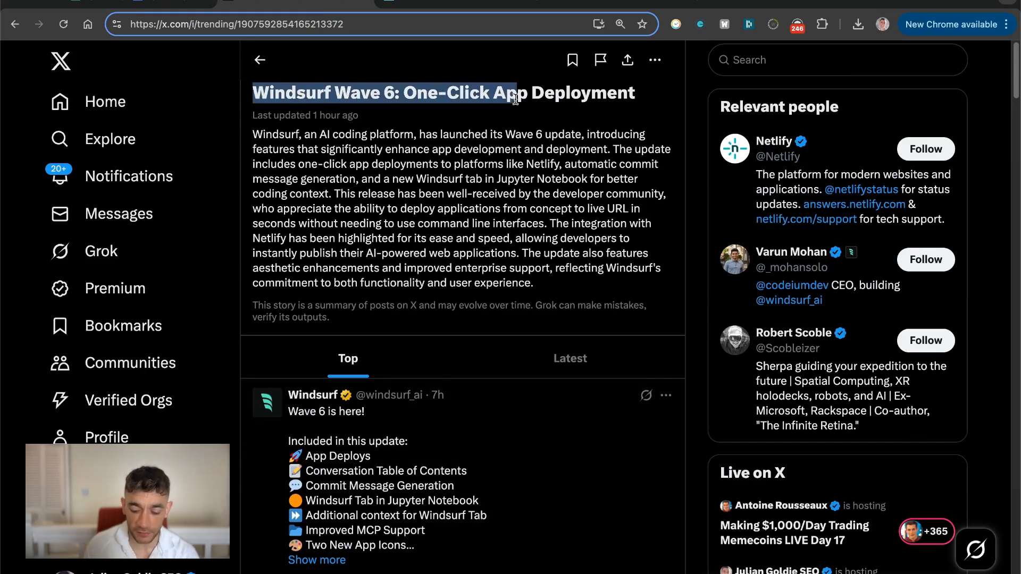
Navigate to codeium.com/changelog and open the Windsurf v1.6.1 Wave 6 entry.
click(620, 24)
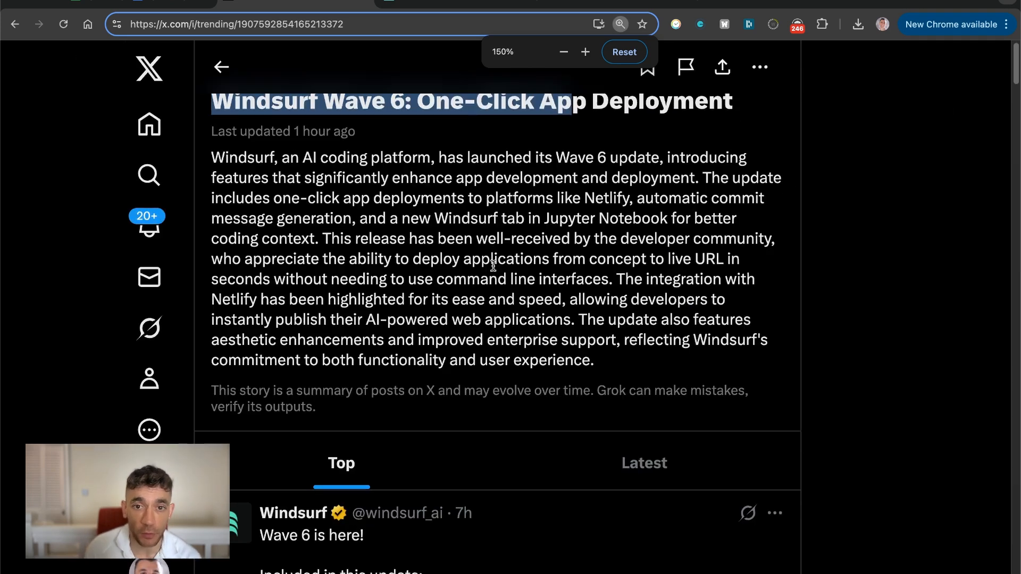
click(563, 51)
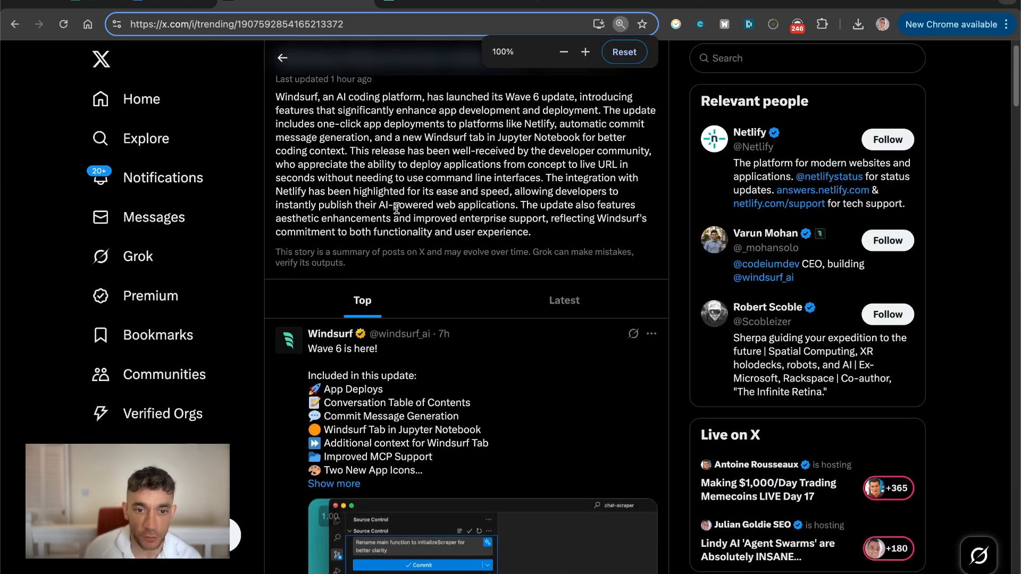
click(343, 349)
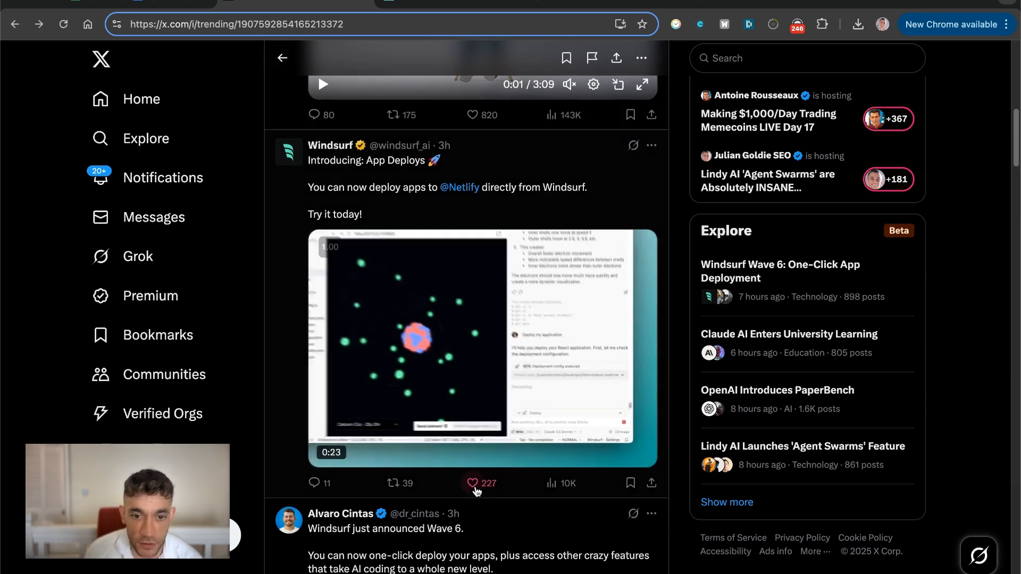
scroll(down, 3)
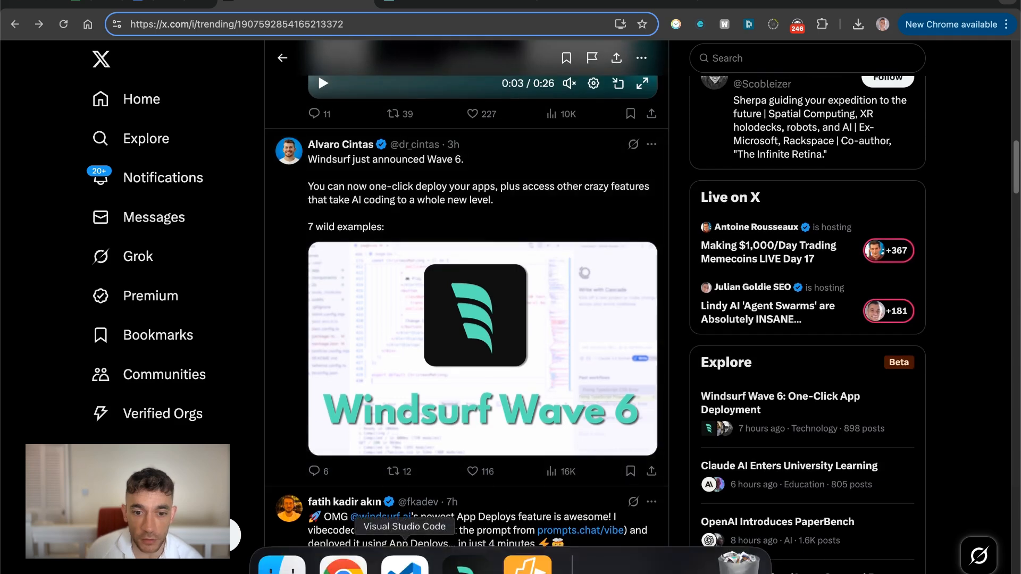
mouse_move(466, 561)
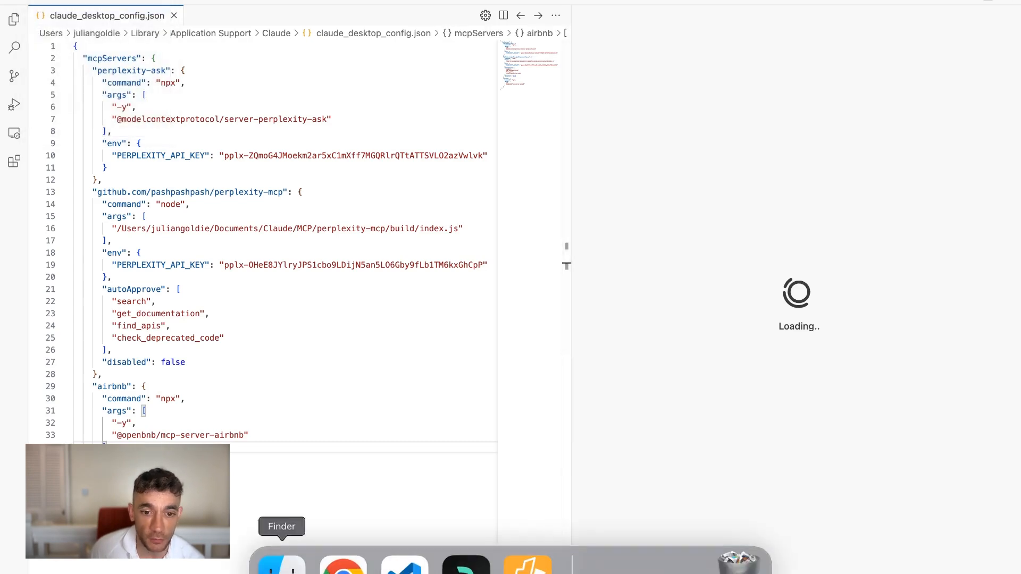
mouse_move(343, 565)
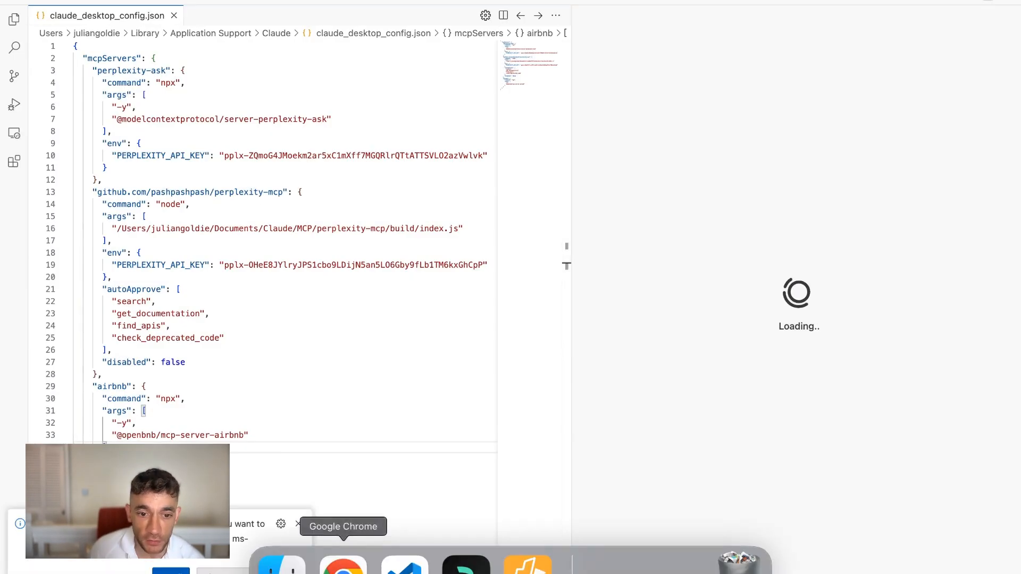
Scroll down through the v1.6.1 App Deploys notes, highlighting key lines.
click(344, 564)
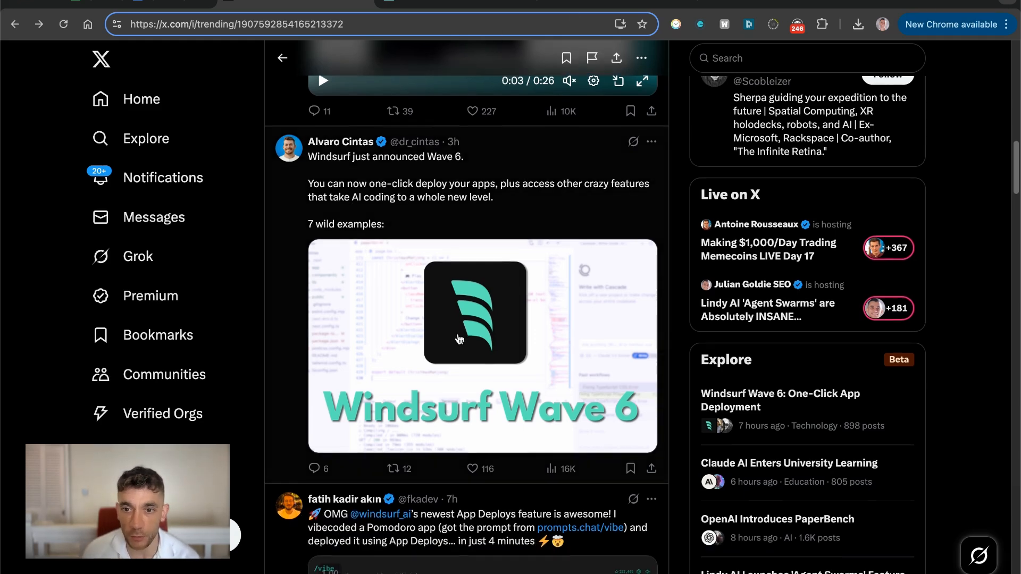
scroll(down, 3)
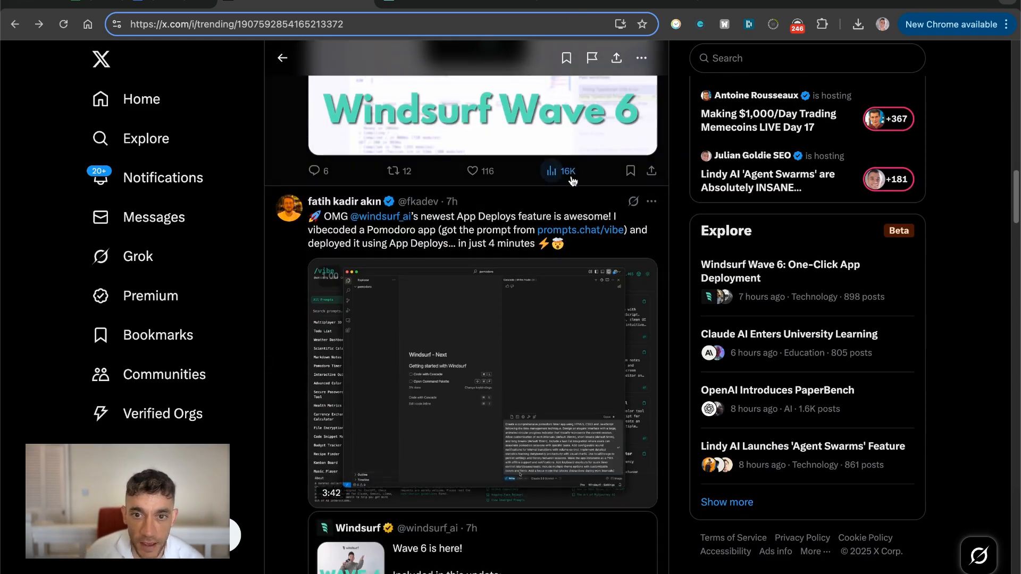
scroll(down, 3)
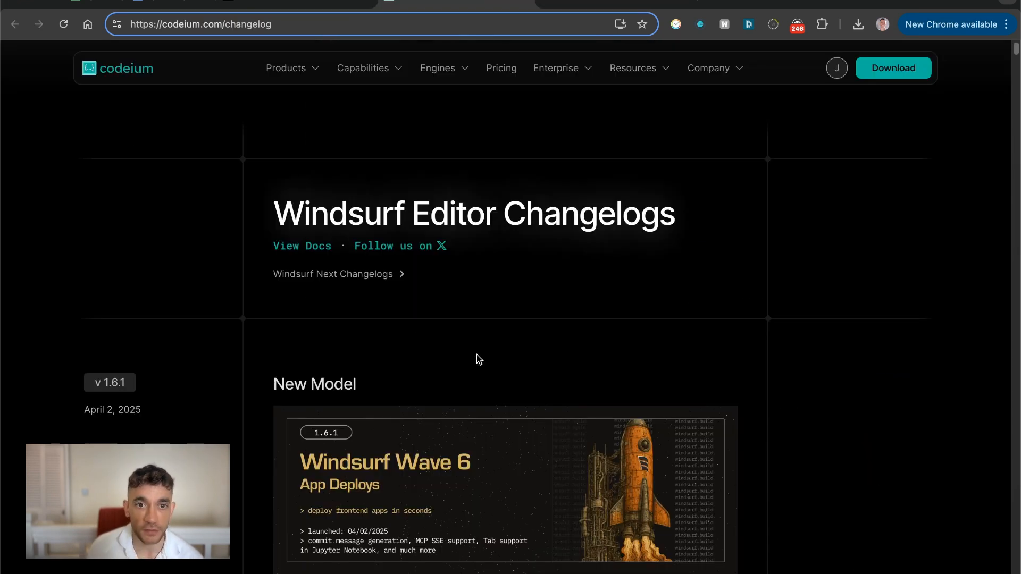
scroll(down, 3)
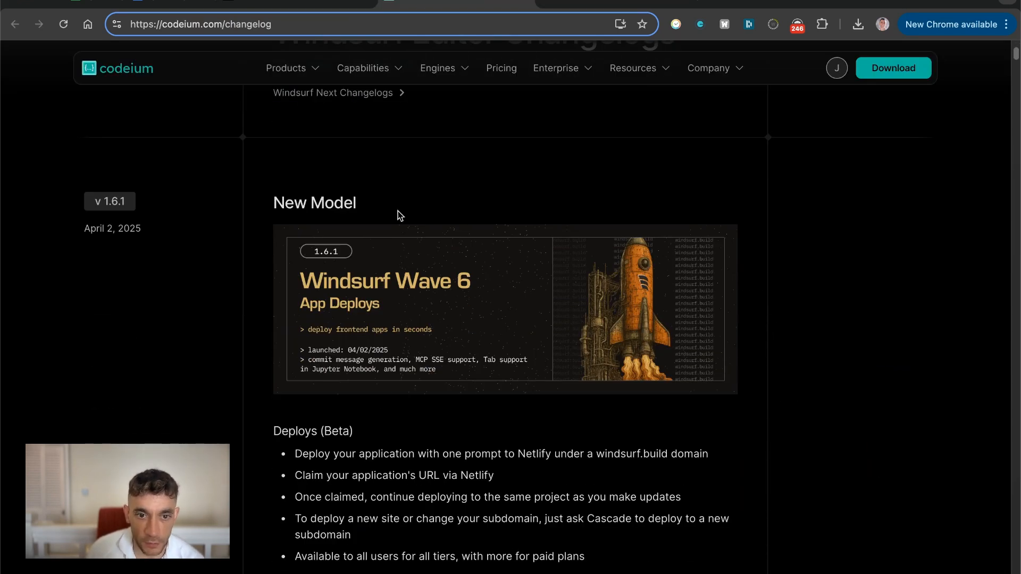
mouse_move(376, 389)
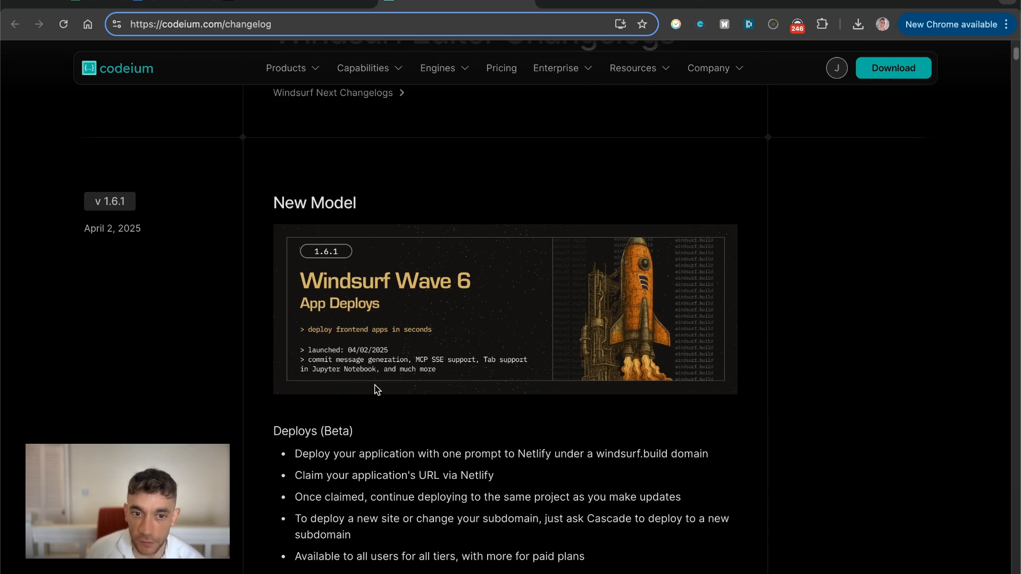
scroll(down, 3)
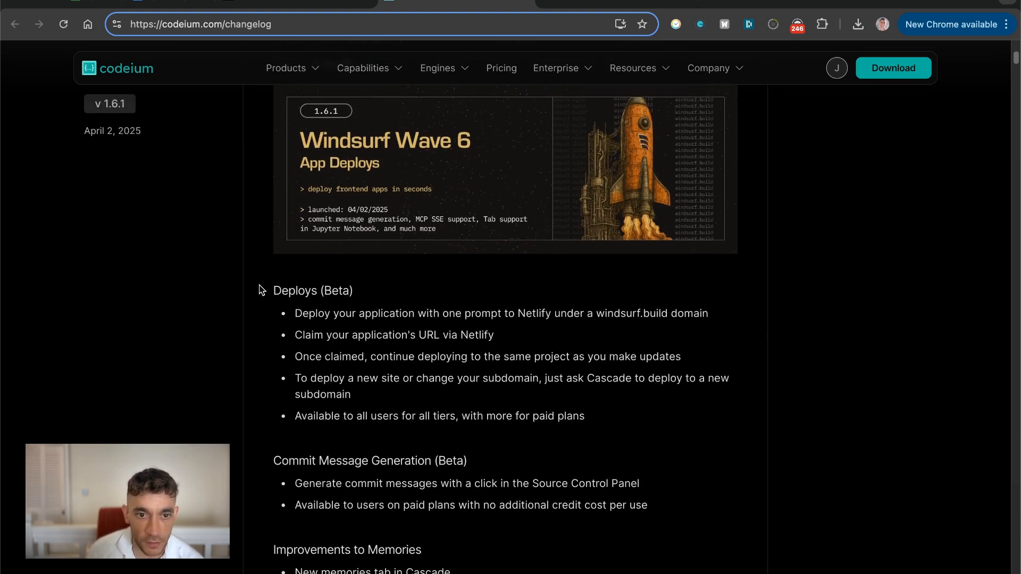
mouse_move(586, 350)
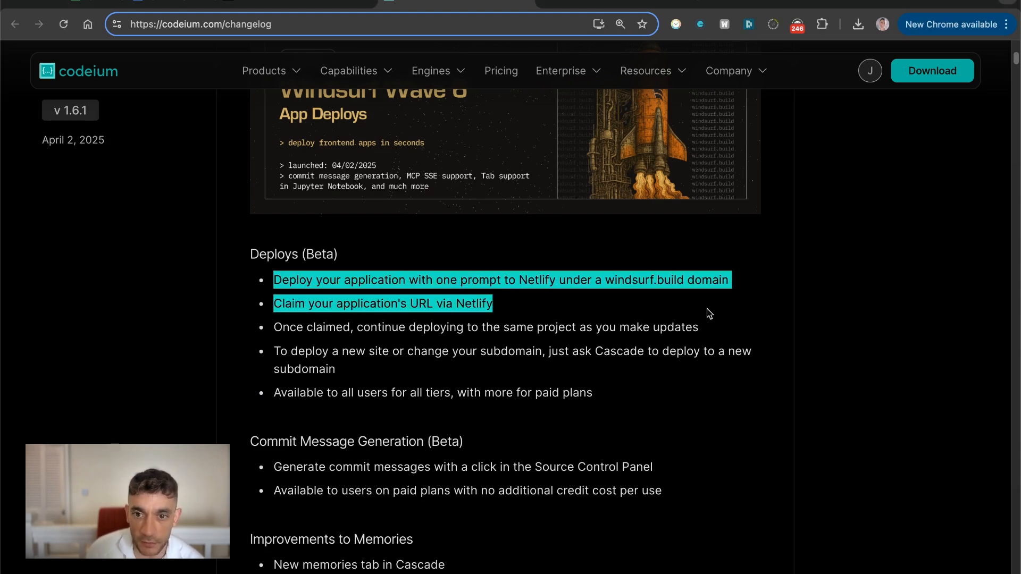
click(800, 416)
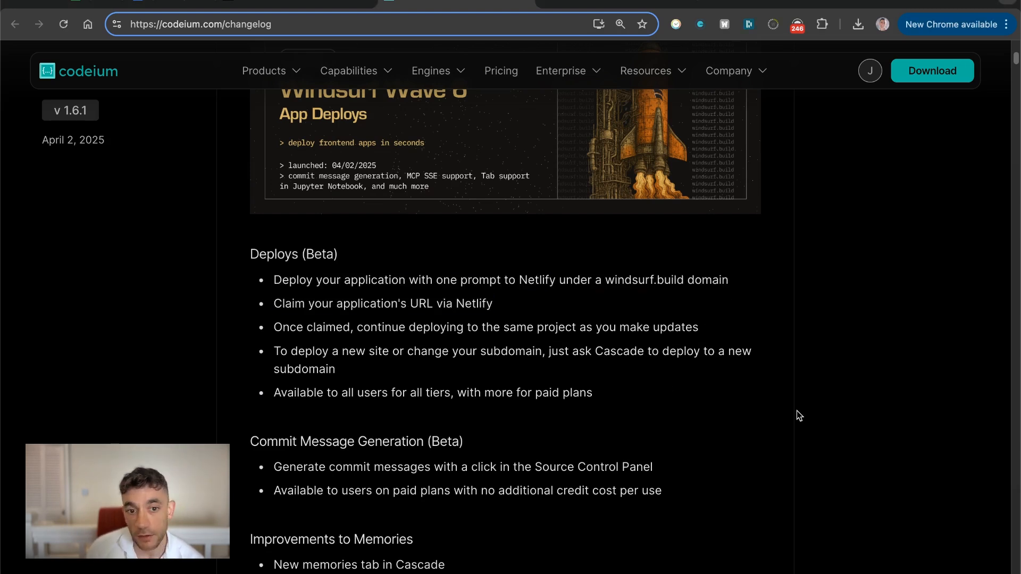
Read back and forth through the remaining changelog sections.
scroll(up, 3)
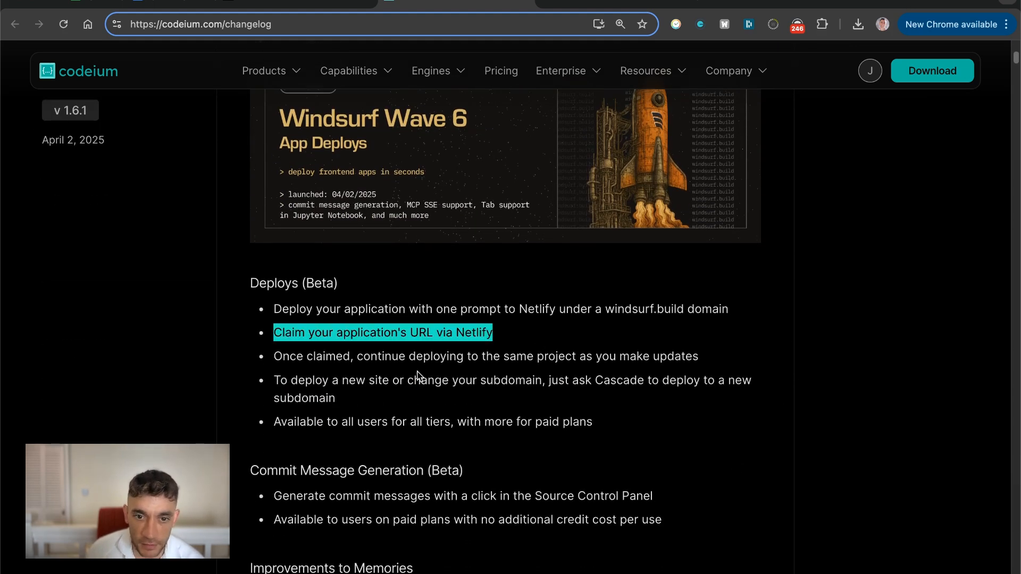
scroll(down, 3)
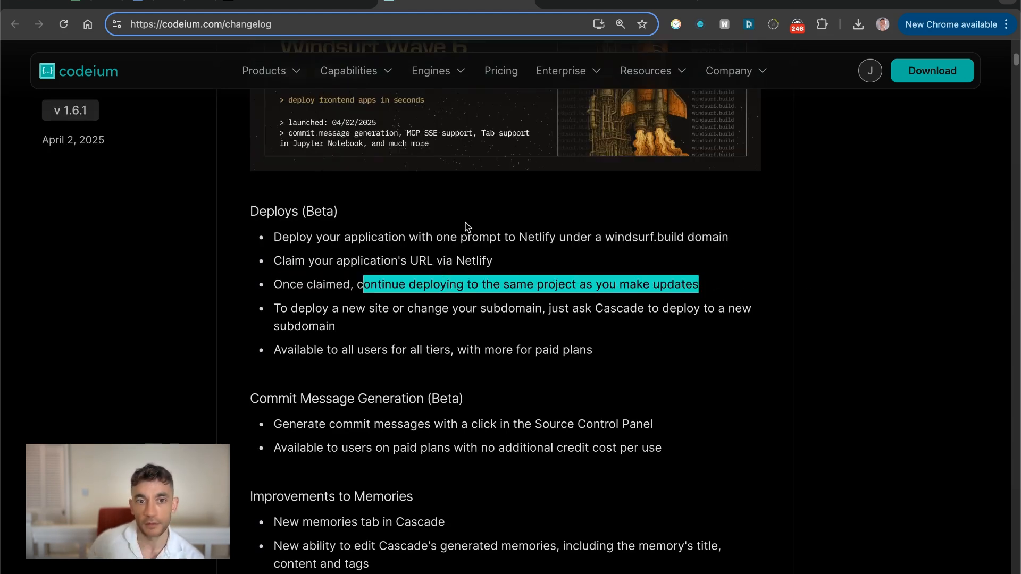
mouse_move(527, 380)
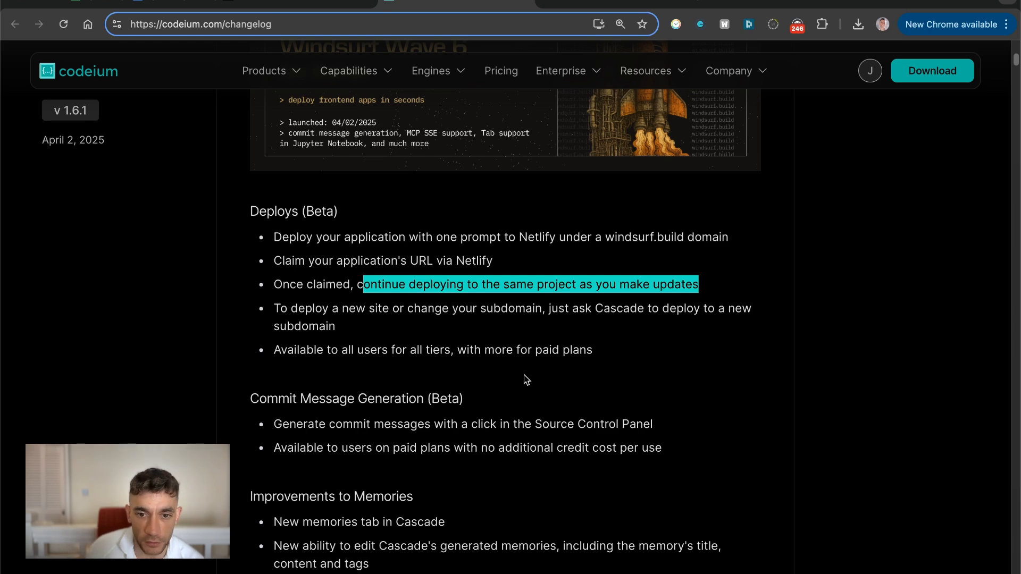
scroll(down, 3)
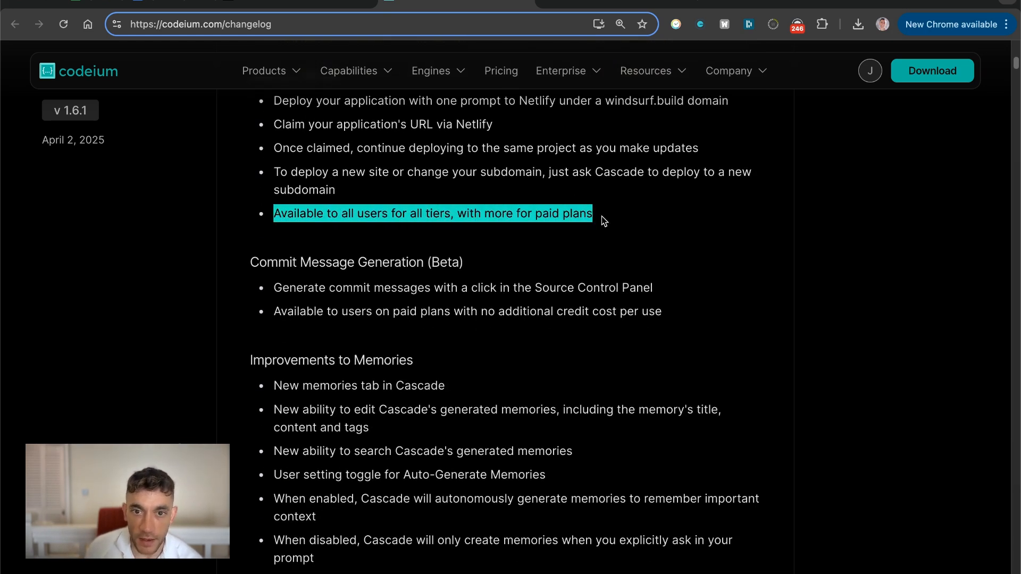
scroll(up, 3)
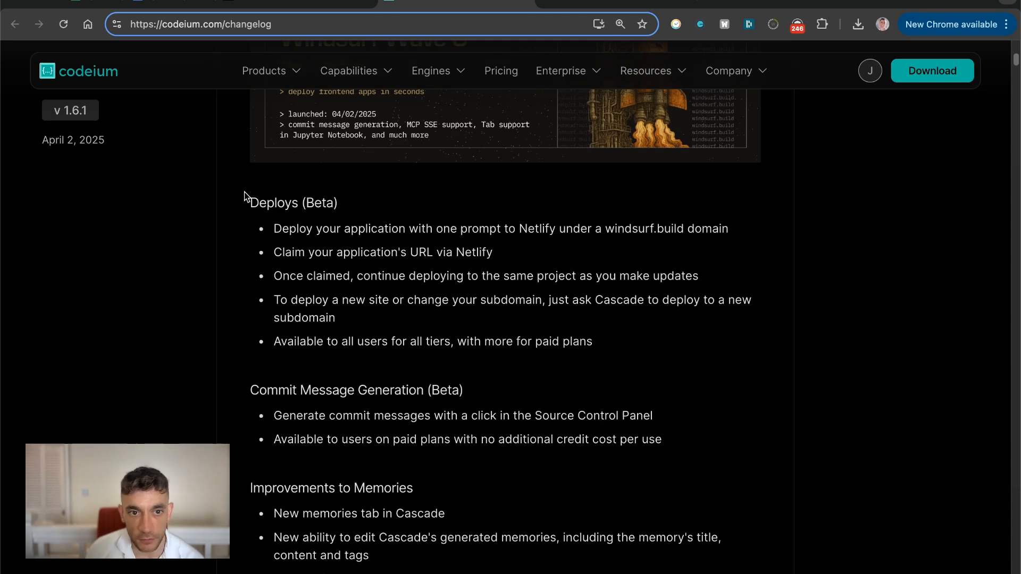
scroll(down, 3)
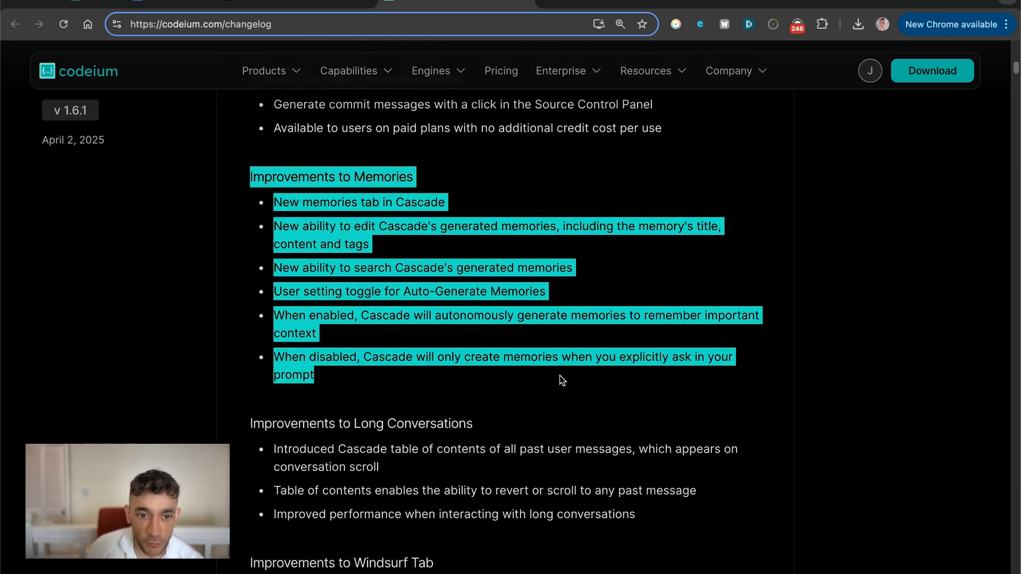
scroll(up, 3)
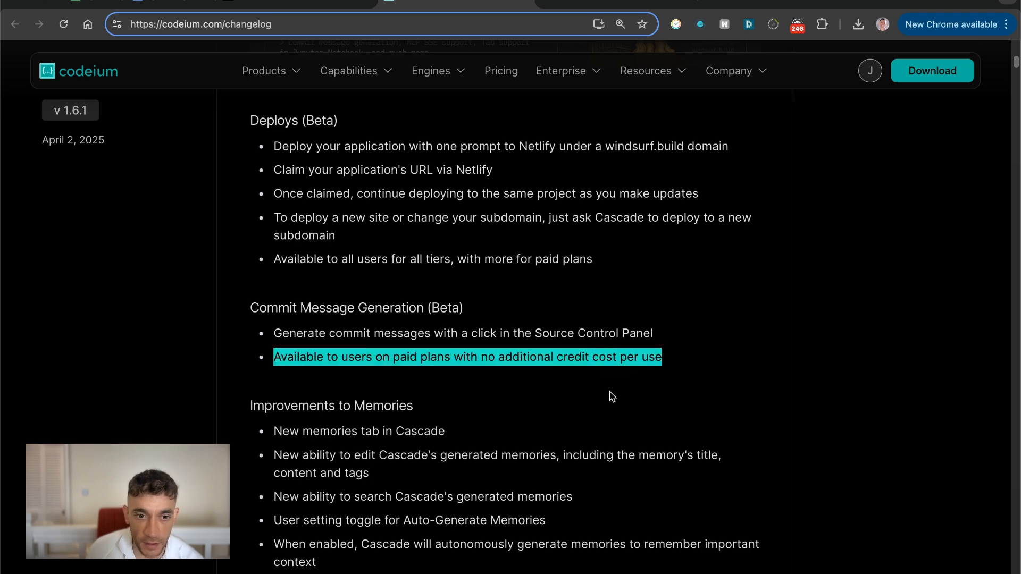
scroll(down, 3)
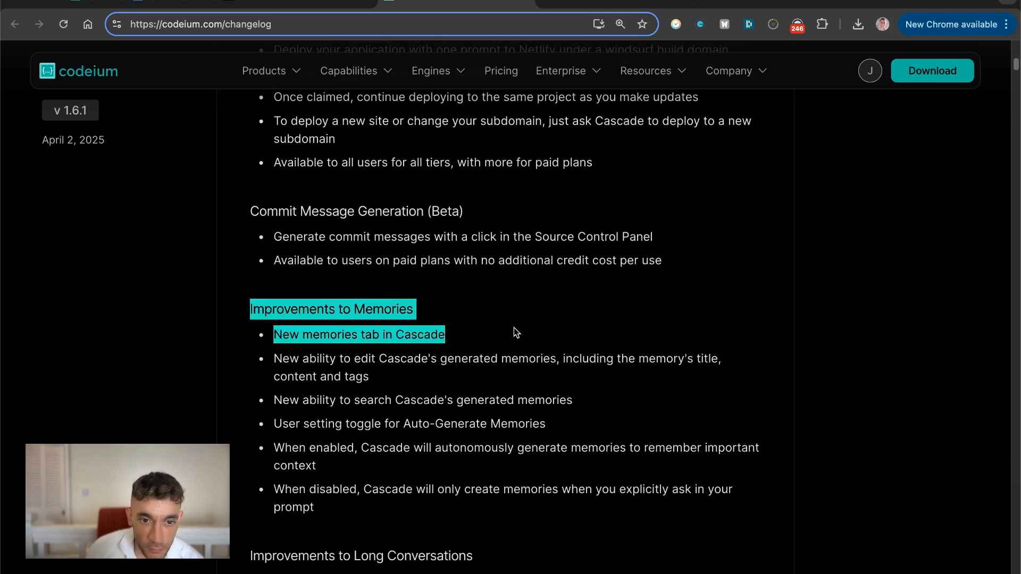
scroll(down, 3)
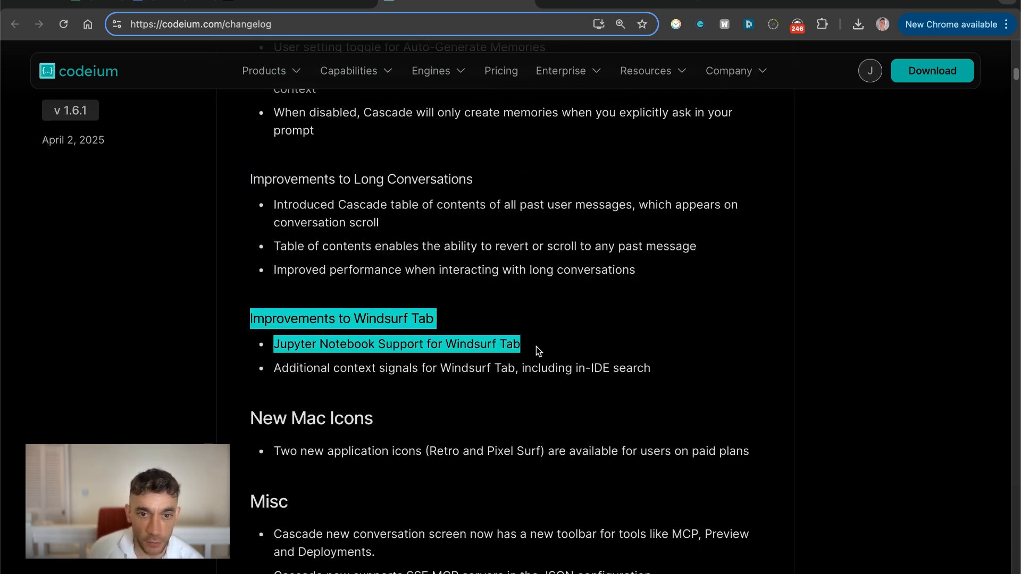
Return to the top entry and switch to the Gmail Wave 6 announcement.
click(692, 407)
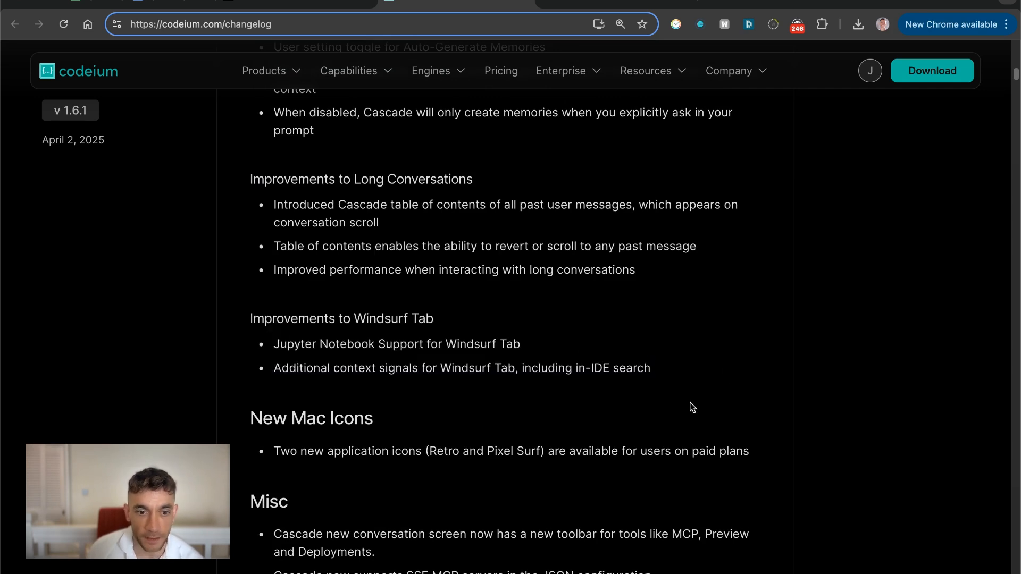
scroll(up, 3)
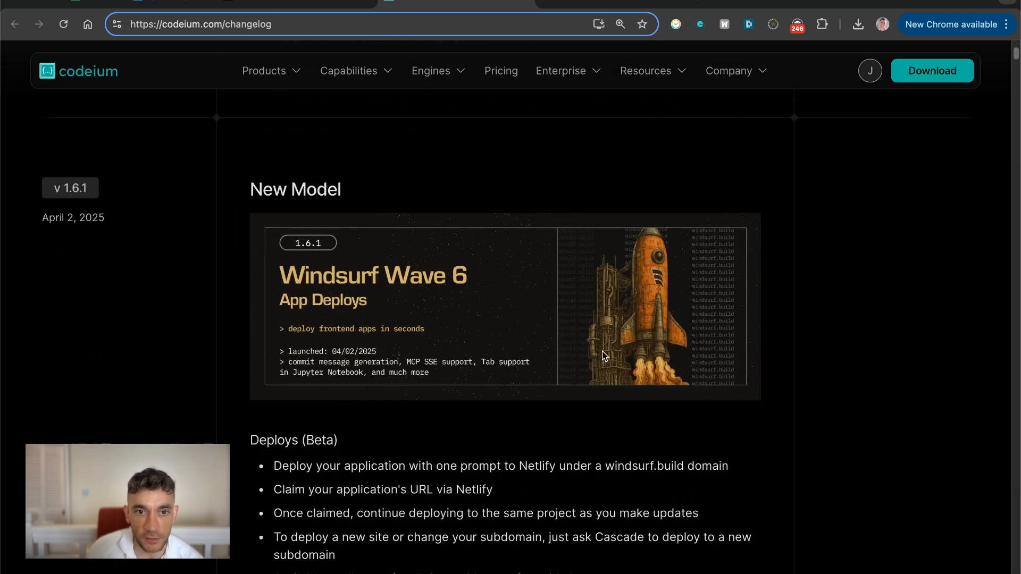
click(434, 564)
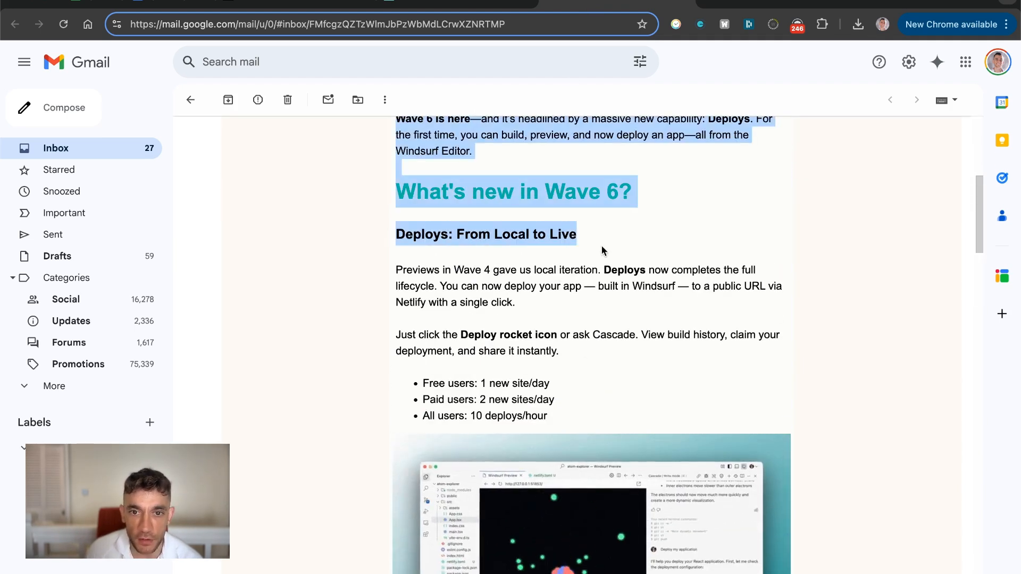
Read the Windsurf Wave 6 announcement email to its end, including the Deploys section.
scroll(down, 3)
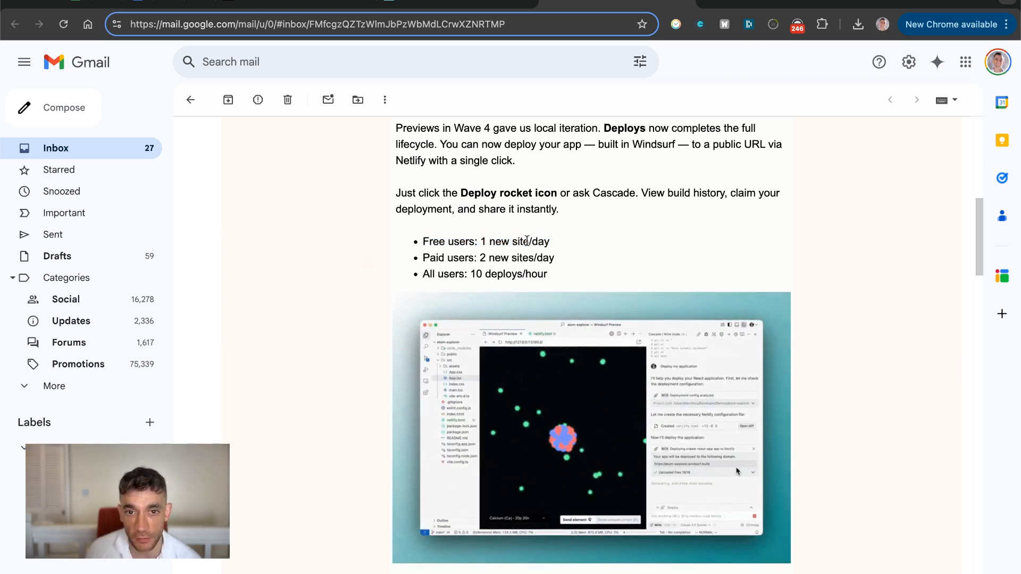
scroll(down, 3)
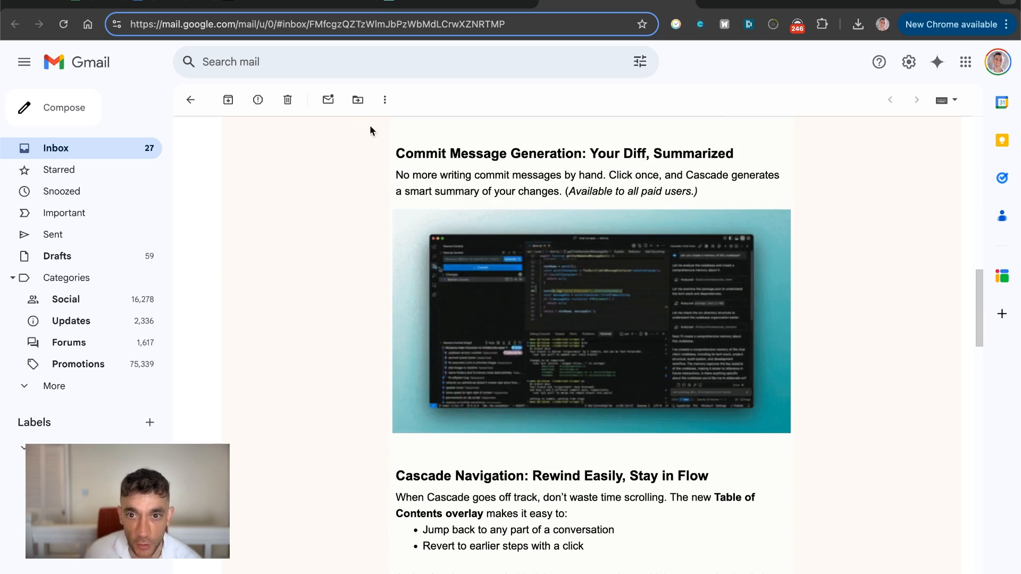
scroll(down, 3)
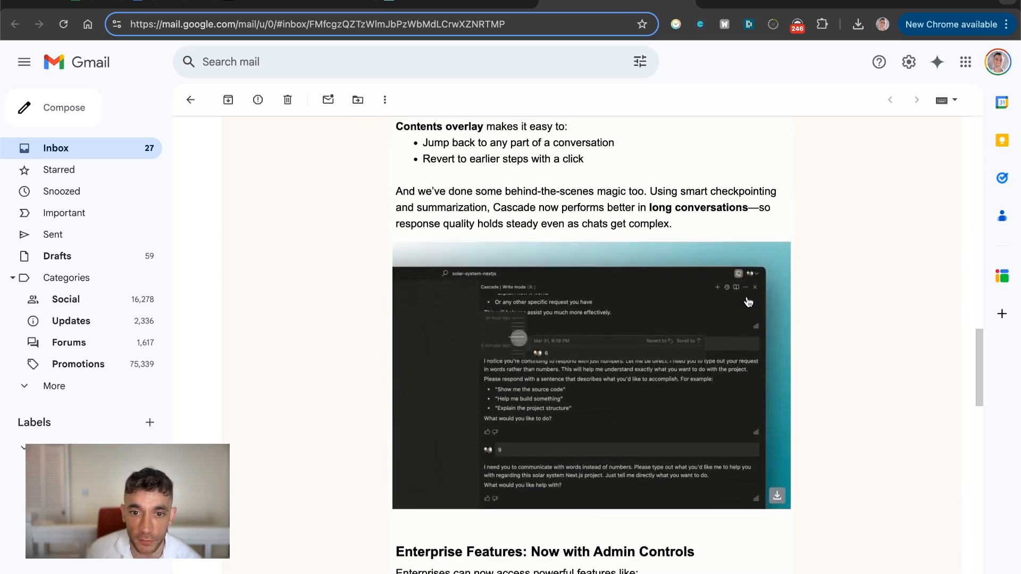
scroll(up, 3)
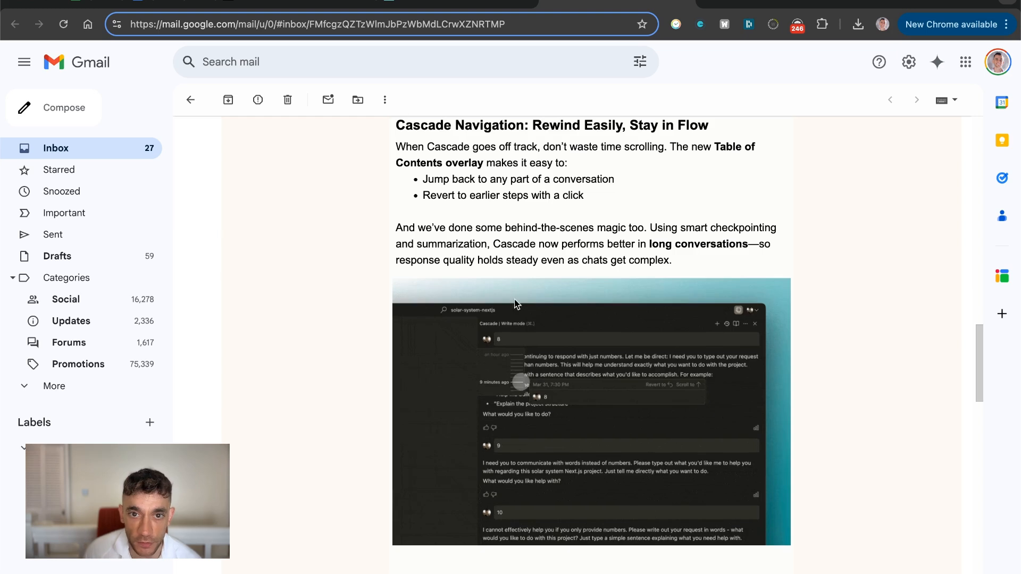
scroll(down, 3)
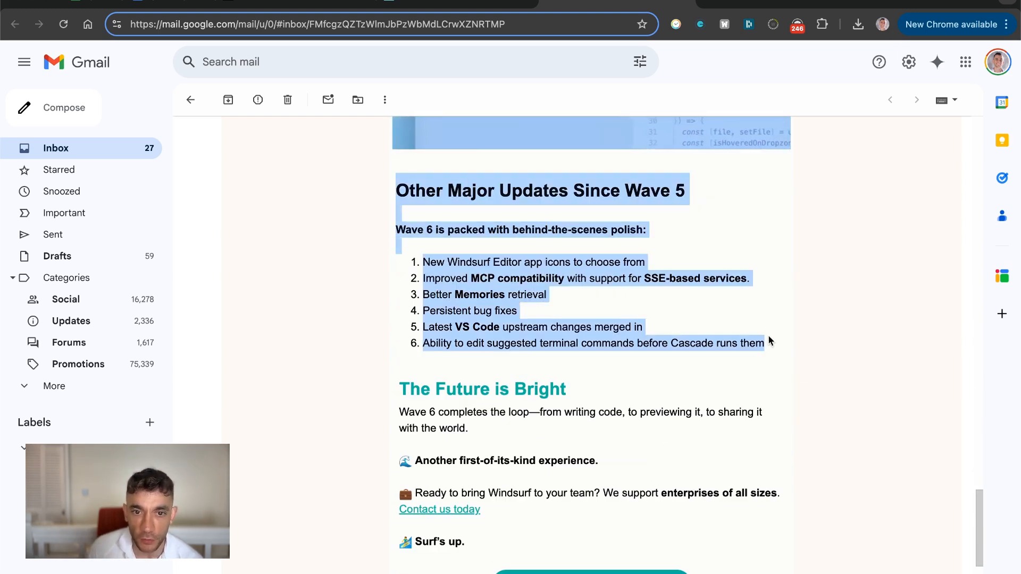
Switch back to the Codeium v1.6.1 changelog tab in Chrome.
click(423, 374)
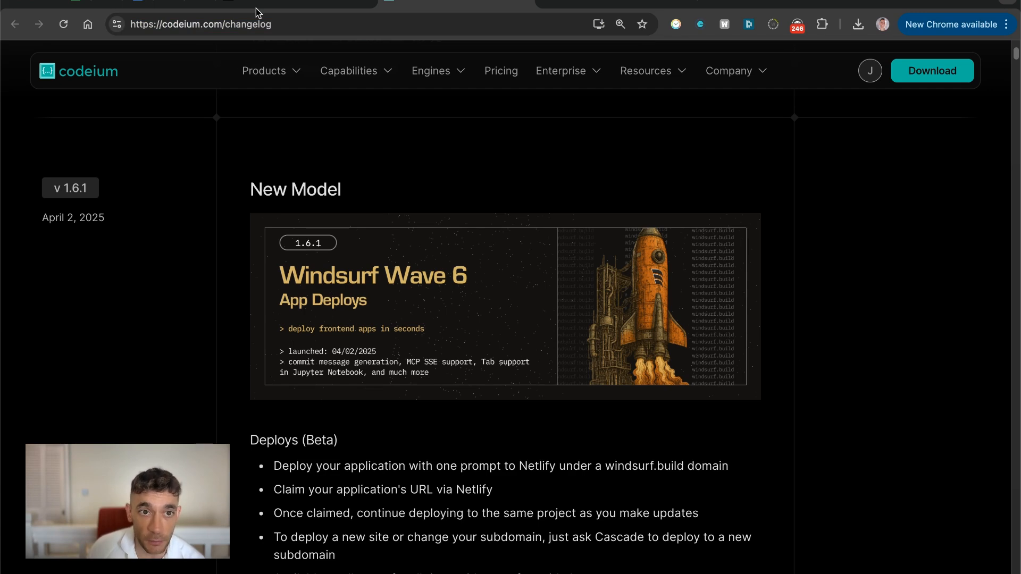
scroll(down, 3)
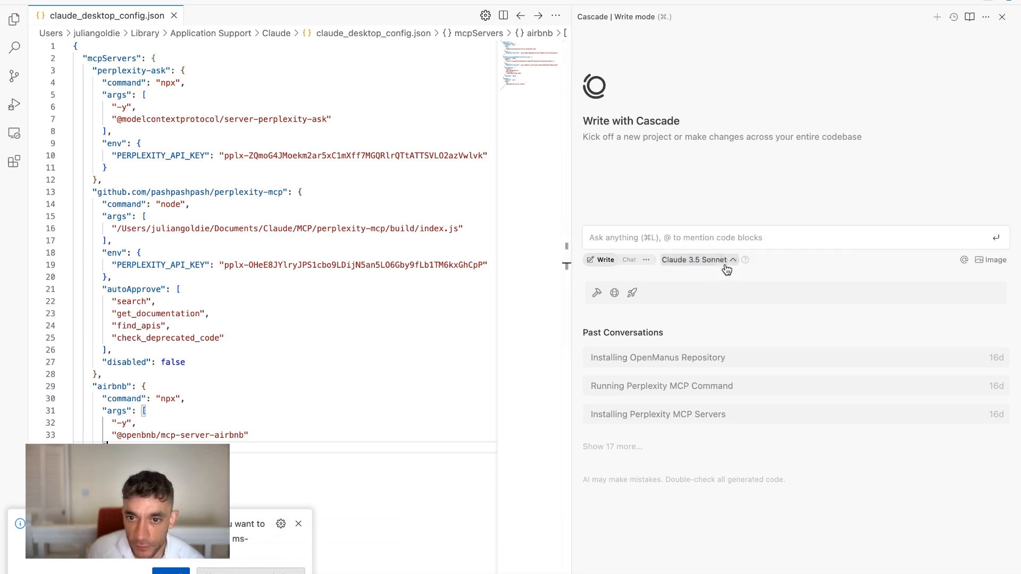
Bring up the Windsurf editor window showing claude_desktop_config.json with Cascade.
click(697, 259)
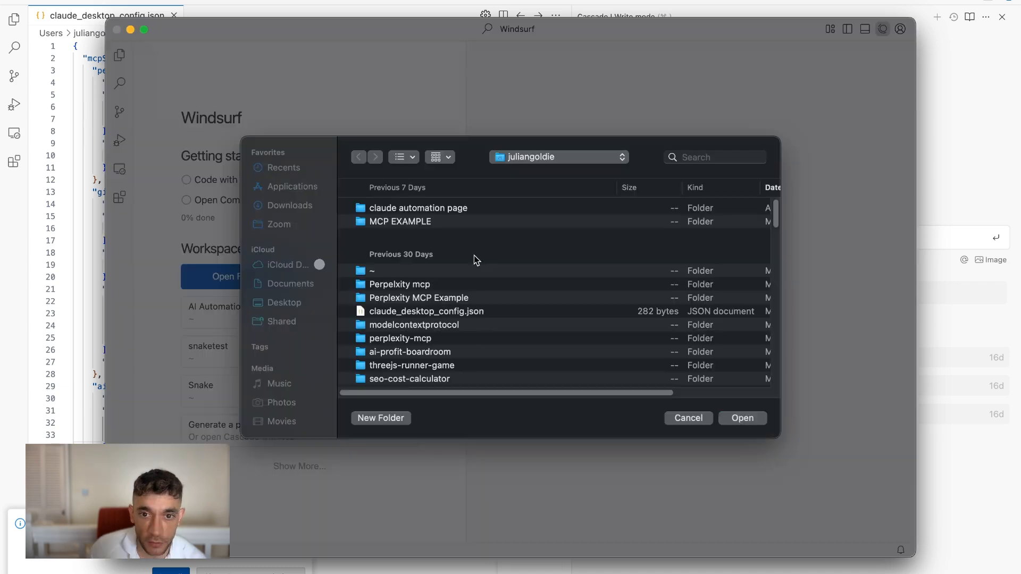
Start a New Folder in the home-folder chooser, cancel the naming dialog, and open a folder.
click(381, 418)
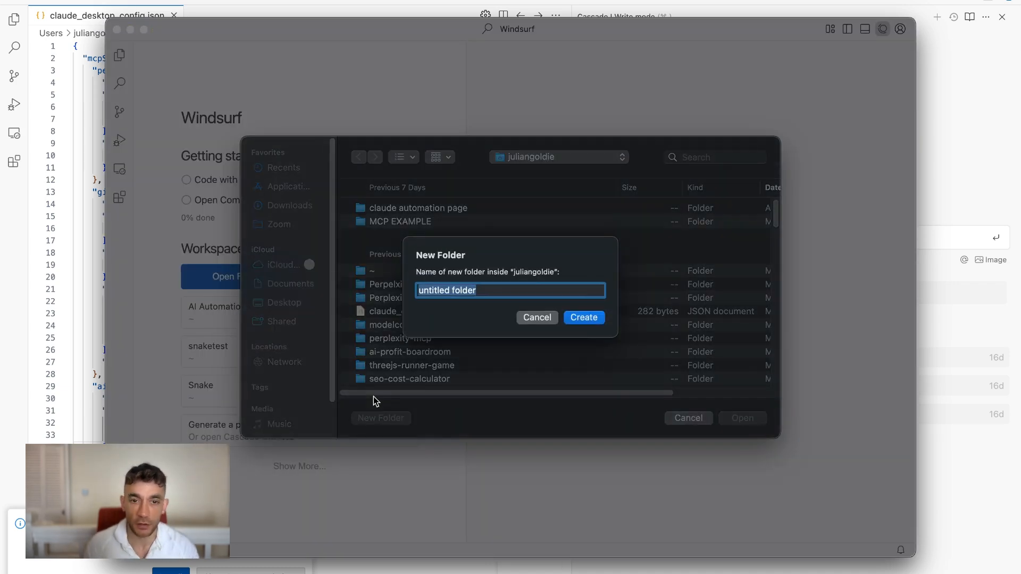
click(536, 317)
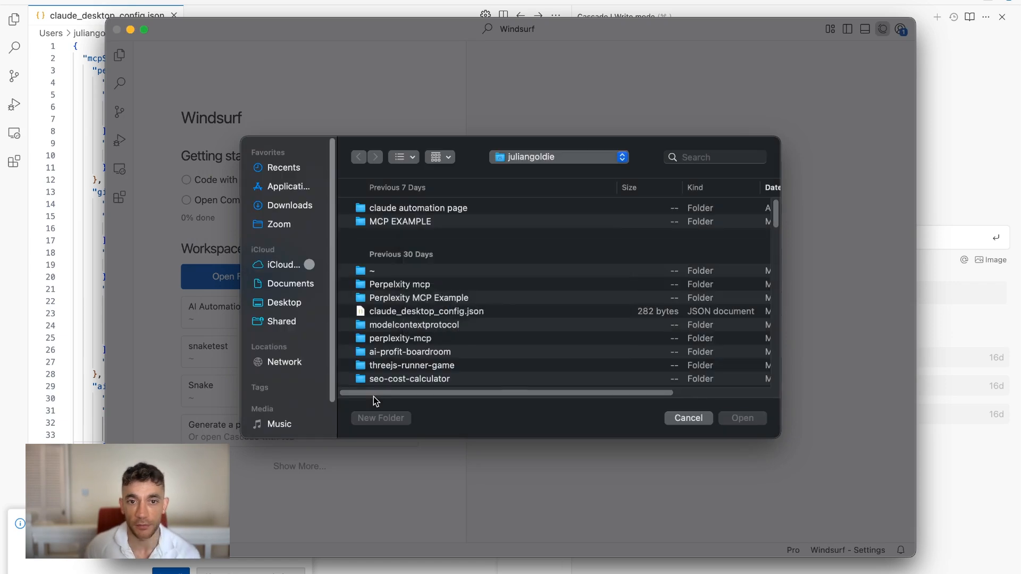
click(688, 416)
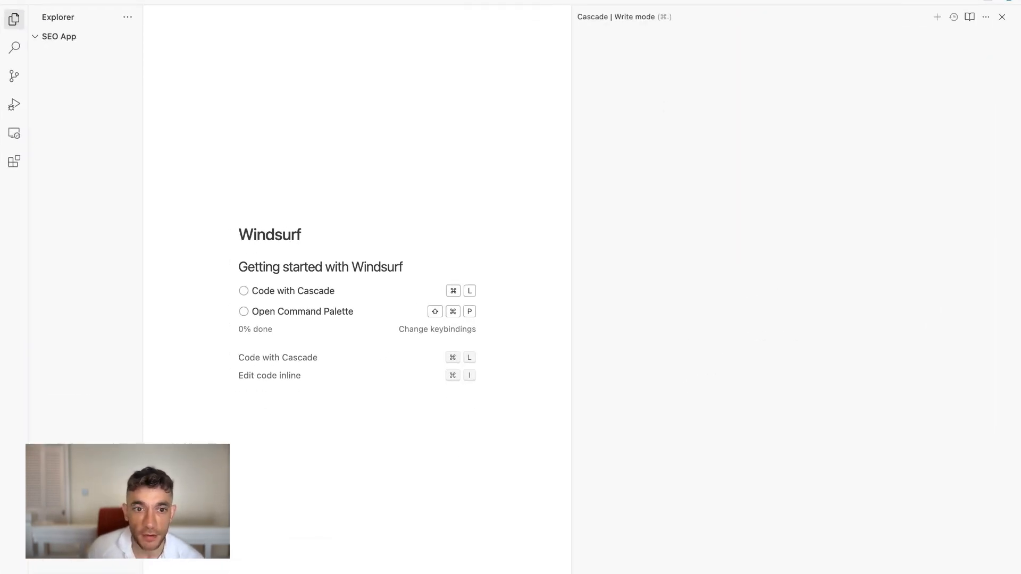
Ask Cascade to 'Create a simple to do list app' in the SEO App workspace.
click(953, 17)
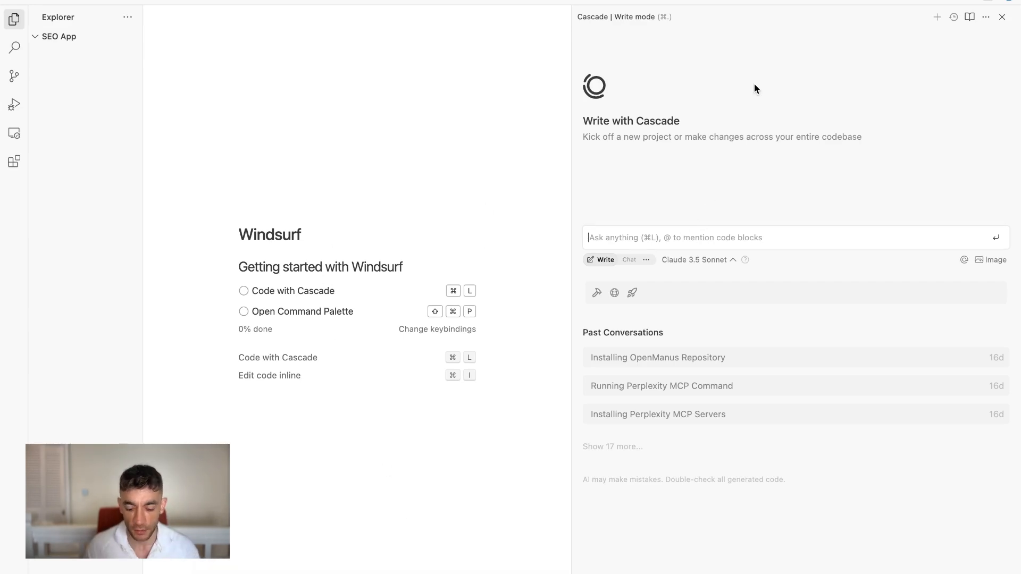
text(Create a simple to do list app)
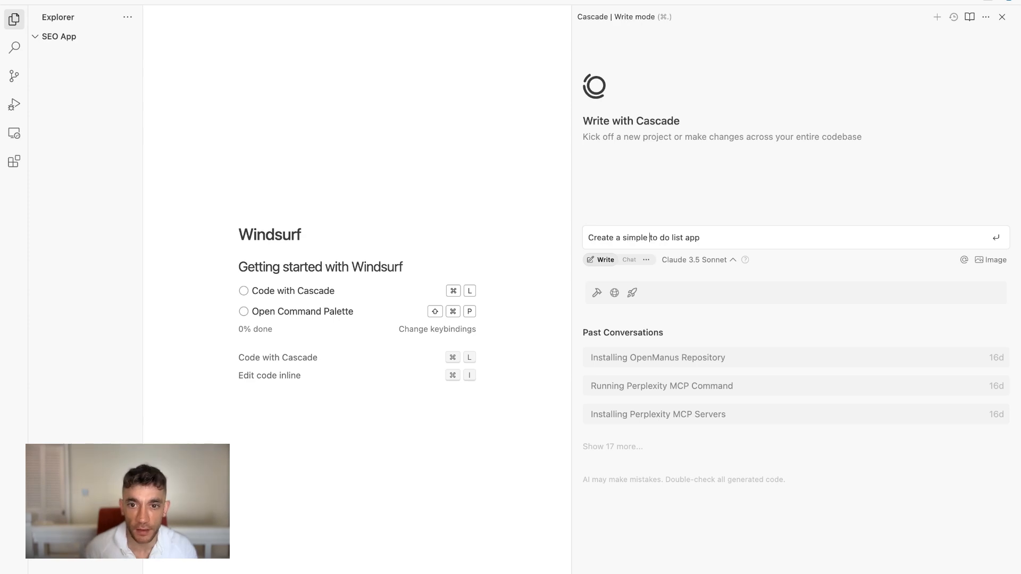
key(Return)
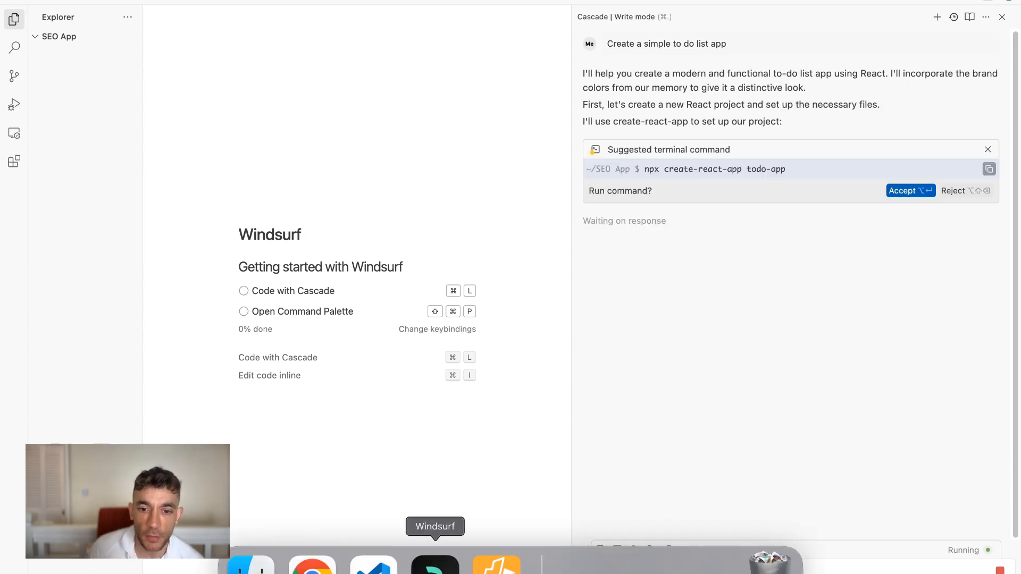
mouse_move(312, 562)
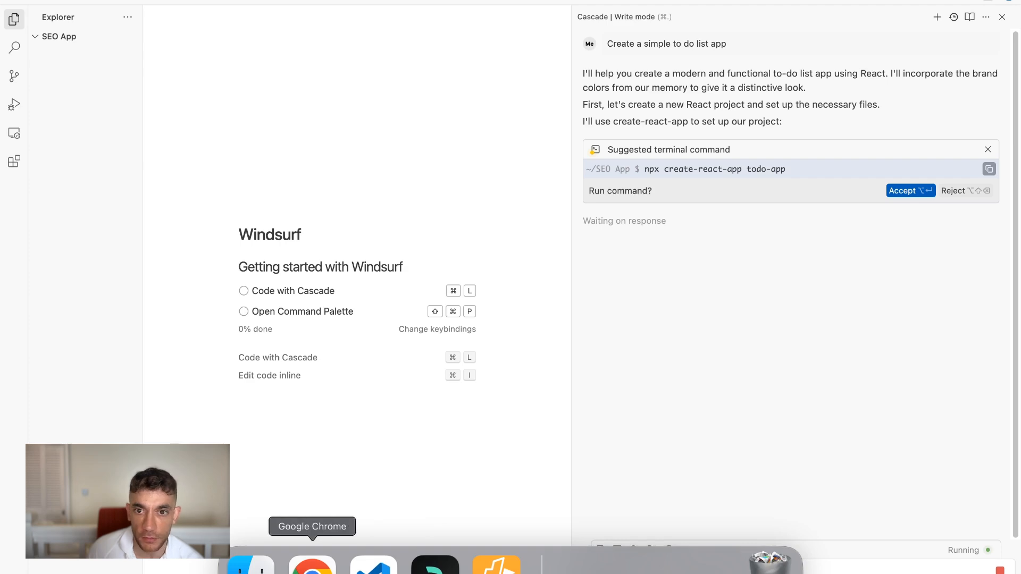
Accept the create-react-app todo-app command and review the auto-run allow list settings.
click(911, 191)
text(y)
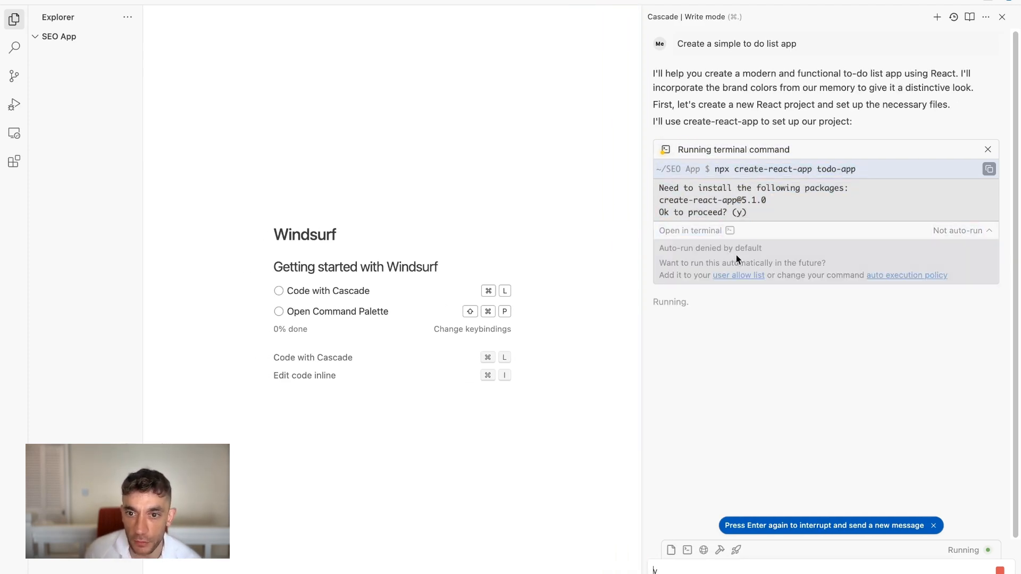
click(738, 275)
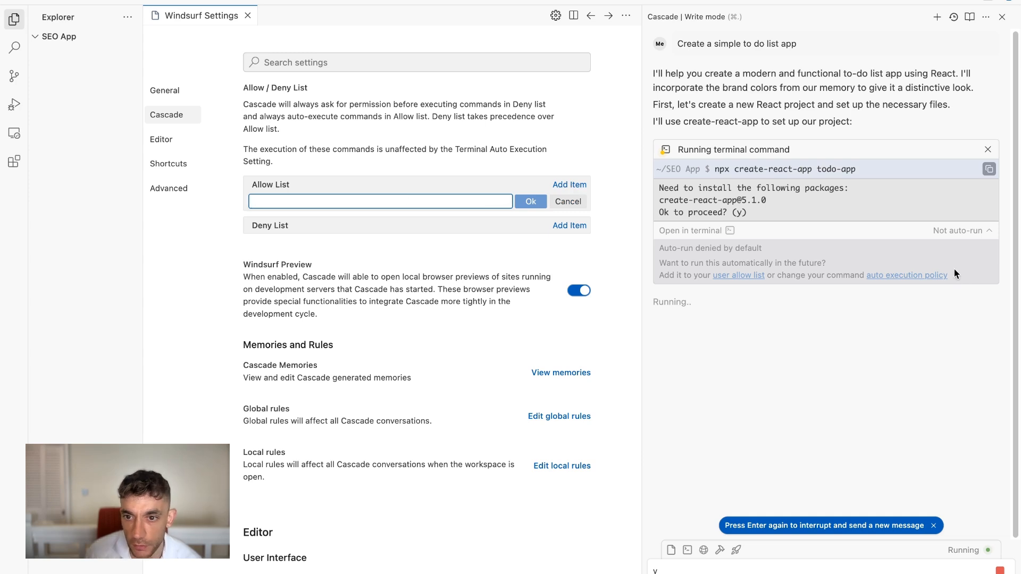
mouse_move(546, 219)
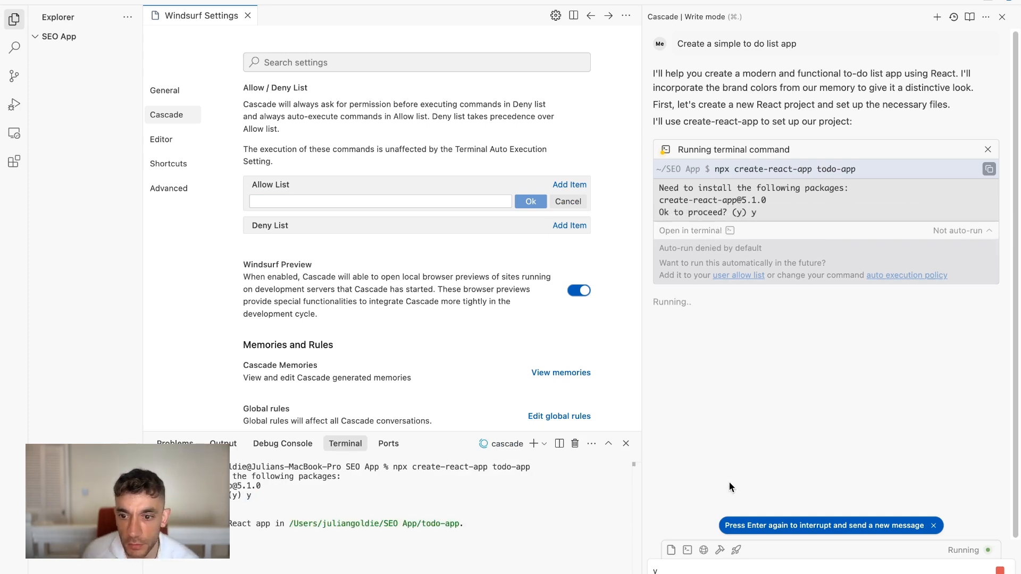
scroll(up, 3)
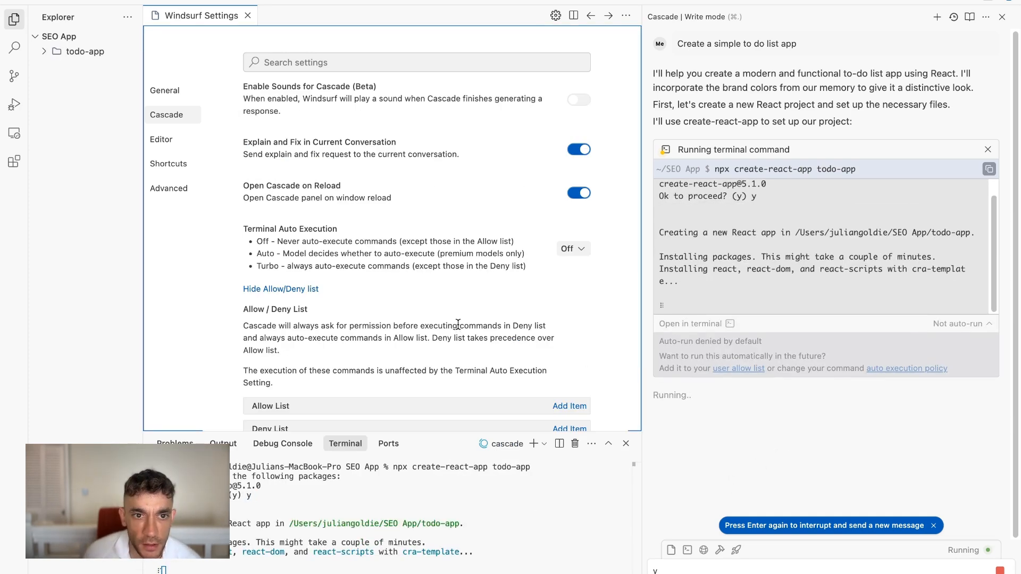
scroll(up, 3)
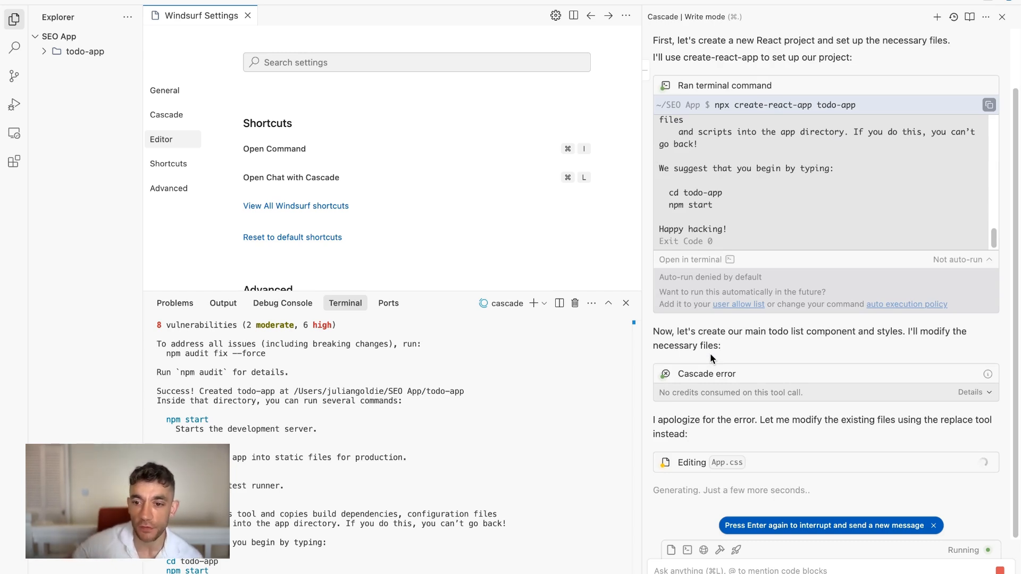
mouse_move(840, 485)
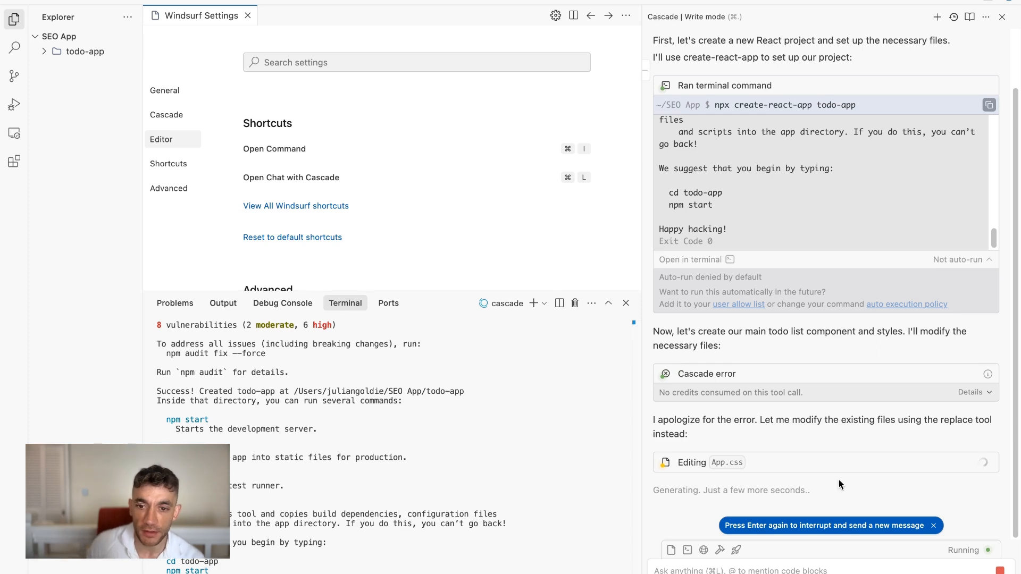
mouse_move(812, 397)
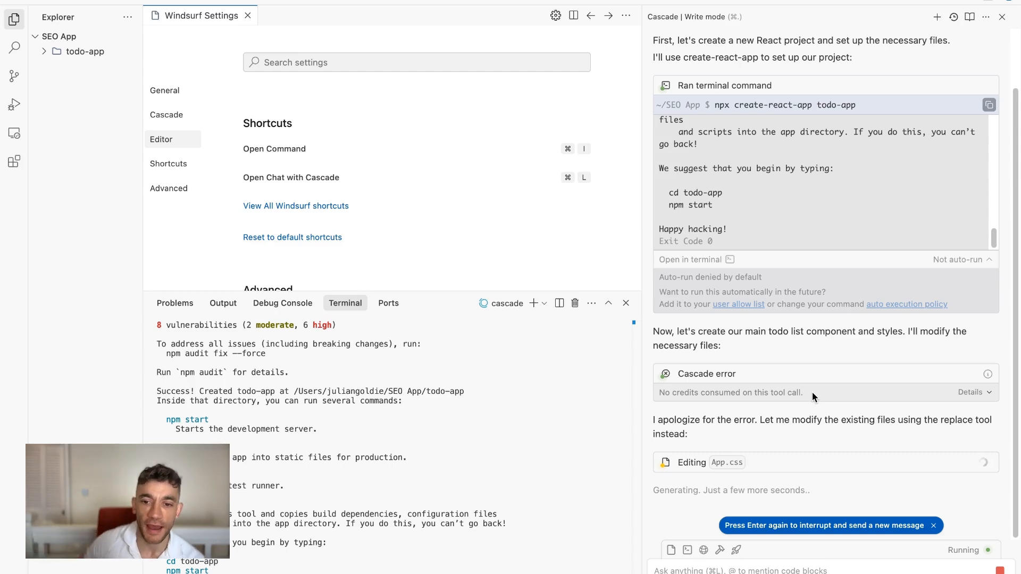
Inspect the generated project's package-lock.json and .gitignore while Cascade edits App.css.
click(106, 125)
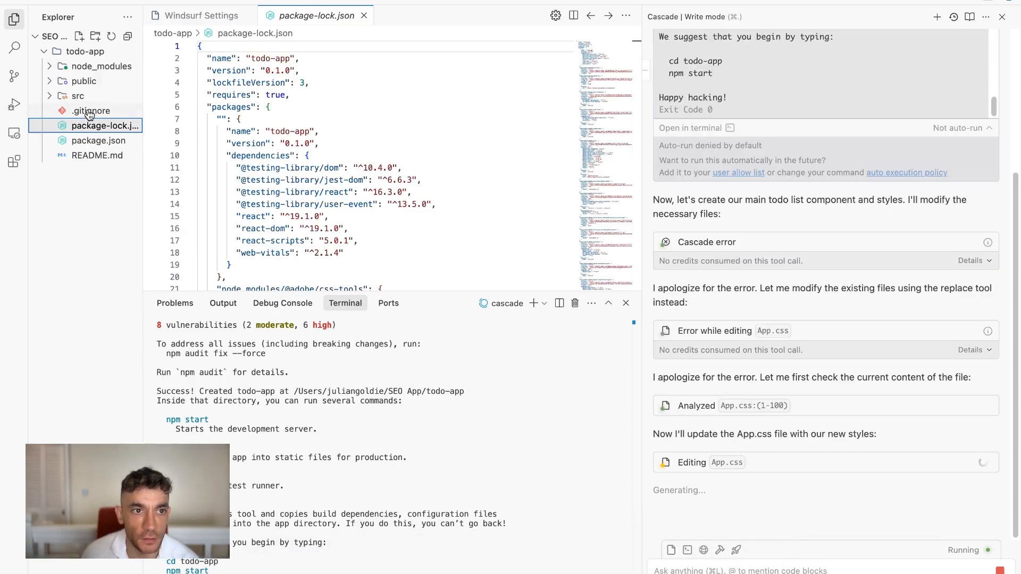
click(90, 111)
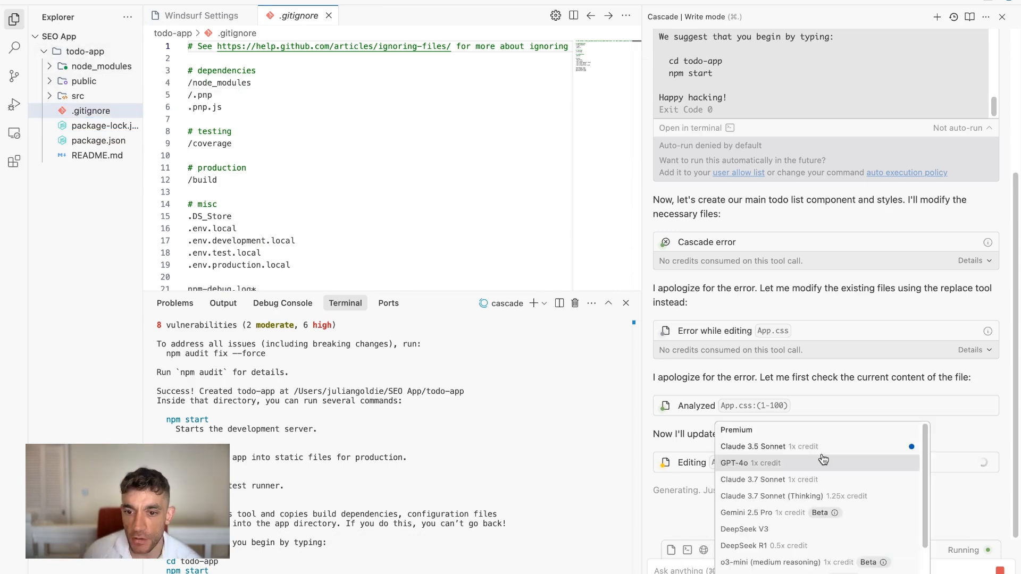
mouse_move(779, 412)
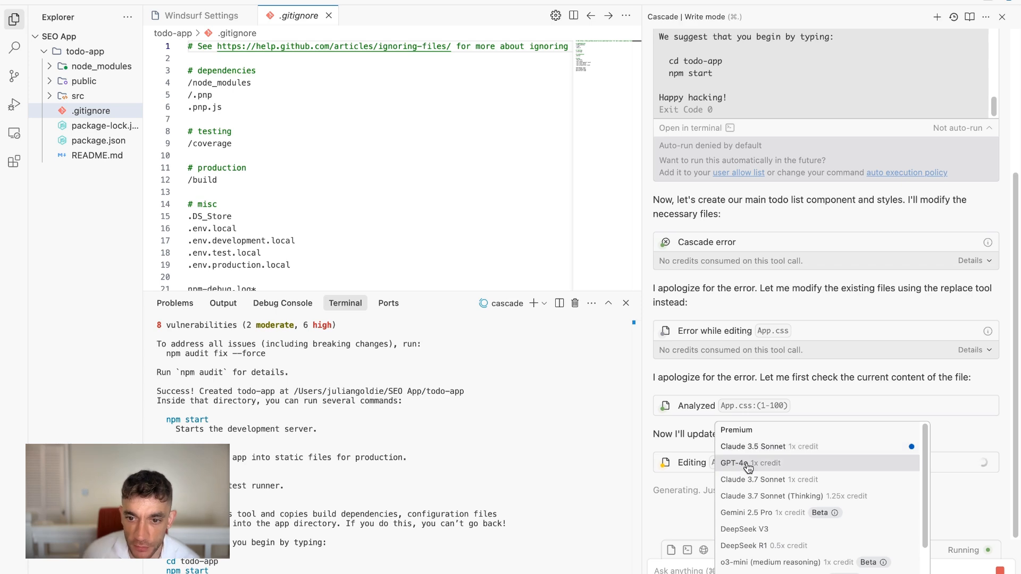
mouse_move(777, 501)
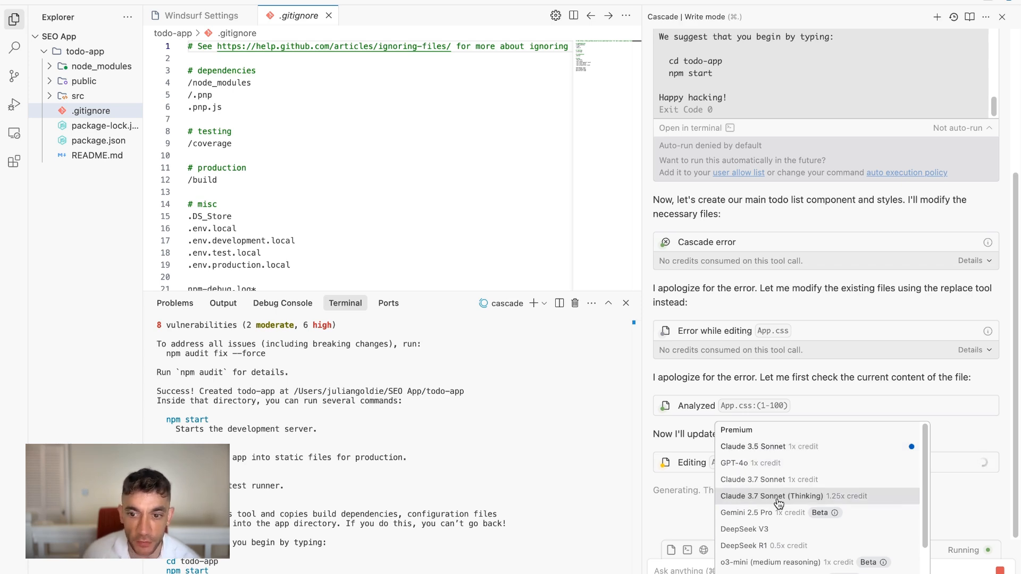
mouse_move(772, 515)
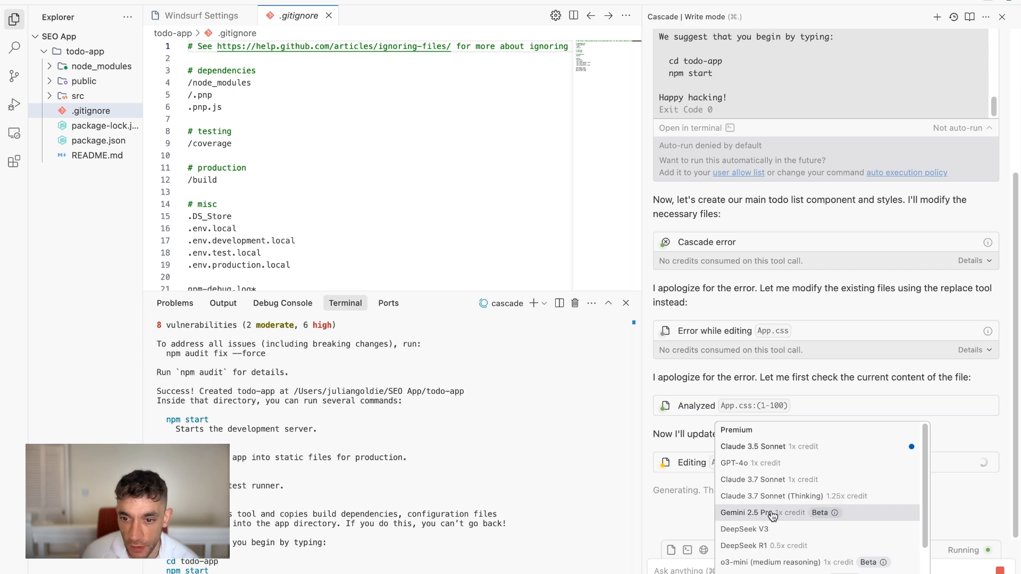
scroll(down, 3)
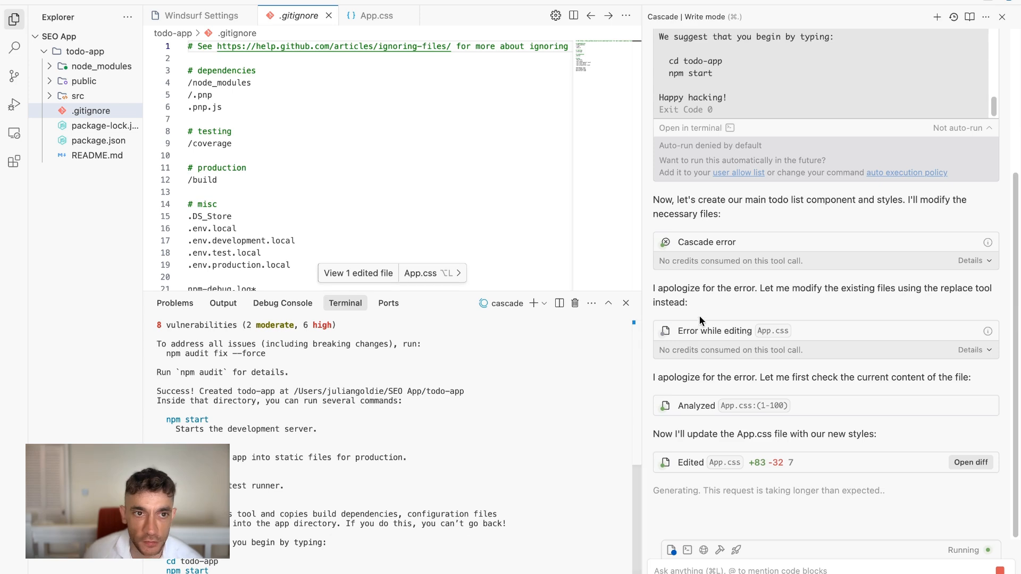
scroll(down, 3)
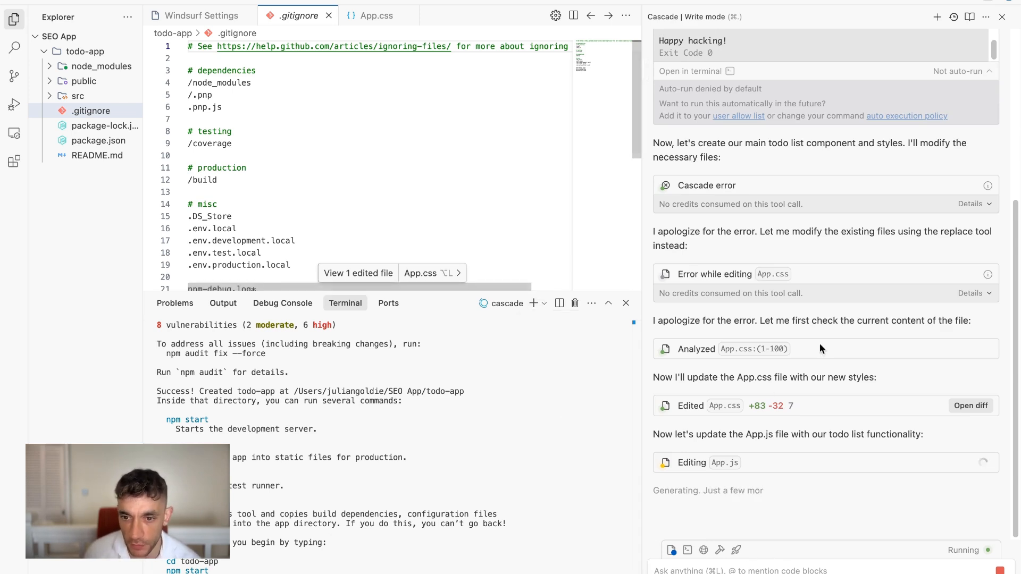
mouse_move(744, 478)
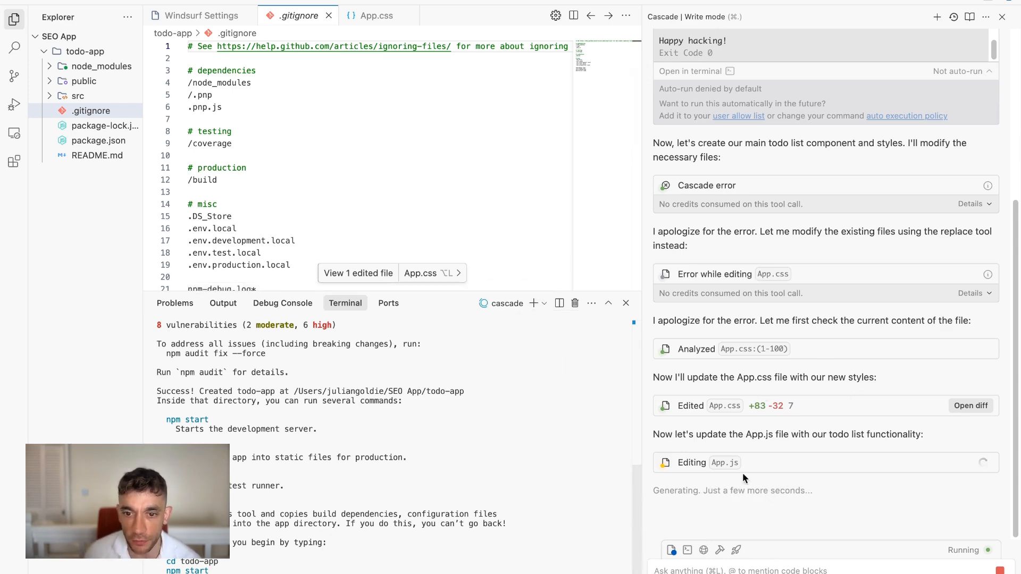
mouse_move(343, 559)
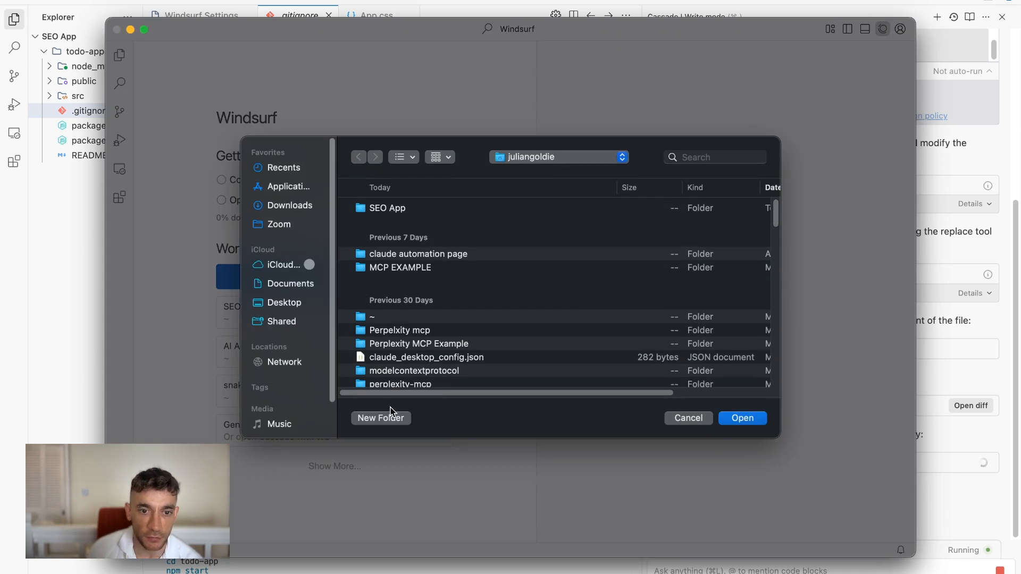
Create a new folder named AI App in the home folder.
click(381, 417)
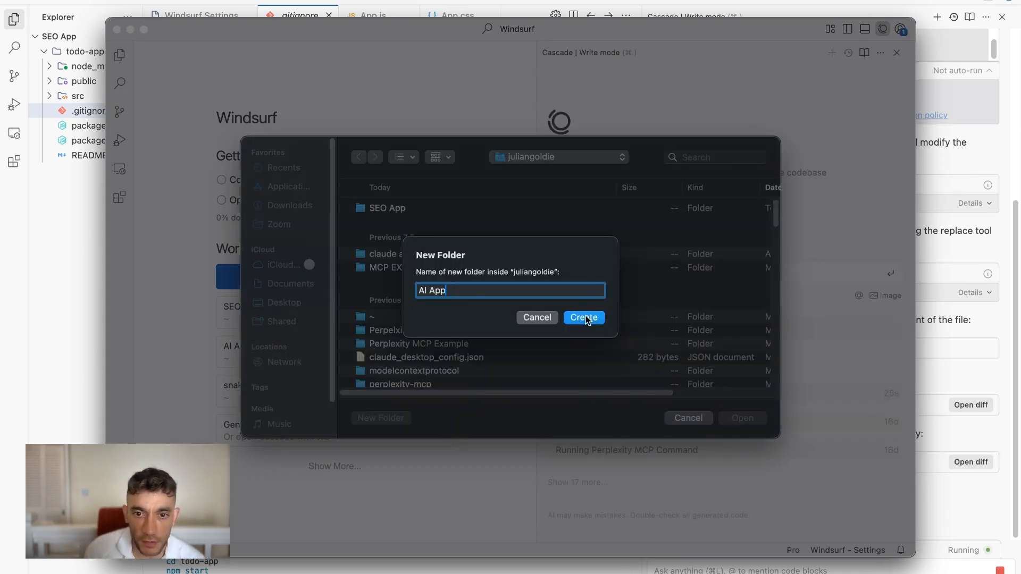
click(583, 318)
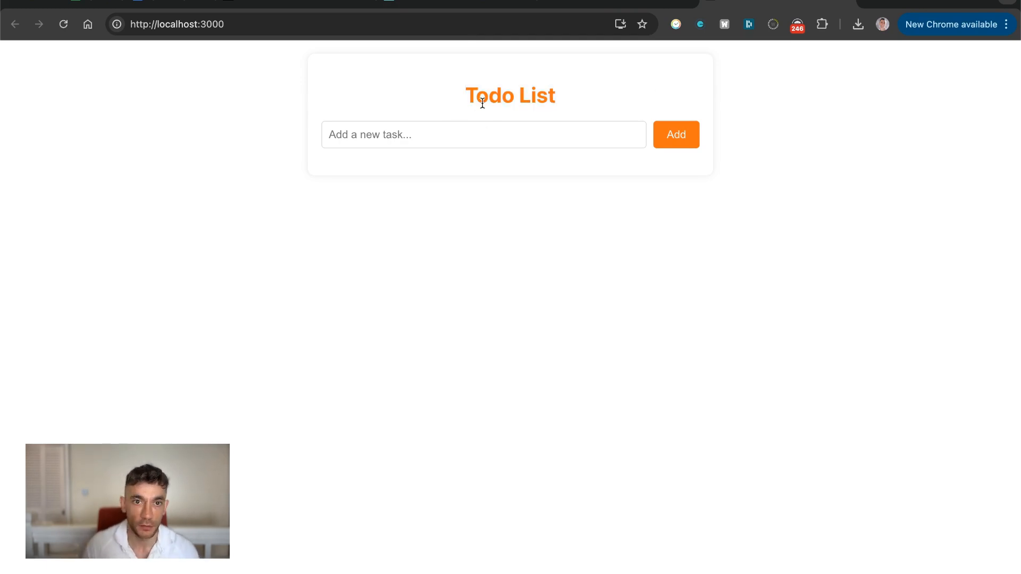
Enter 'Test Windsurf 6' as a task in the localhost:3000 Todo app and return to Windsurf.
text(Test Windsurf 6)
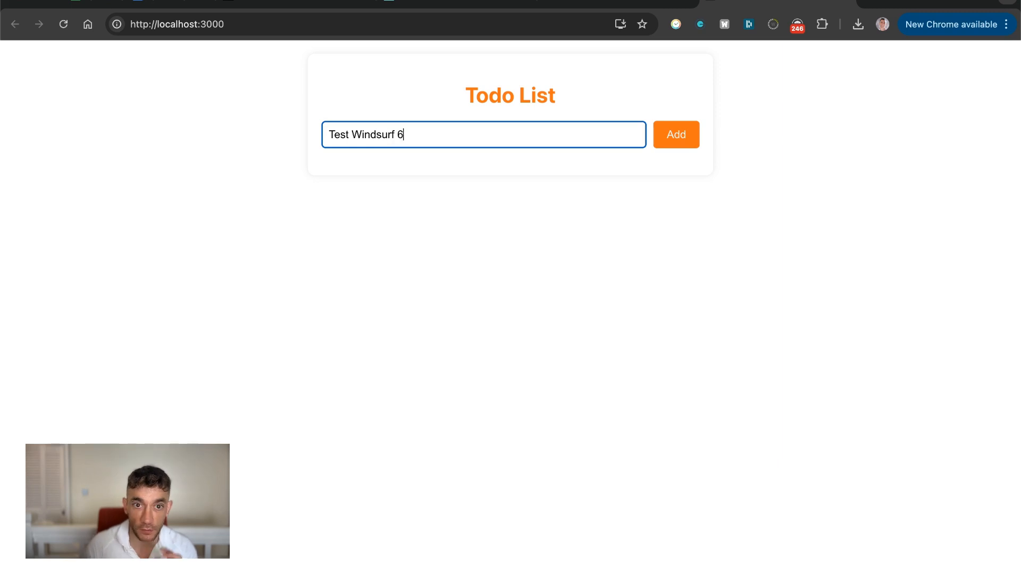
click(677, 135)
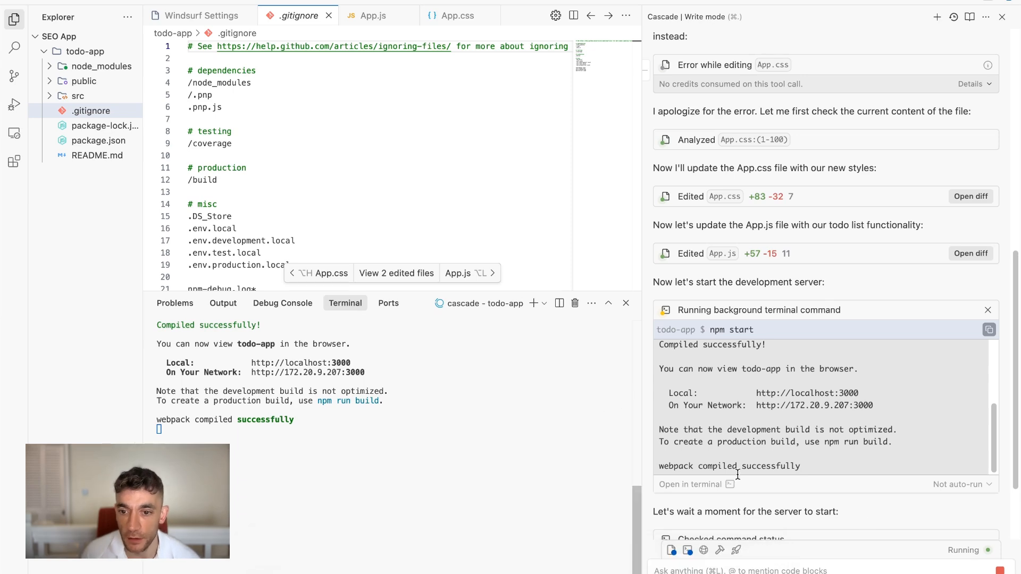
Preview the running Todo List app inside Windsurf and begin asking Cascade to deploy it.
scroll(down, 3)
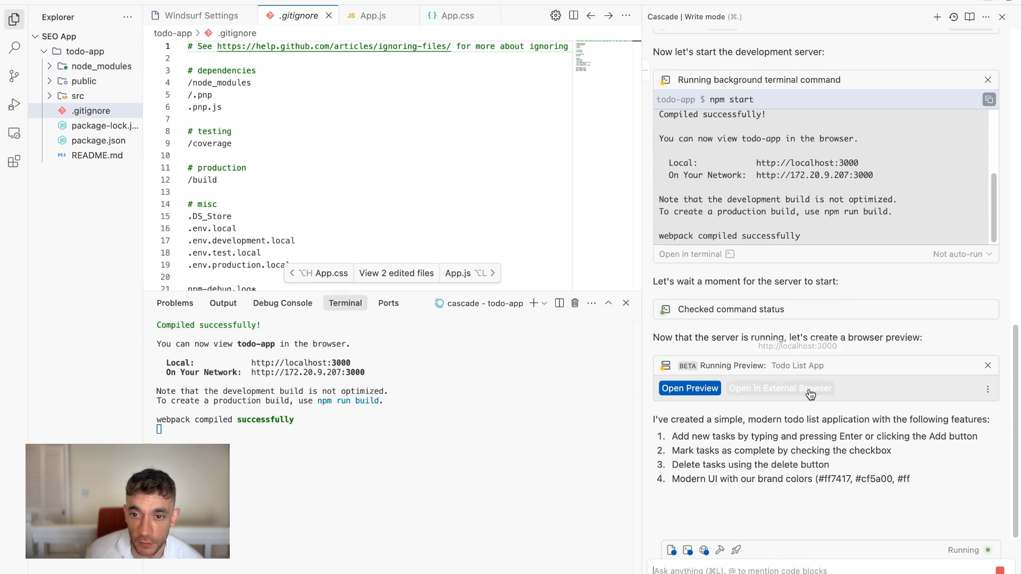
scroll(down, 3)
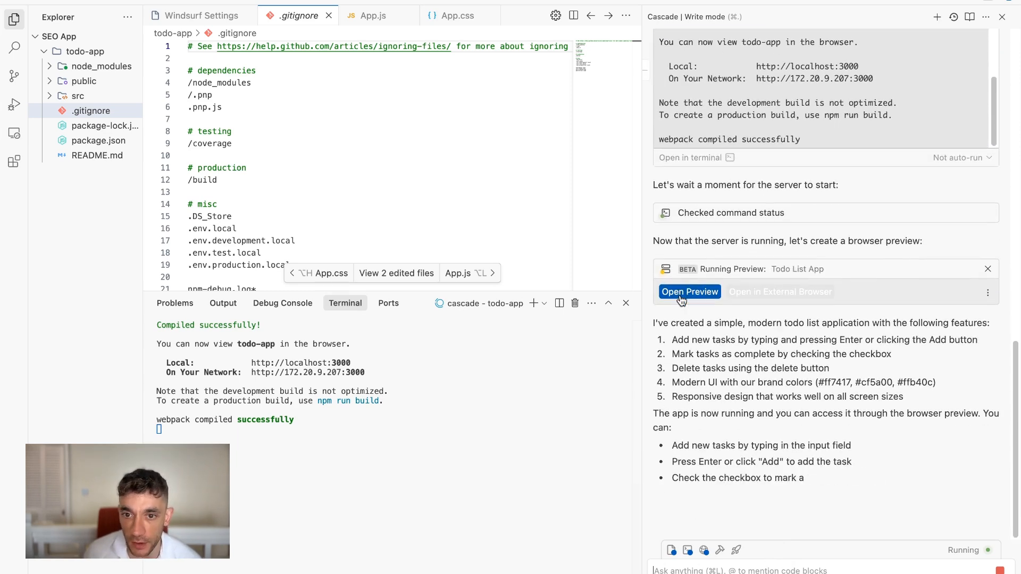
click(689, 291)
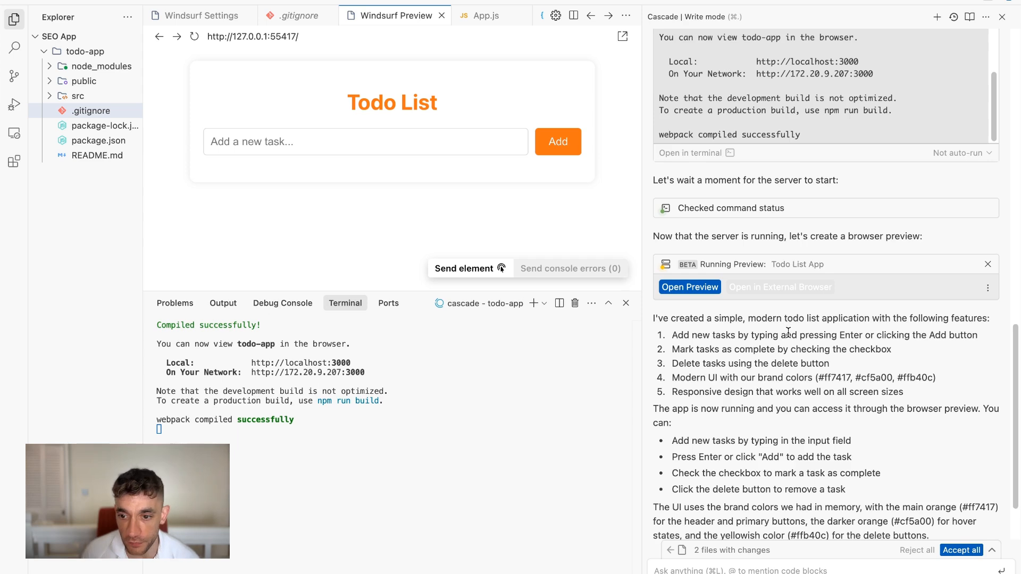
scroll(down, 3)
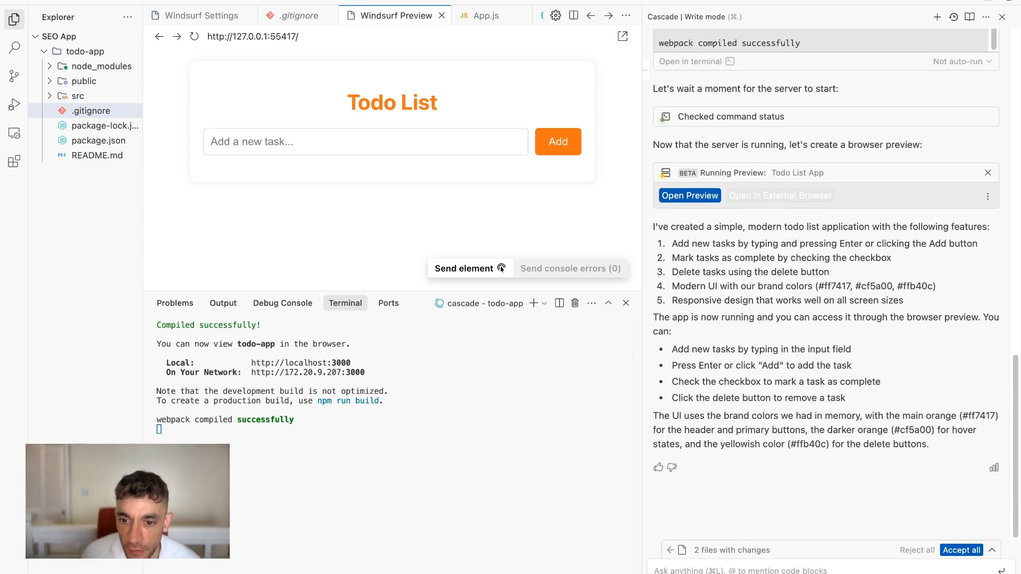
text(Dep)
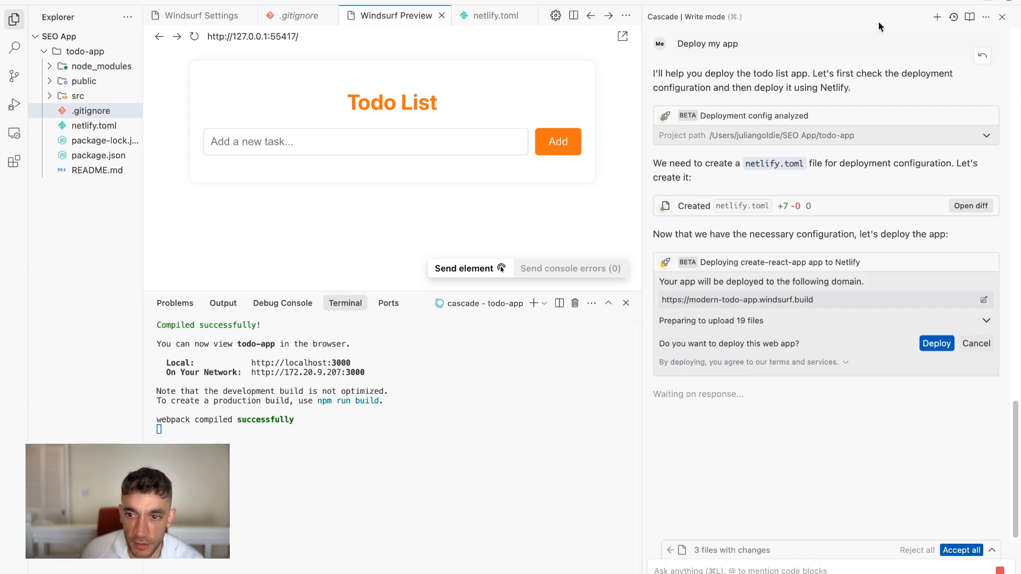
Approve the Netlify deployment card so Cascade uploads the todo app's 19 files.
click(936, 344)
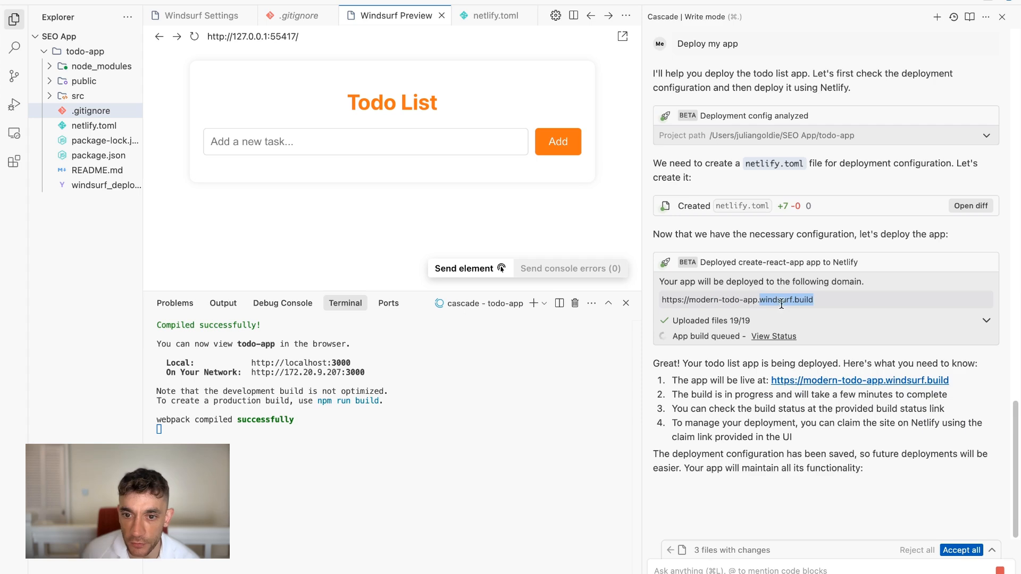
scroll(down, 3)
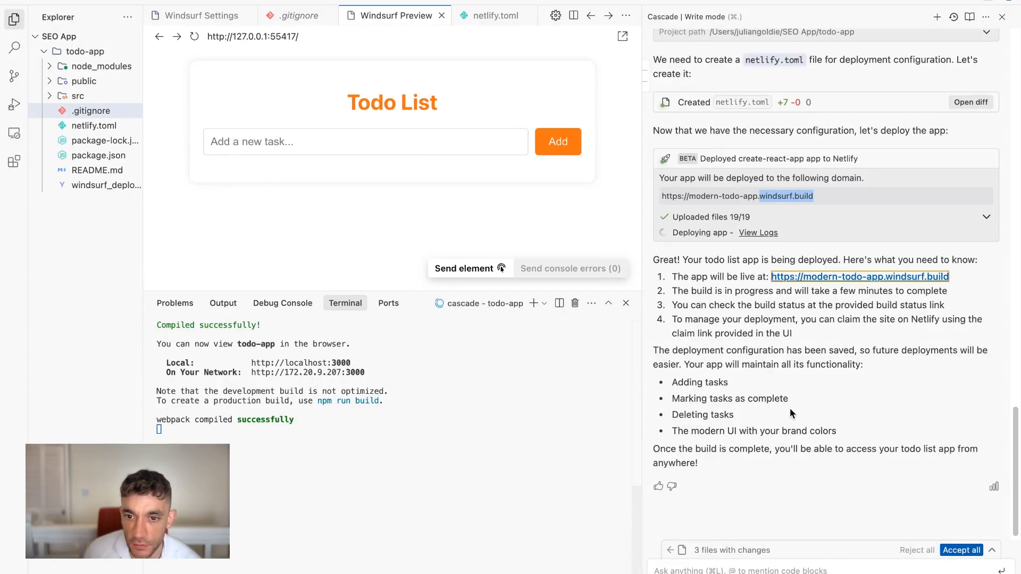
scroll(up, 3)
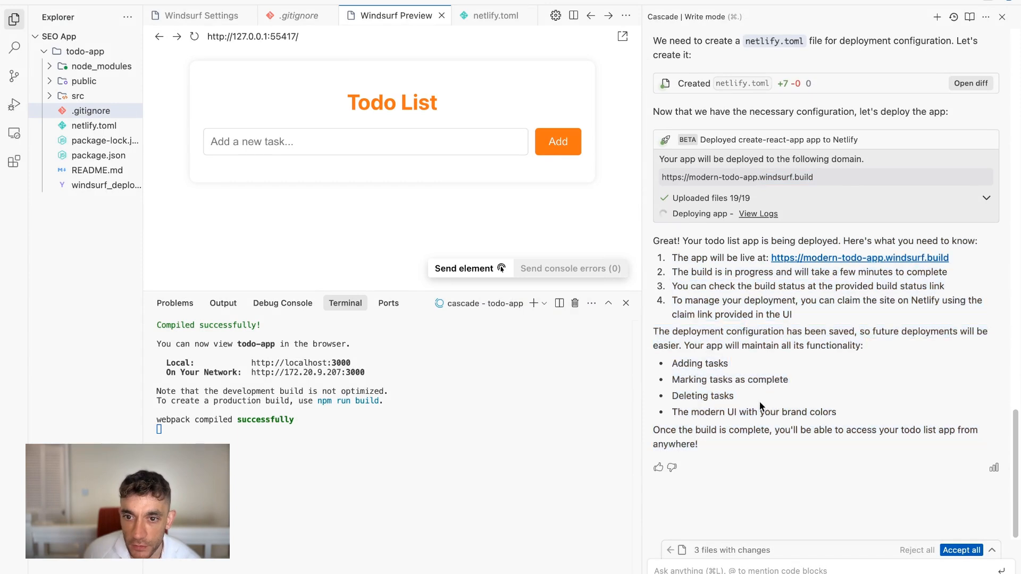
scroll(up, 3)
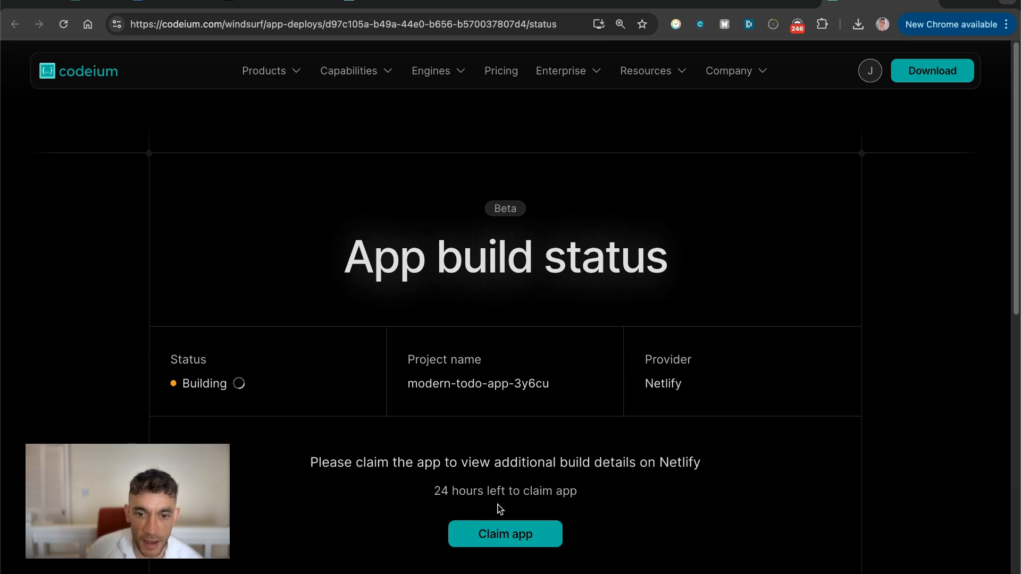
Expand the deployments list, view the latest build status, and visit the live app URL.
scroll(down, 3)
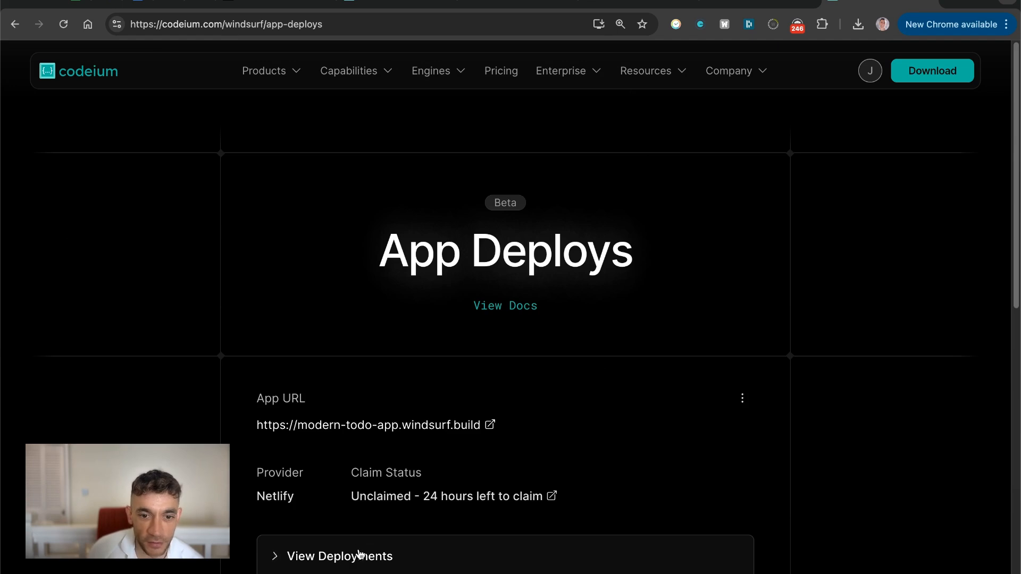
click(339, 555)
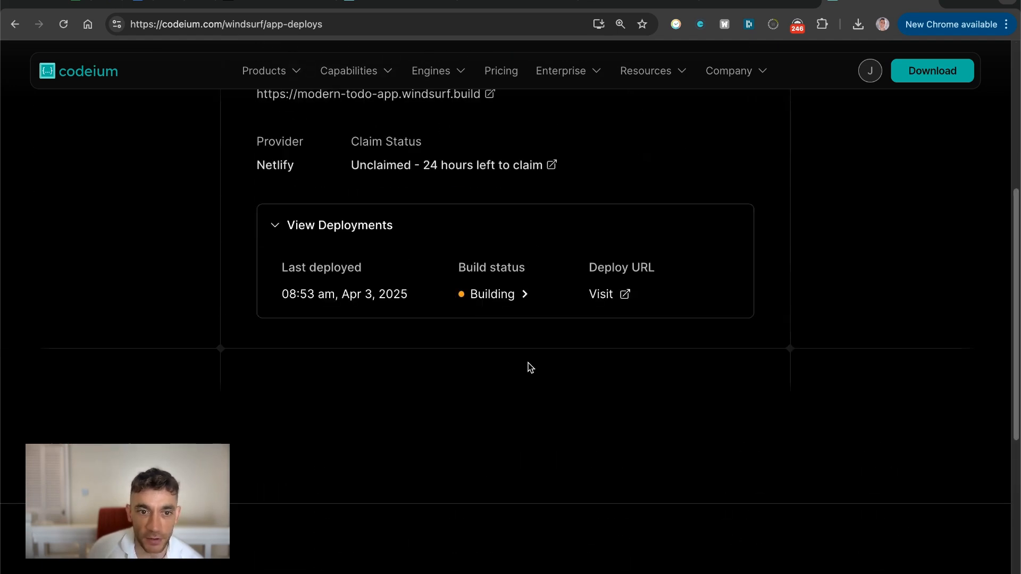
click(492, 293)
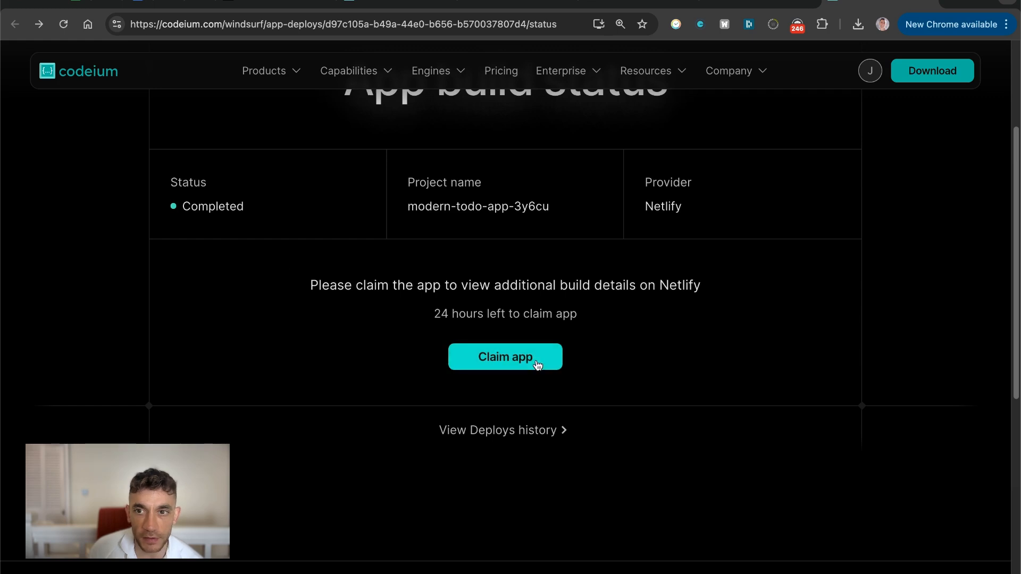
click(504, 357)
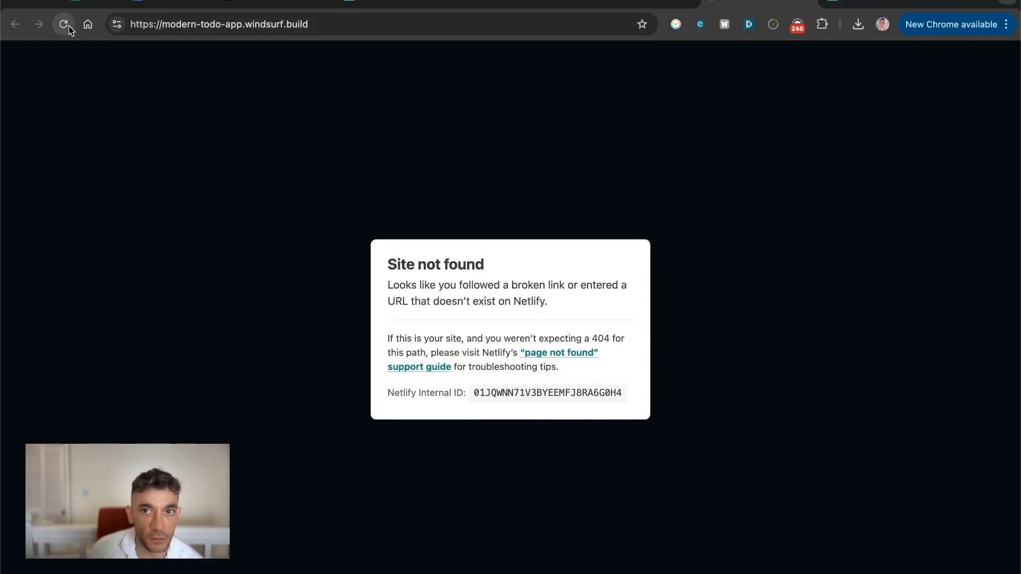
Reload modern-todo-app.windsurf.build, which still shows Netlify's Site not found page.
click(63, 25)
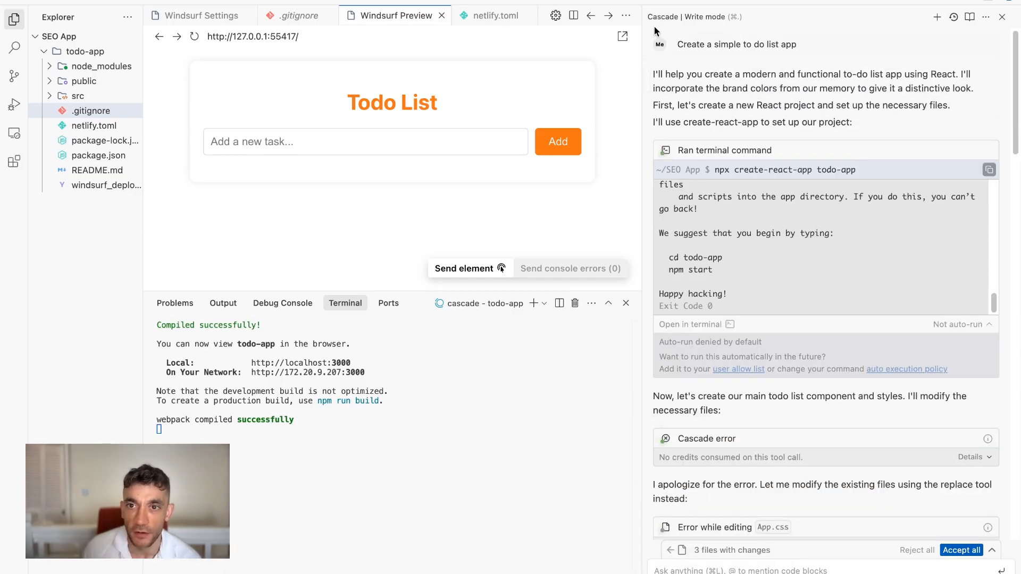
Review Cascade's deployment card and Chrome's build status, then bring the other editor forward.
double_click(736, 45)
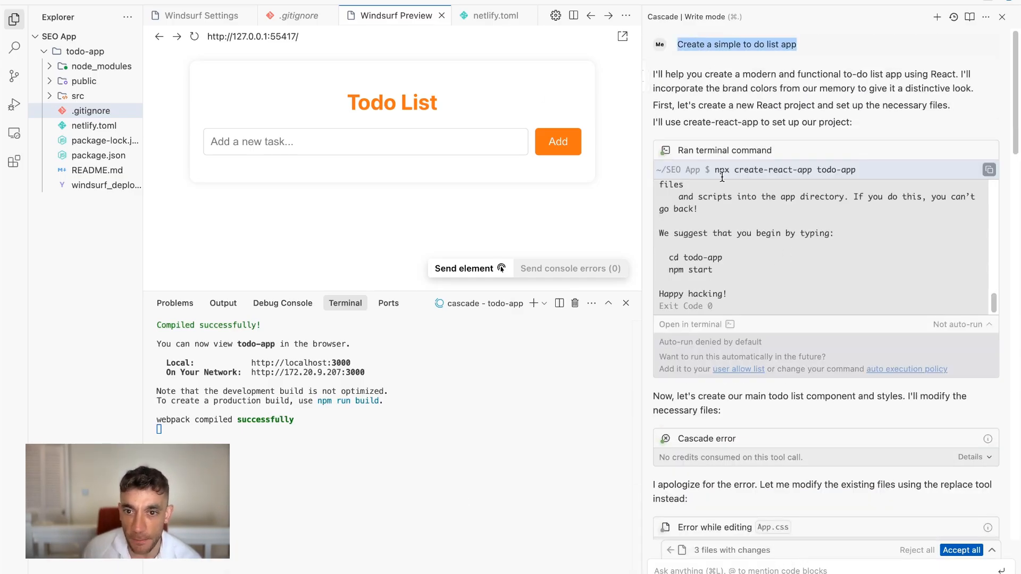
scroll(down, 3)
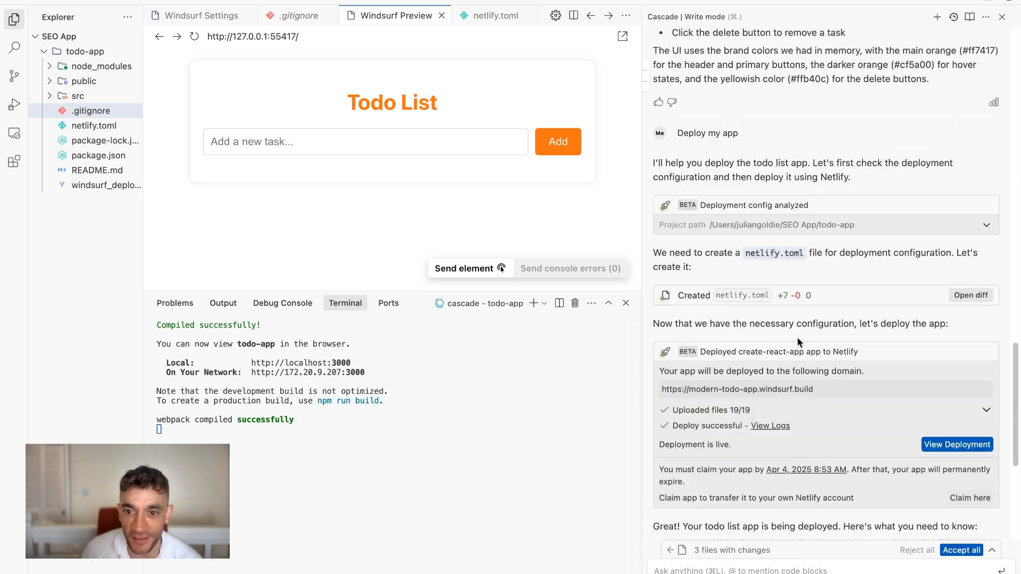
scroll(down, 3)
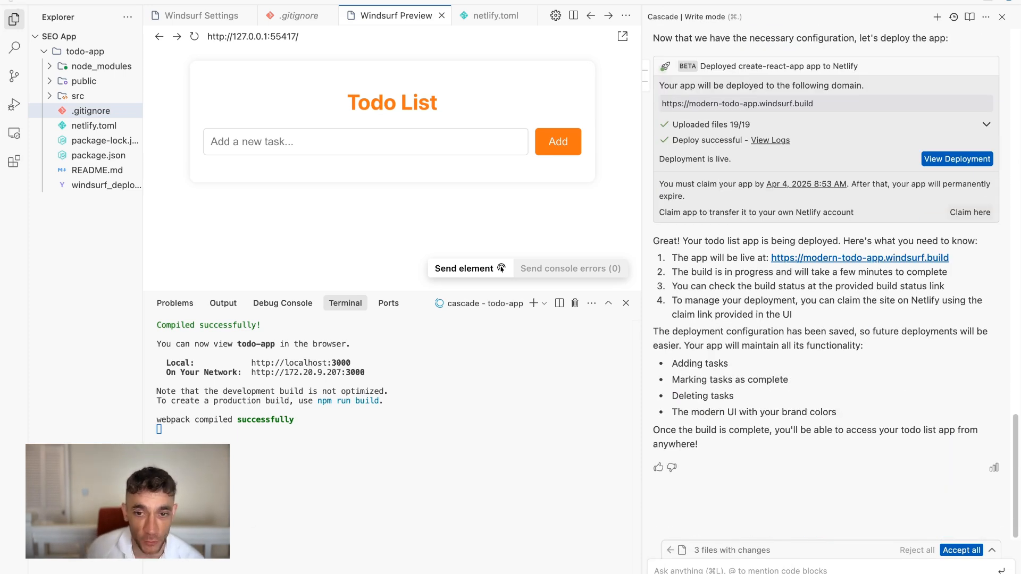
mouse_move(466, 561)
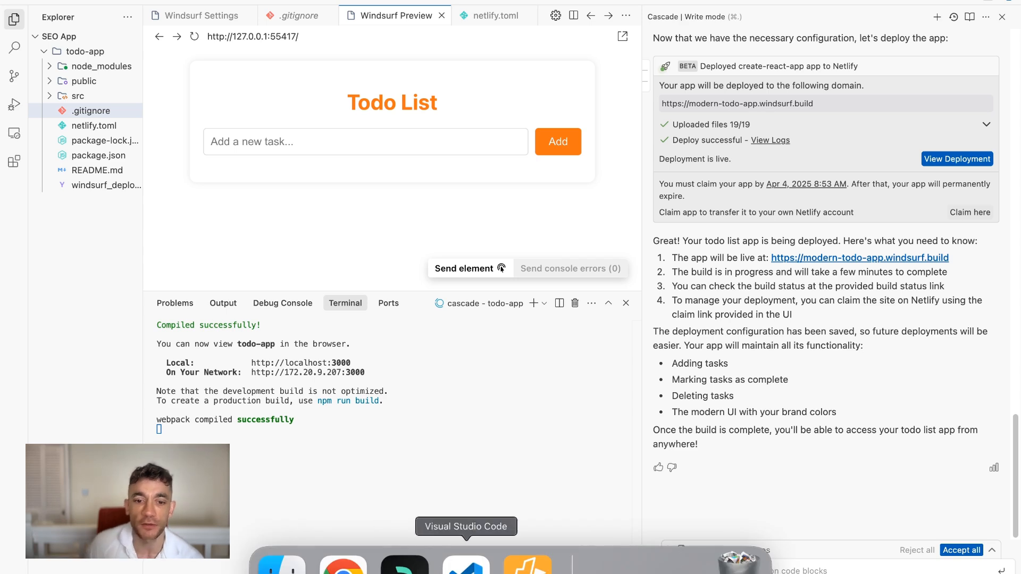
click(343, 563)
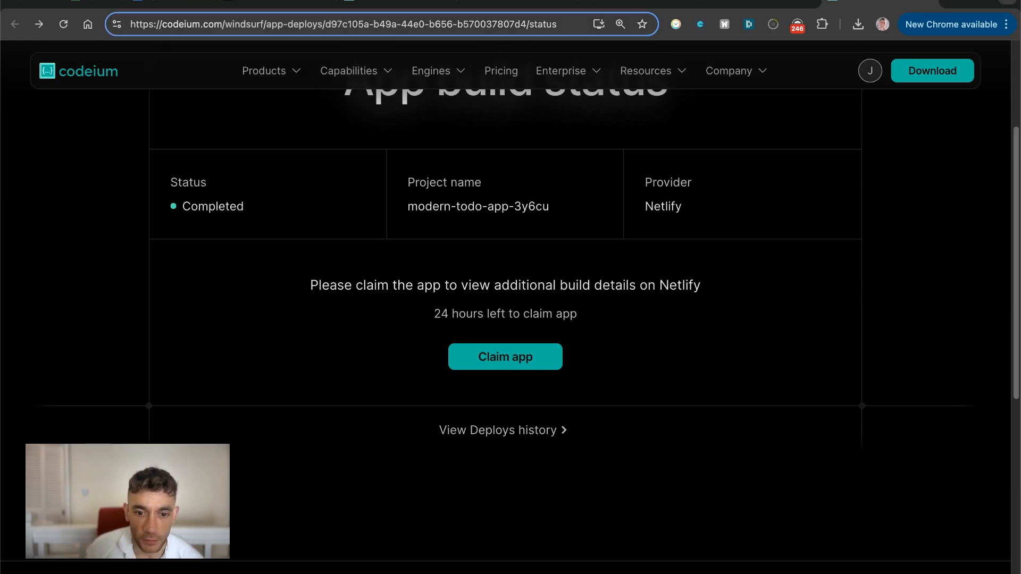
click(404, 564)
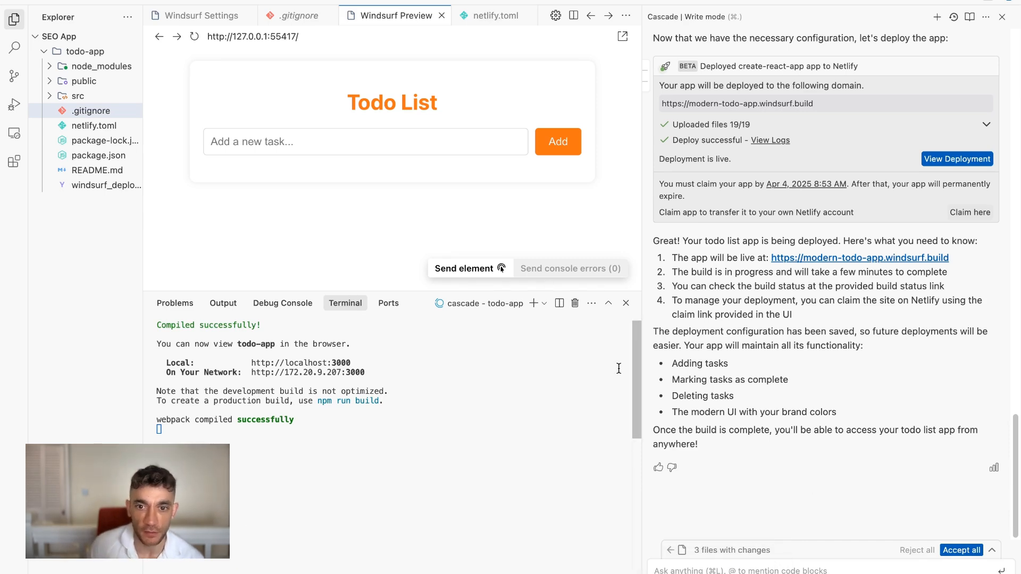
scroll(up, 3)
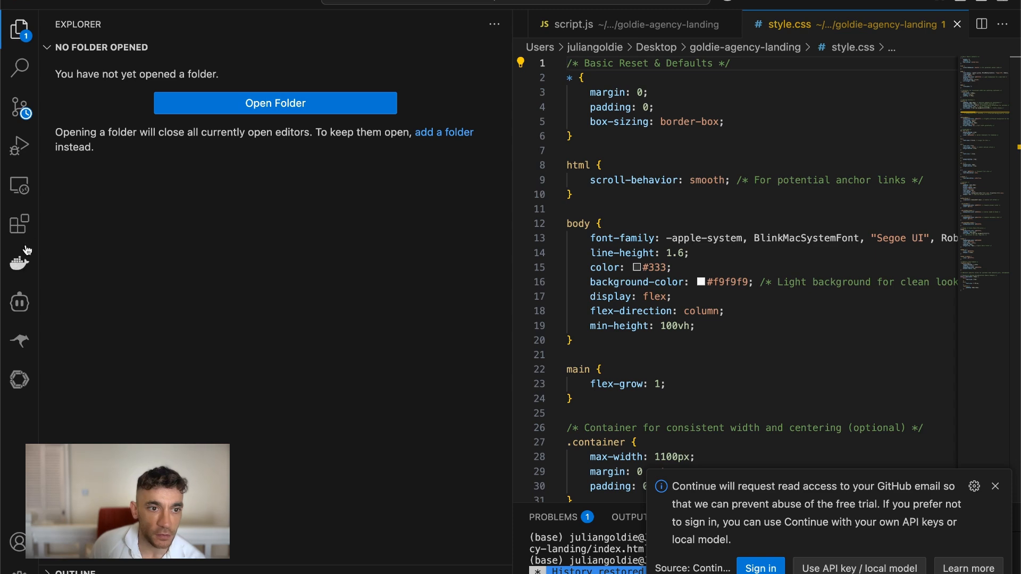
Give Cline the task 'Create a simple to do list app', which fails on an expired API key.
click(19, 304)
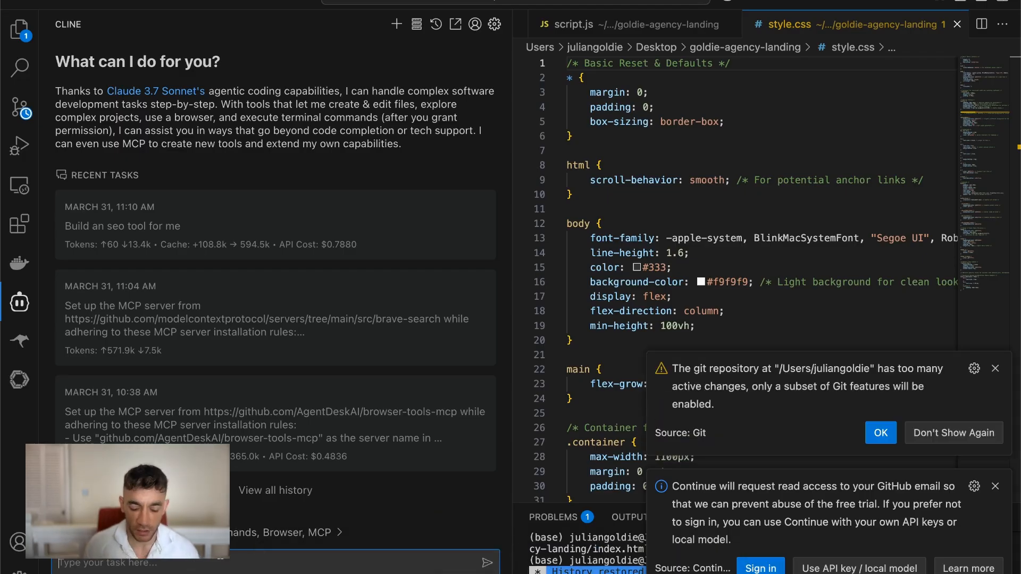
click(995, 486)
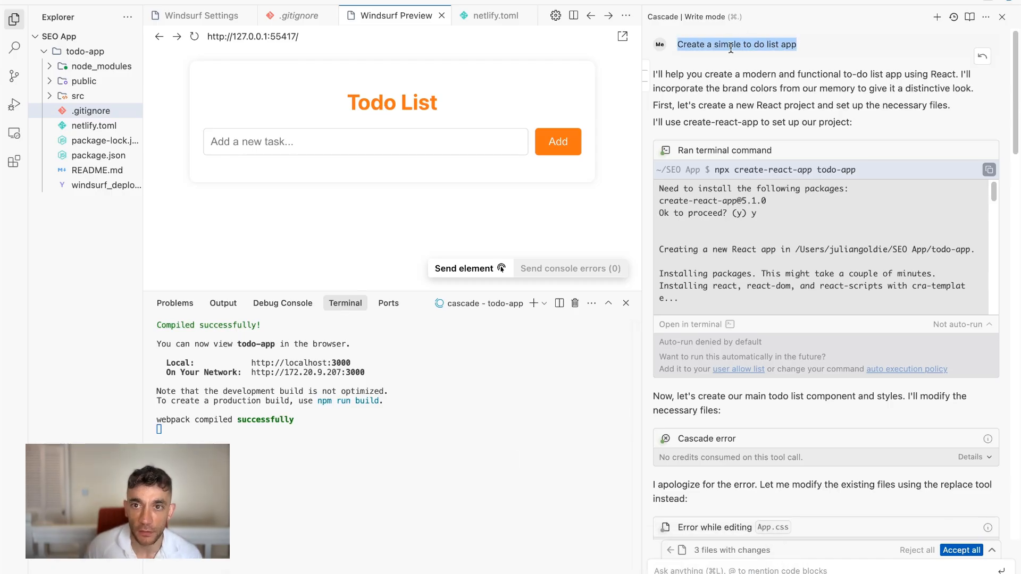
mouse_move(344, 560)
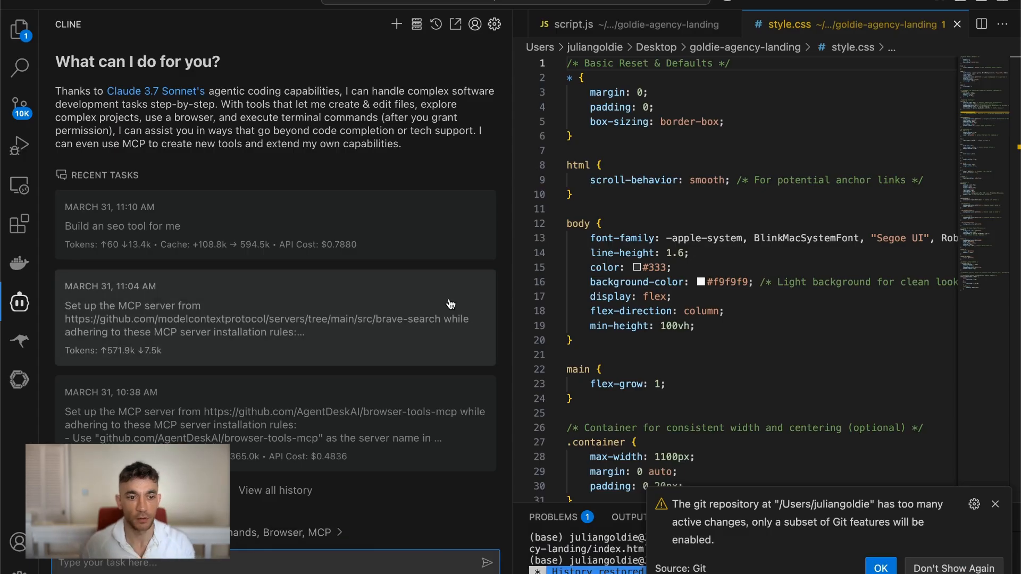
text(Create a simple)
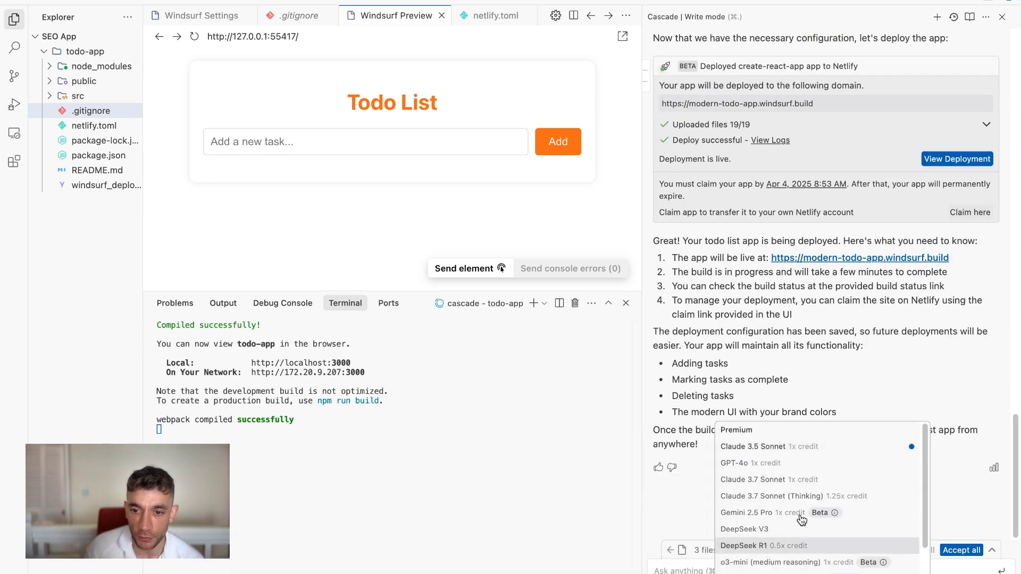
scroll(down, 3)
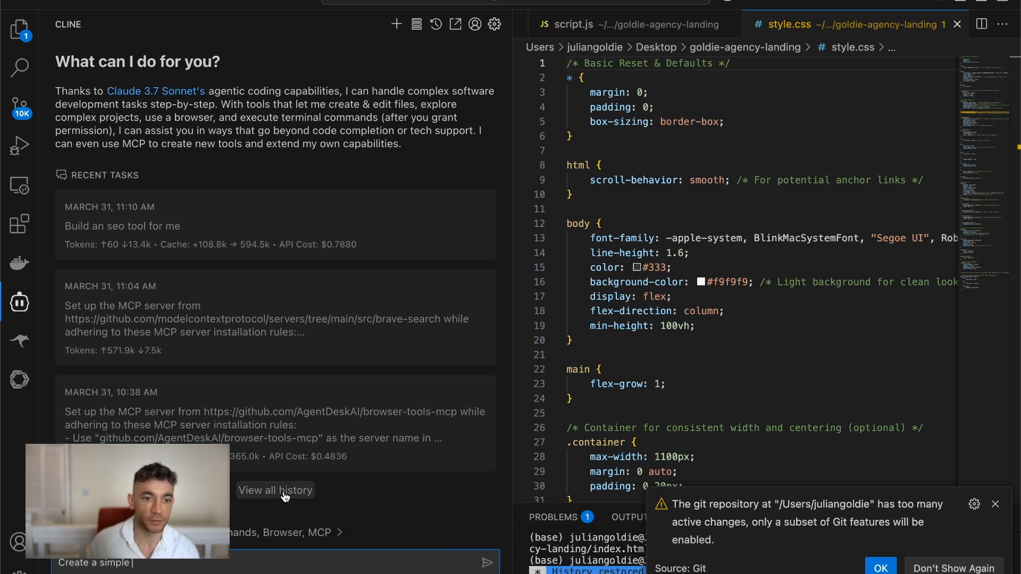
text(to do)
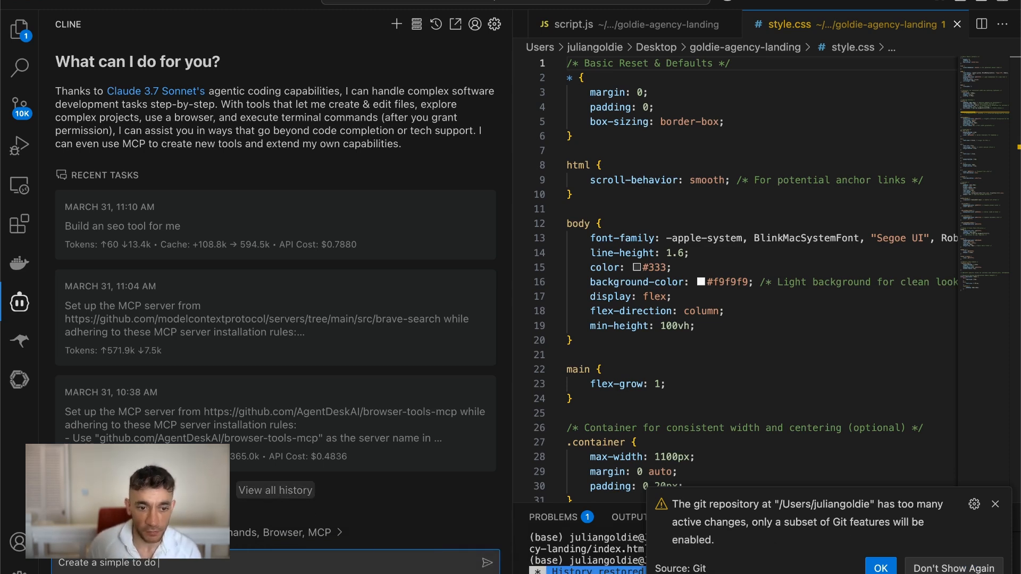
text(list ap)
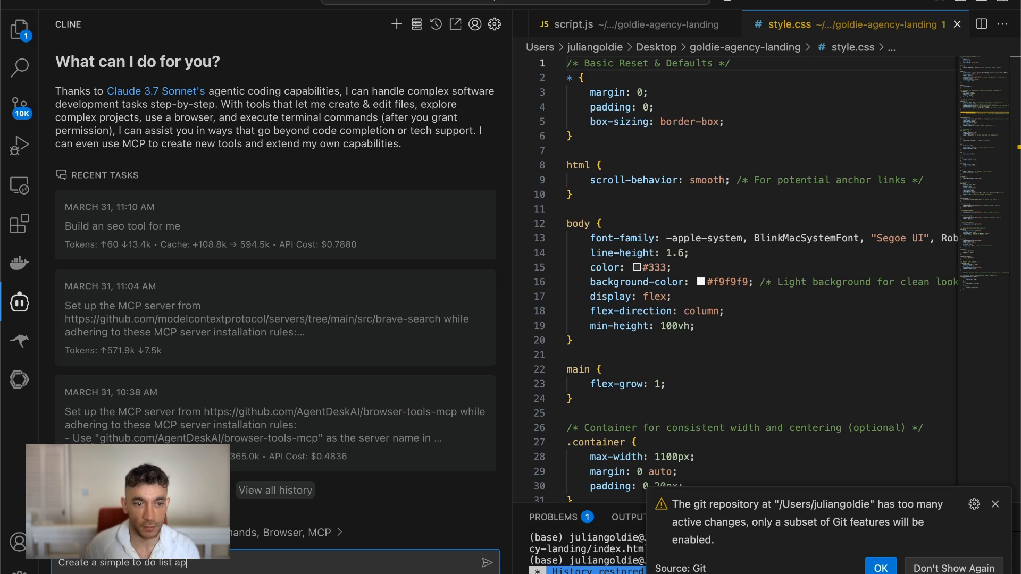
click(487, 562)
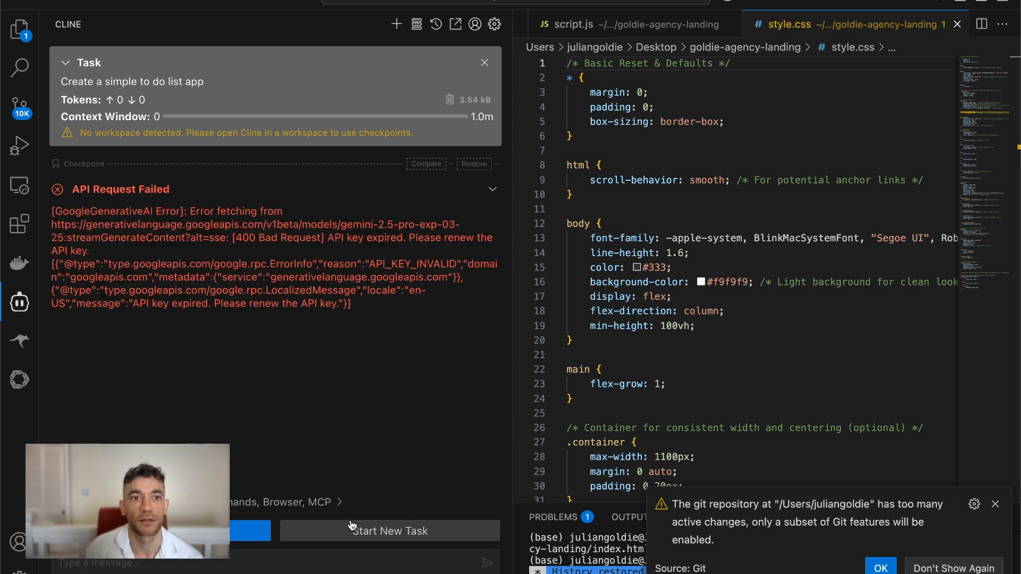
Adjust Cline's API provider in settings and rerun the to-do list task.
click(494, 24)
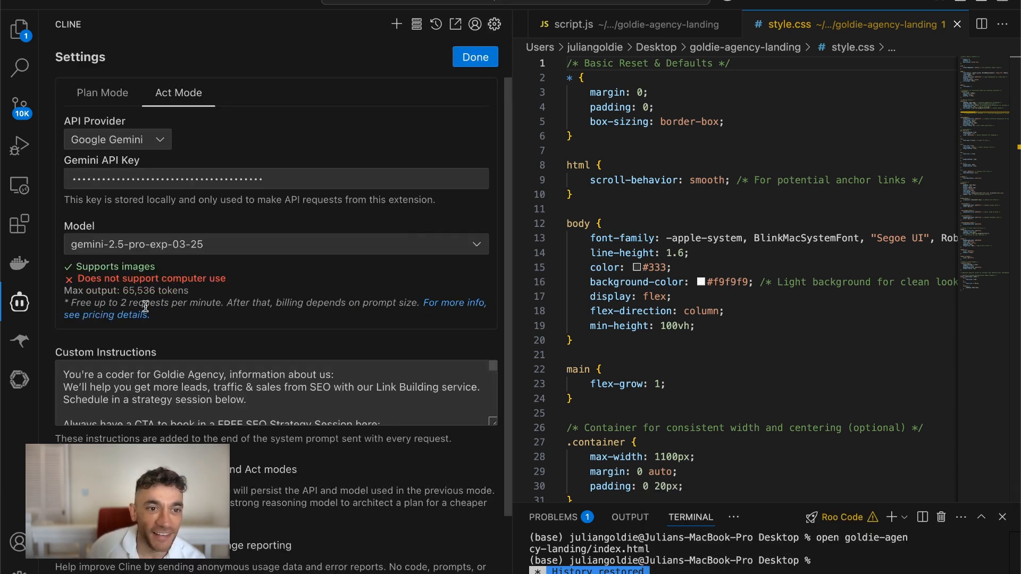
click(117, 140)
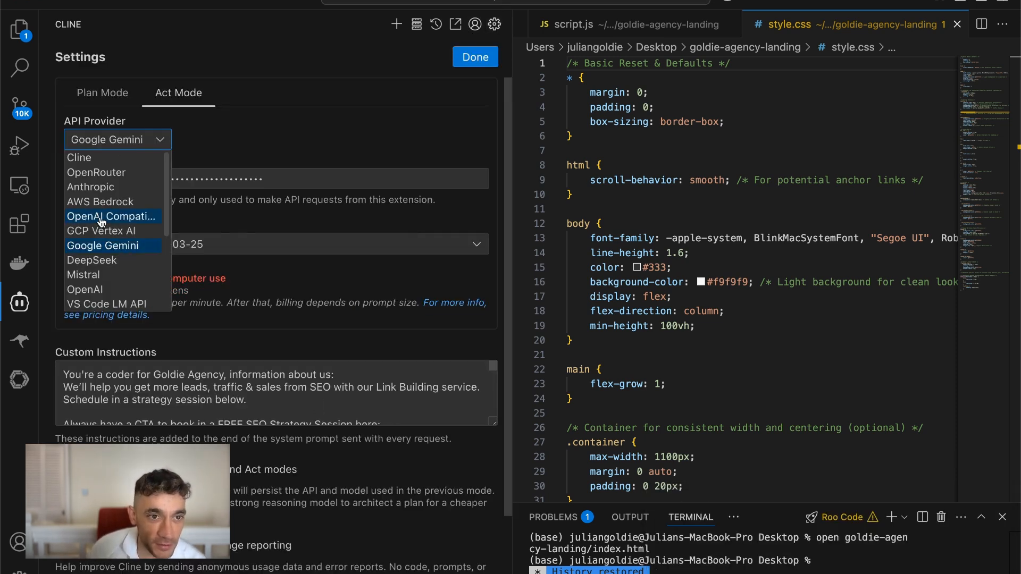
click(475, 57)
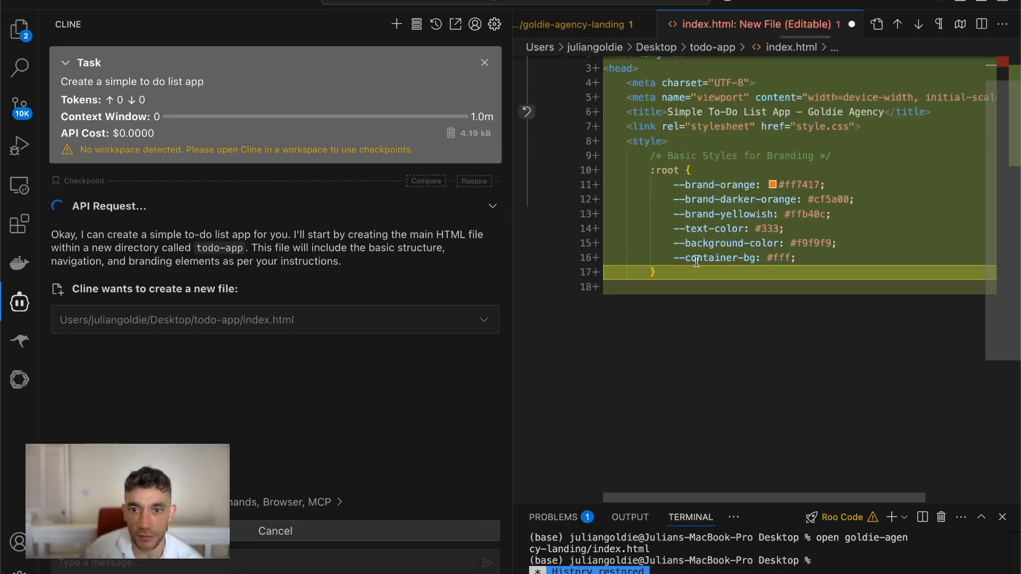
Scroll through Cline's generated index.html and style.css with the orange brand colour variables.
scroll(down, 3)
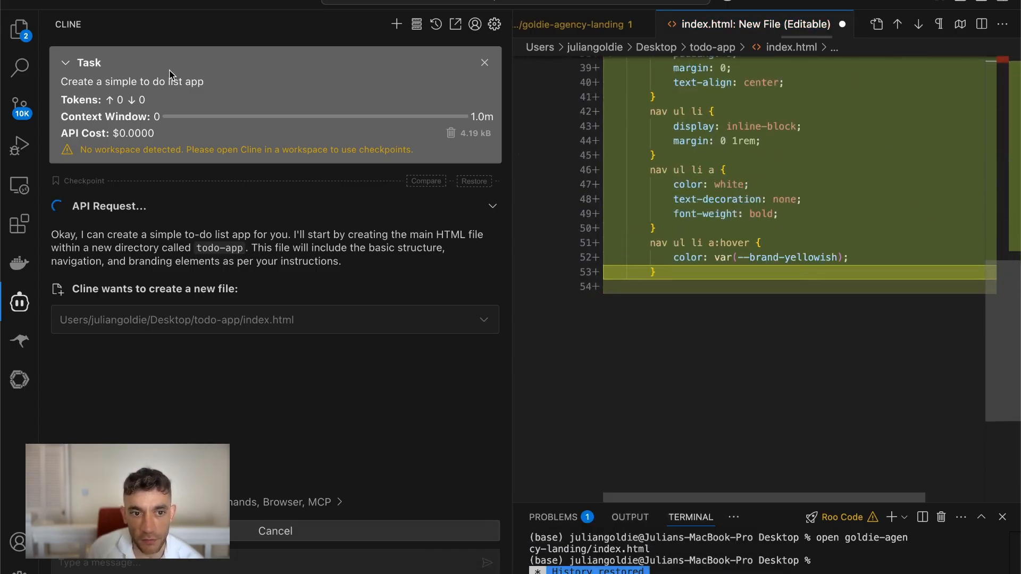
scroll(down, 3)
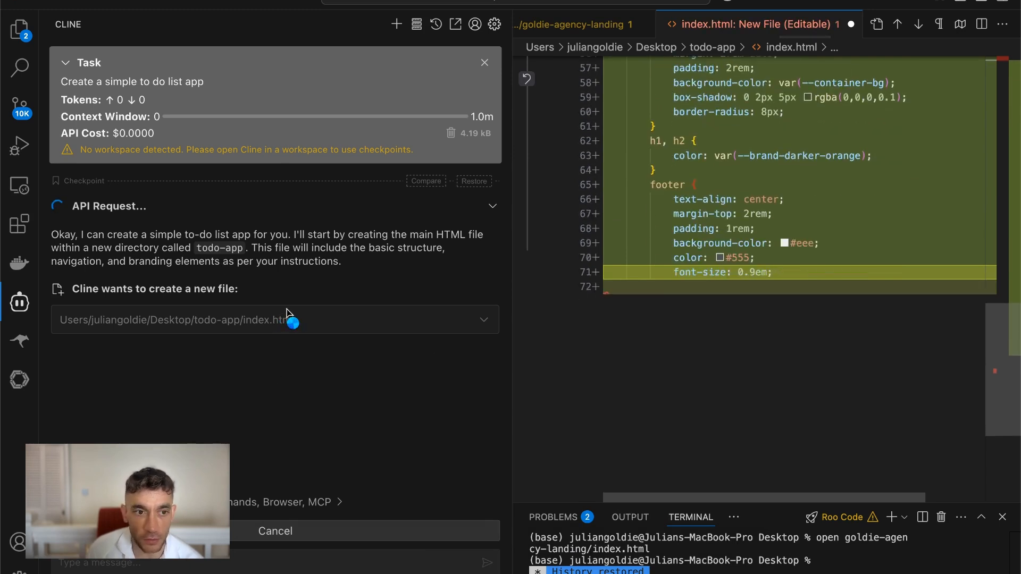
scroll(down, 3)
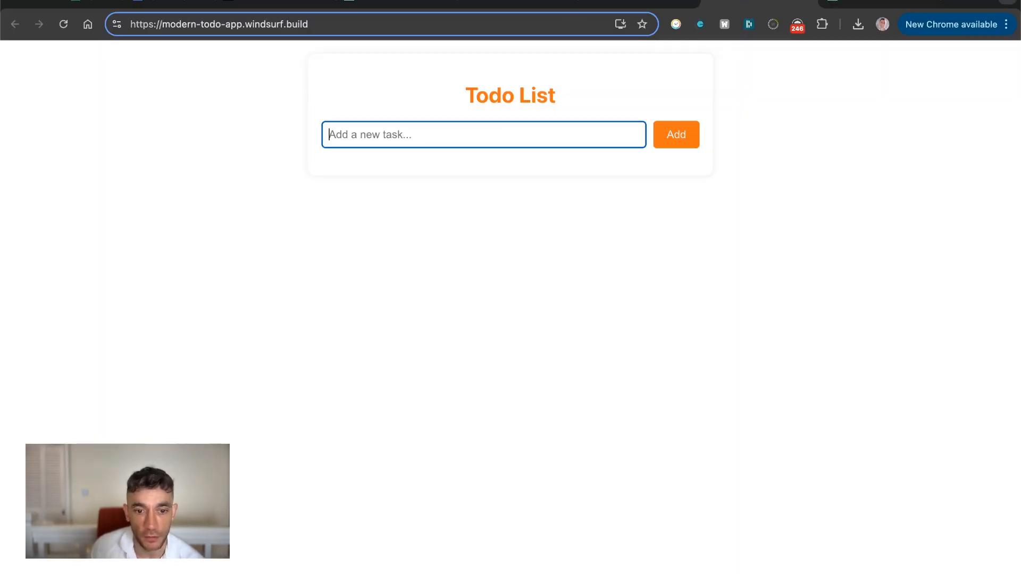
mouse_move(466, 561)
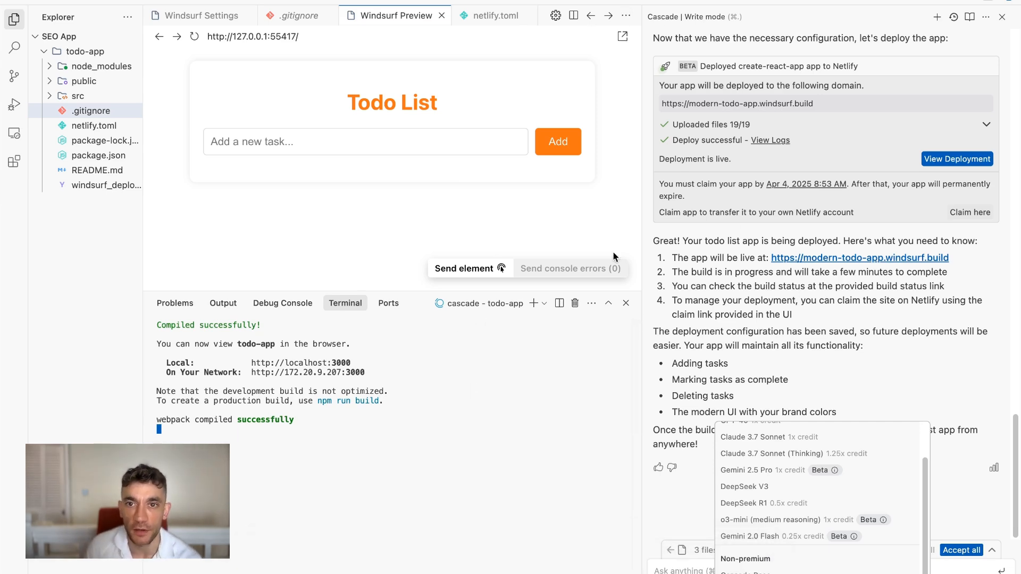
scroll(up, 3)
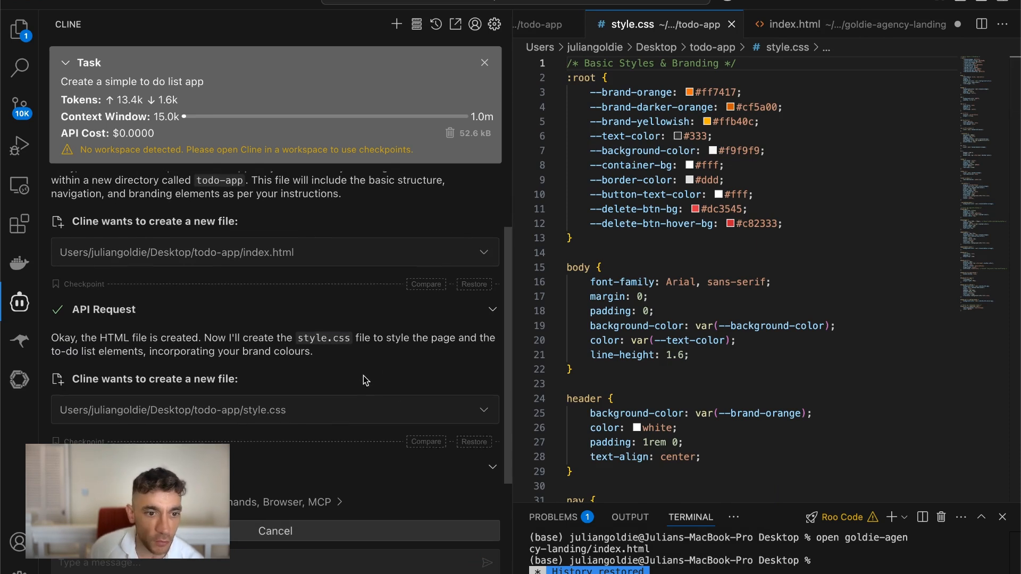
scroll(up, 3)
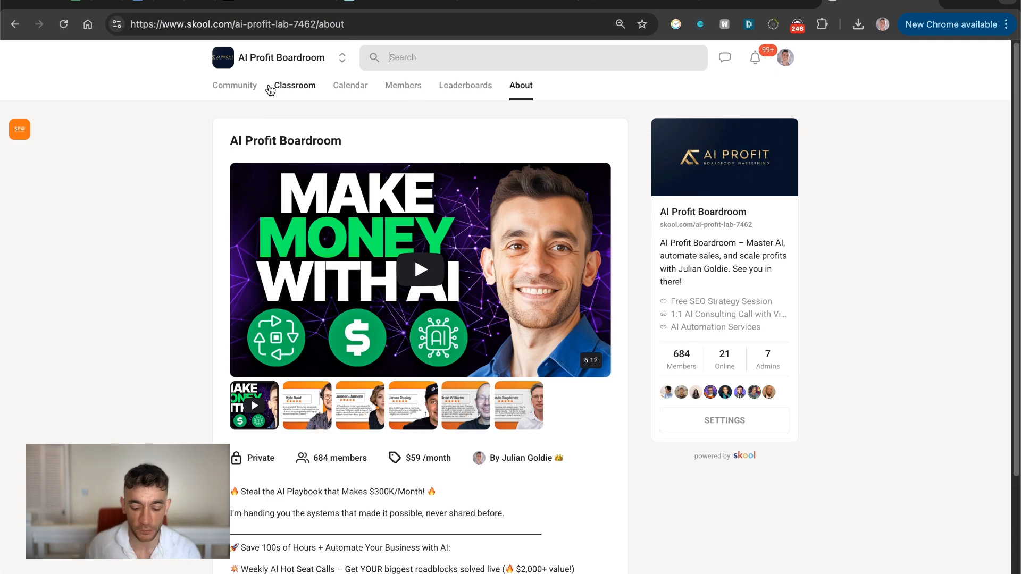
Search the AI Profit Boardroom for 'windsurf', view Community results, then visit About, Calendar and Classroom.
text(windsurf)
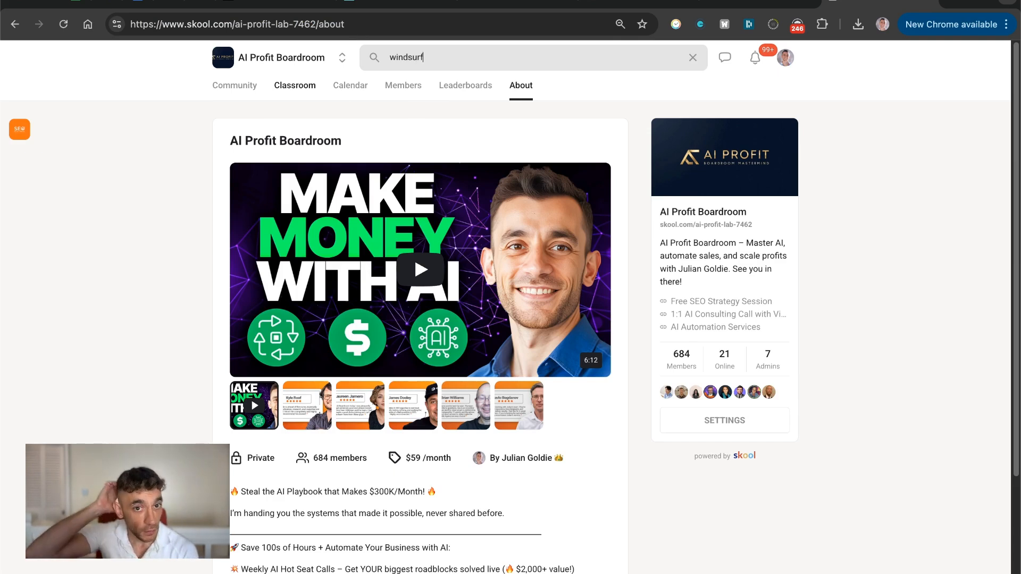
key(Return)
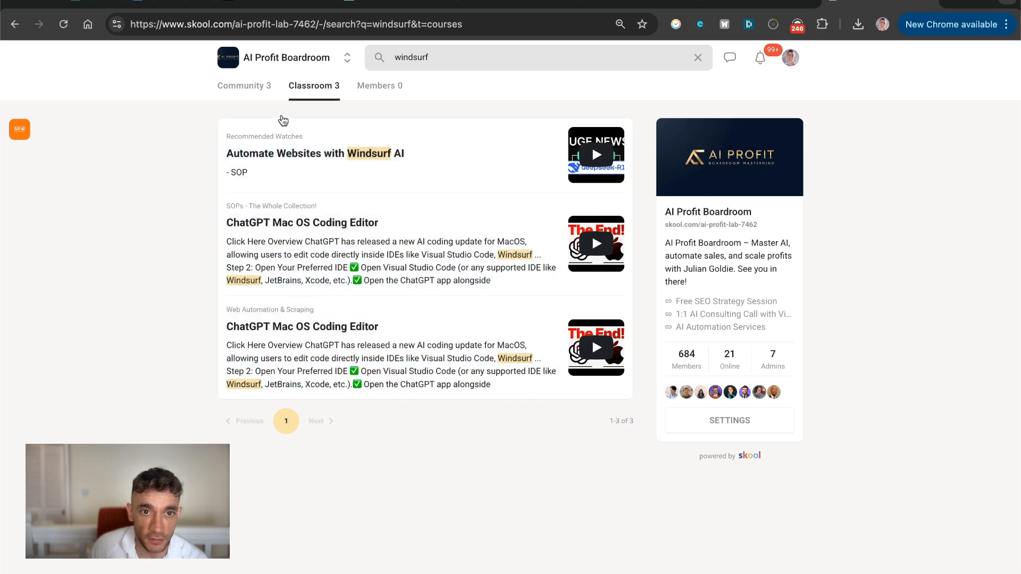
mouse_move(333, 92)
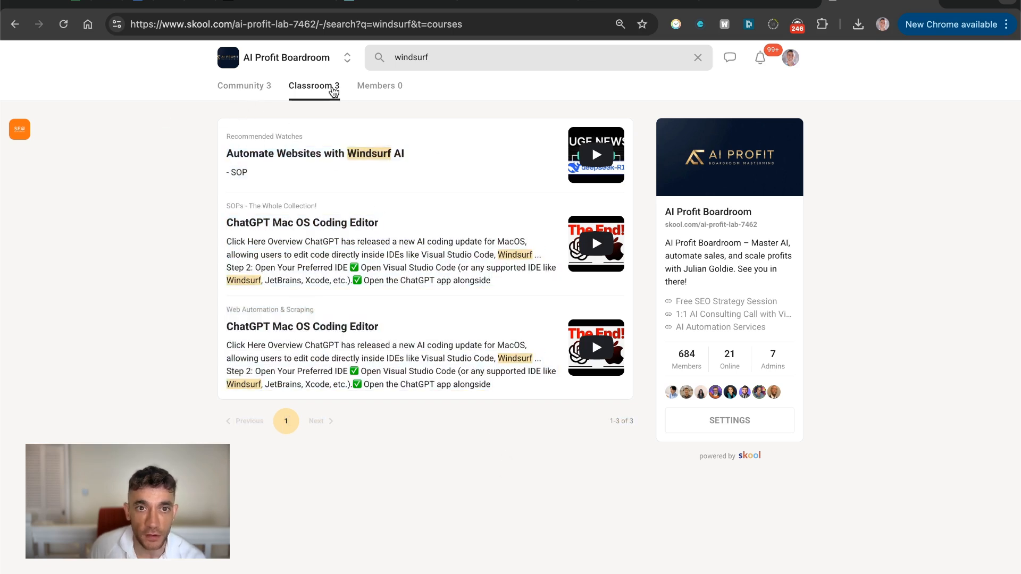
click(242, 85)
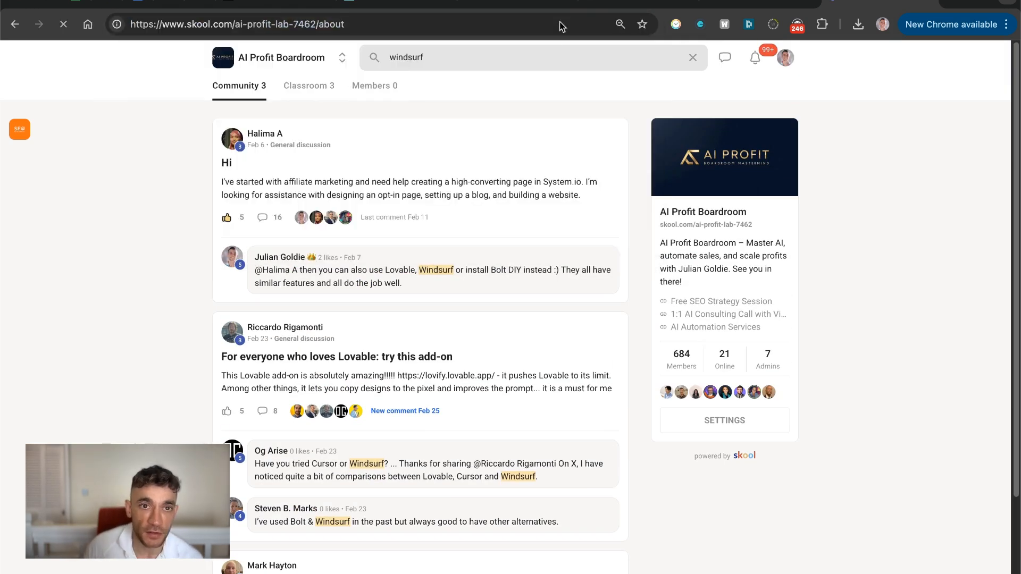
click(520, 85)
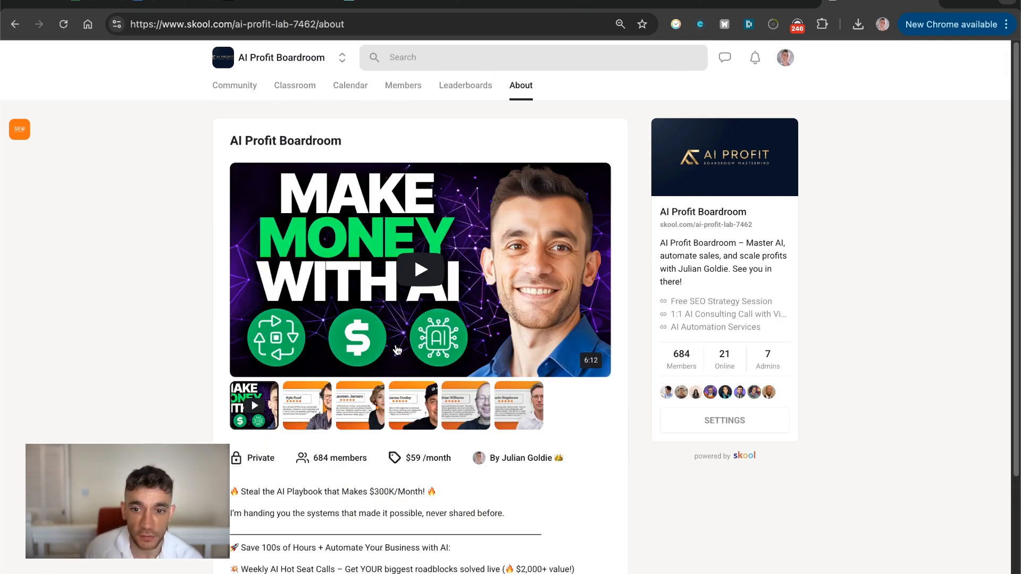
click(350, 85)
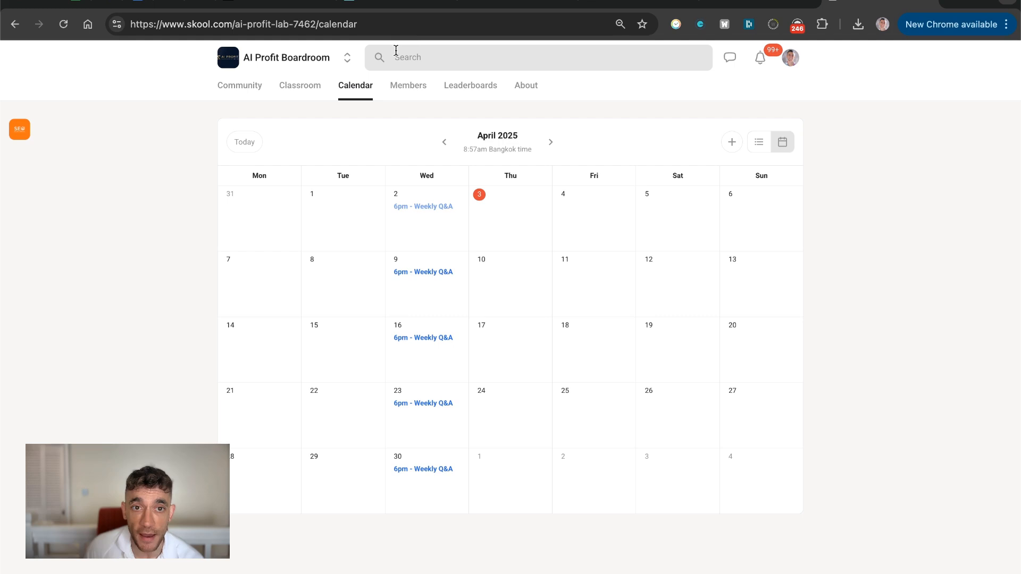
click(294, 85)
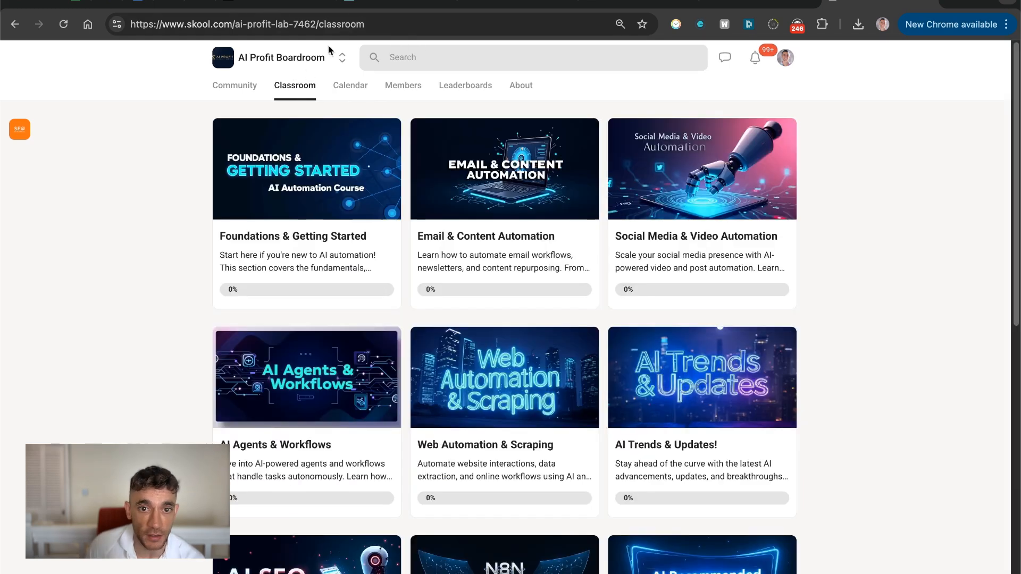
mouse_move(465, 561)
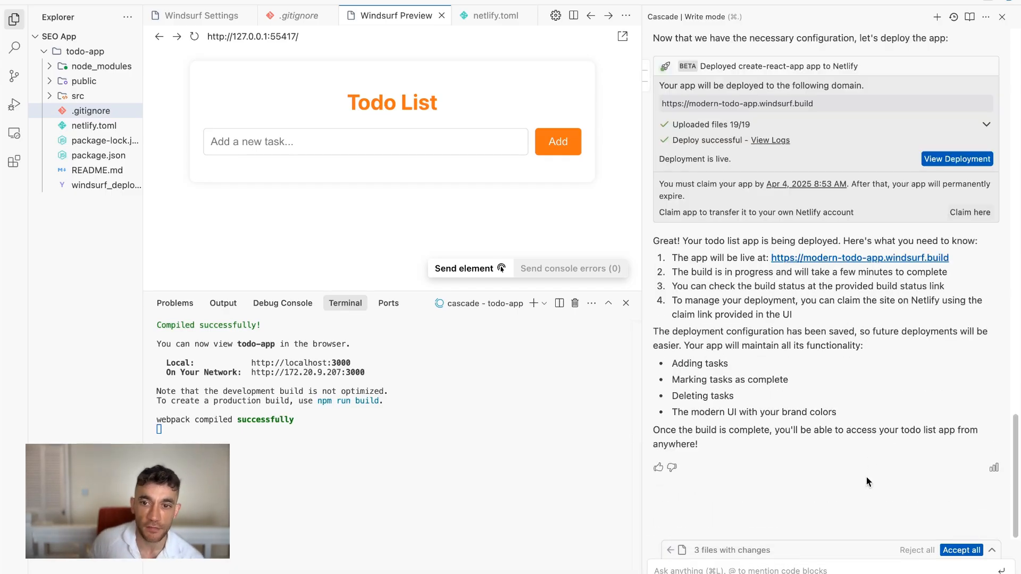
In a new Windsurf window, ask Cascade to 'Create a basic SEO calculator app' using Gemini 2.5 Pro.
right_click(404, 563)
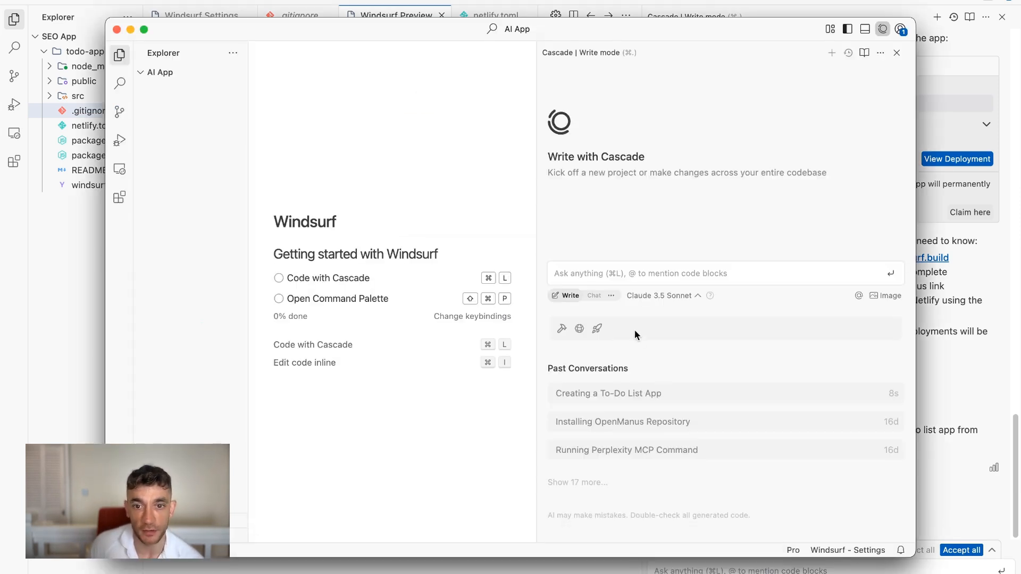
text(Create an SEO a)
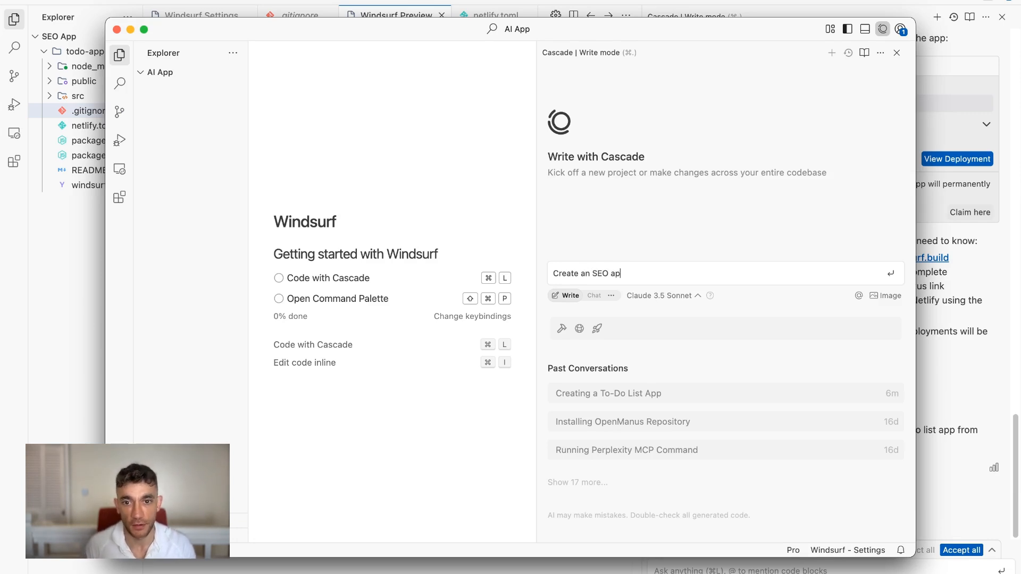
text(p)
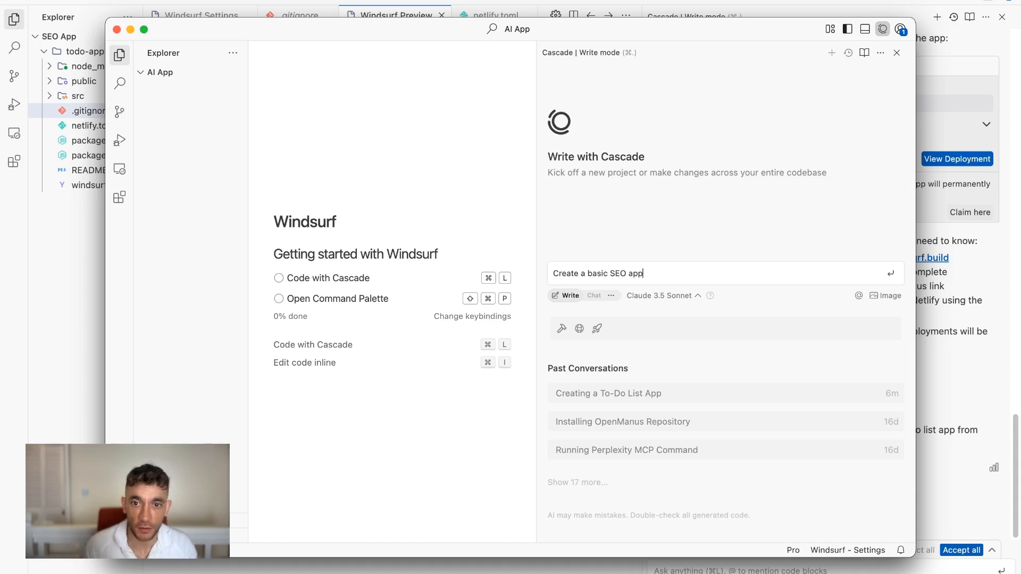
text(calculator )
key(Return)
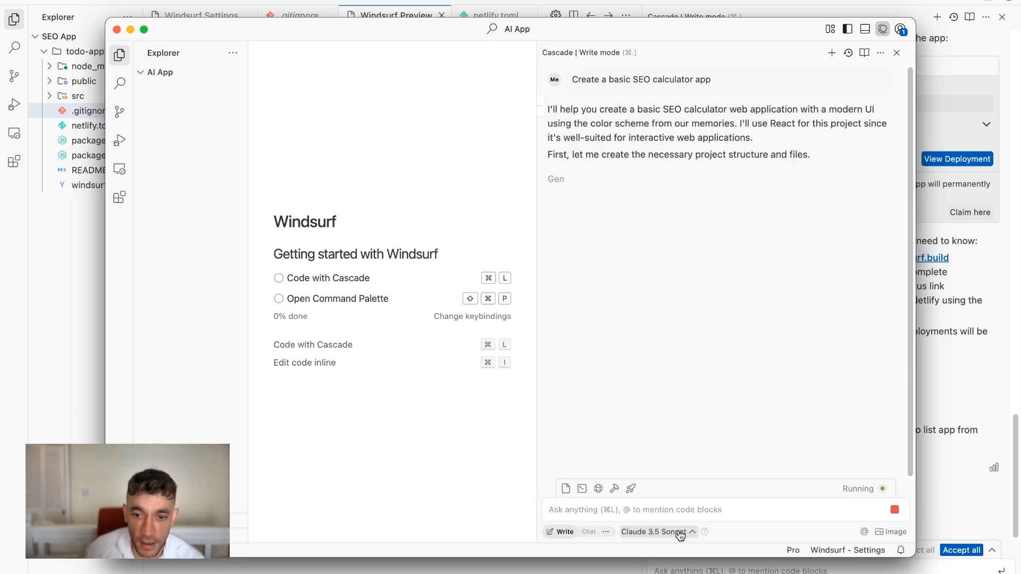
click(654, 532)
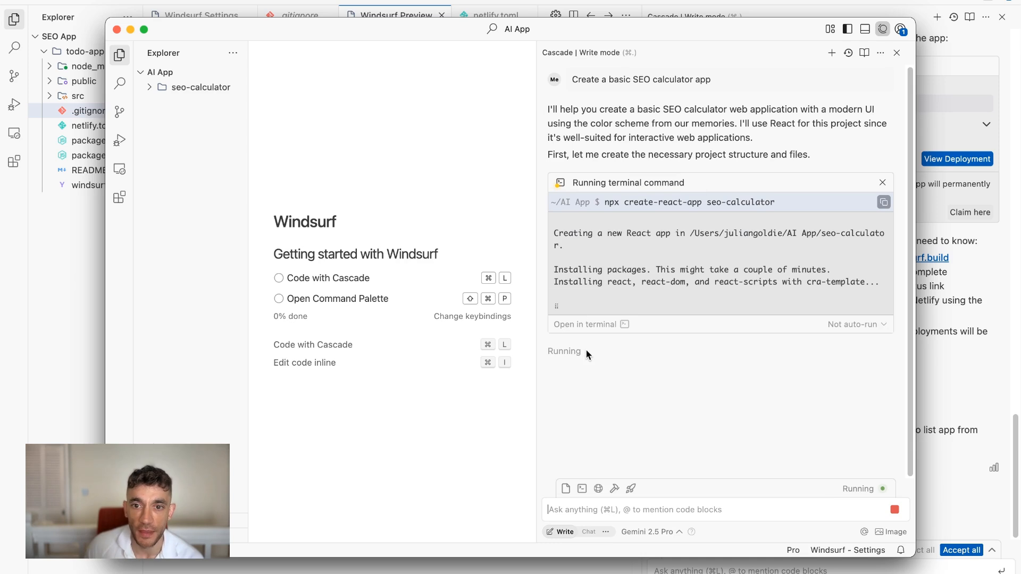
mouse_move(627, 315)
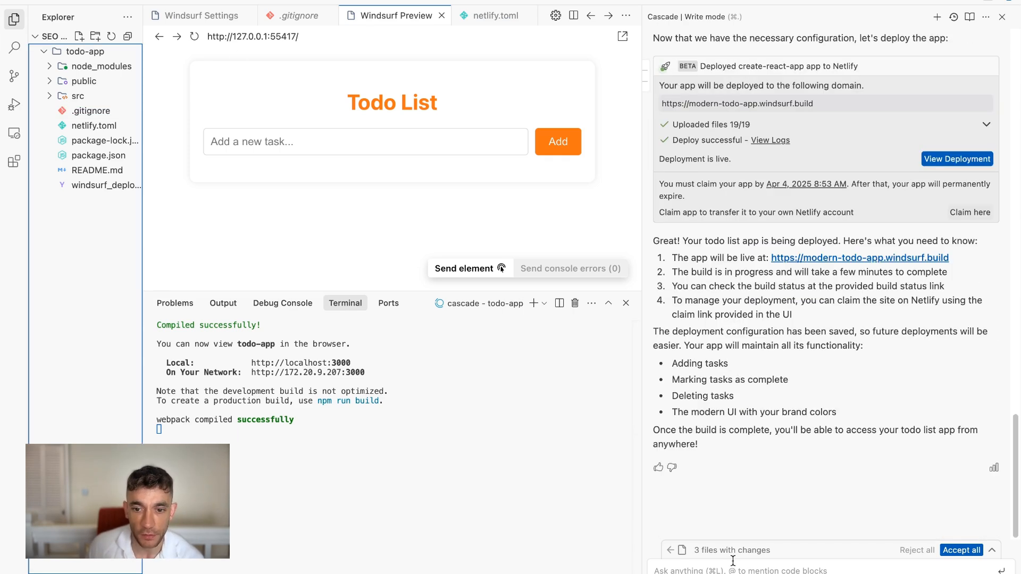
Ask Cascade to change the colours on the todo app so it edits App.css.
text(change teh)
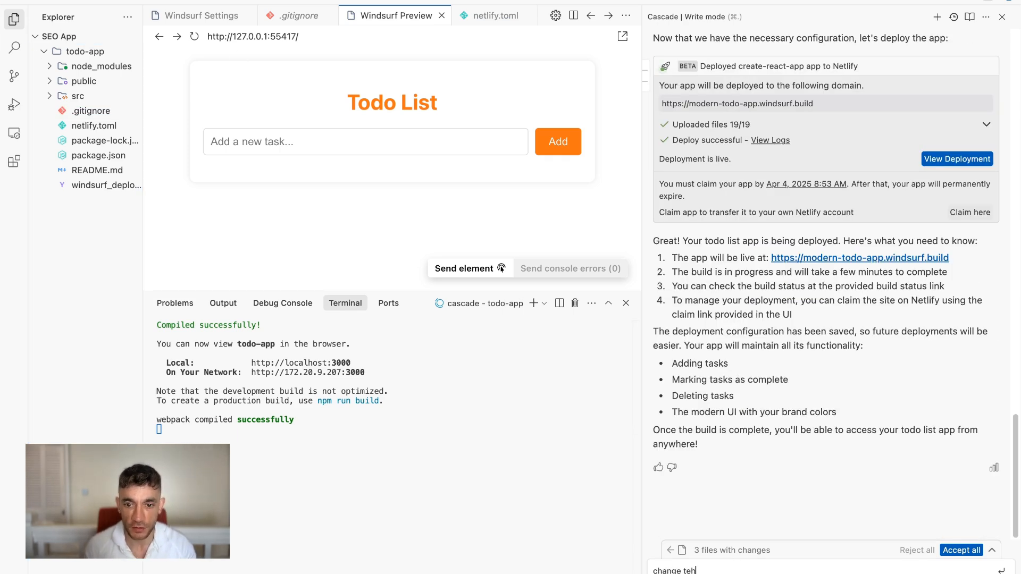
text(colours on)
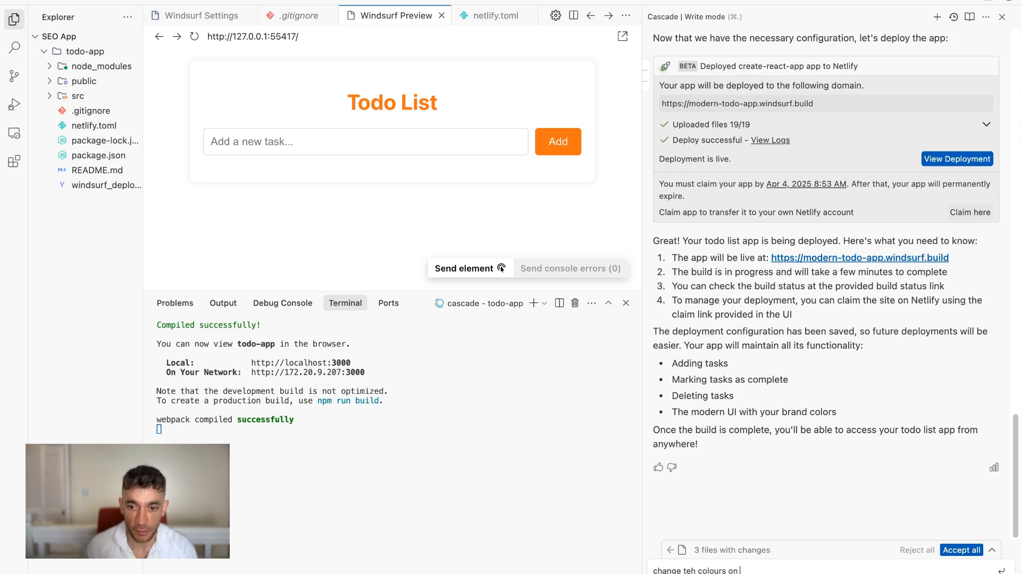
key(Return)
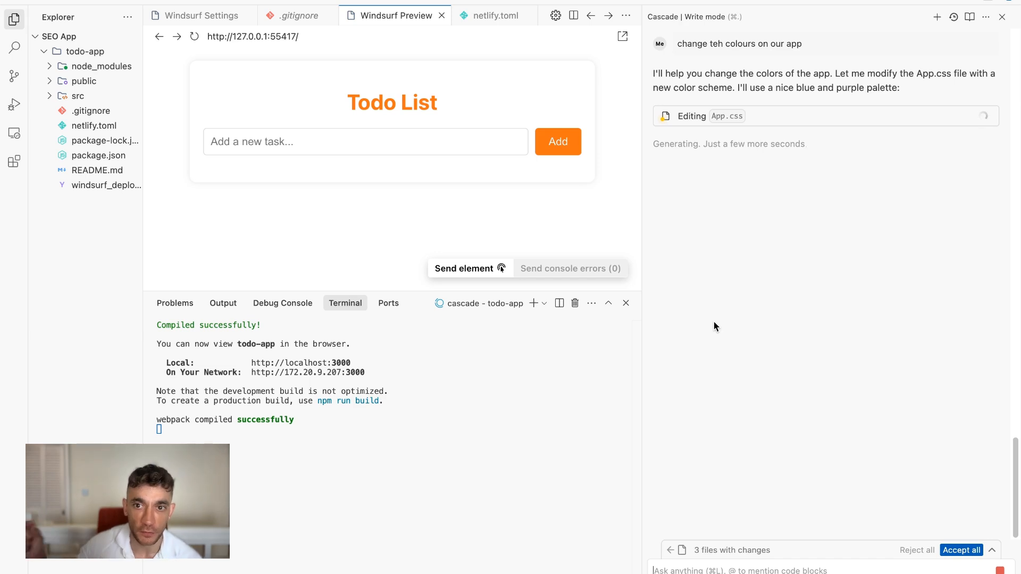
mouse_move(846, 182)
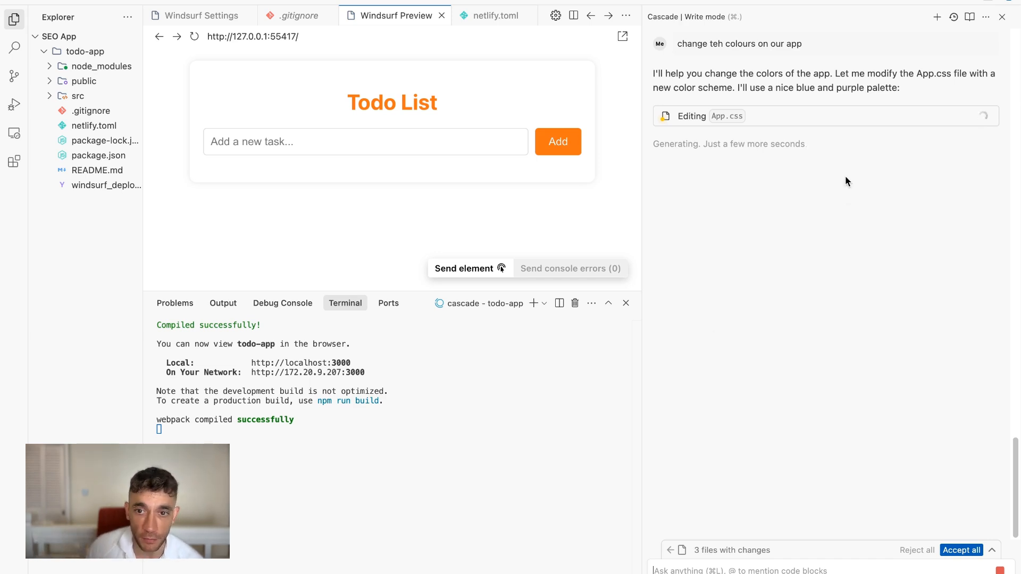
mouse_move(751, 167)
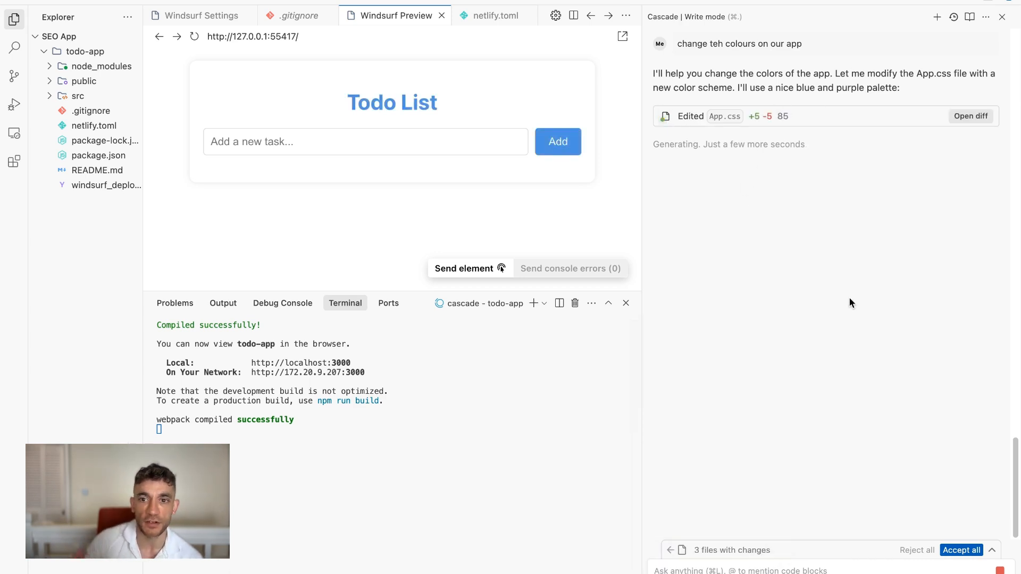
mouse_move(381, 102)
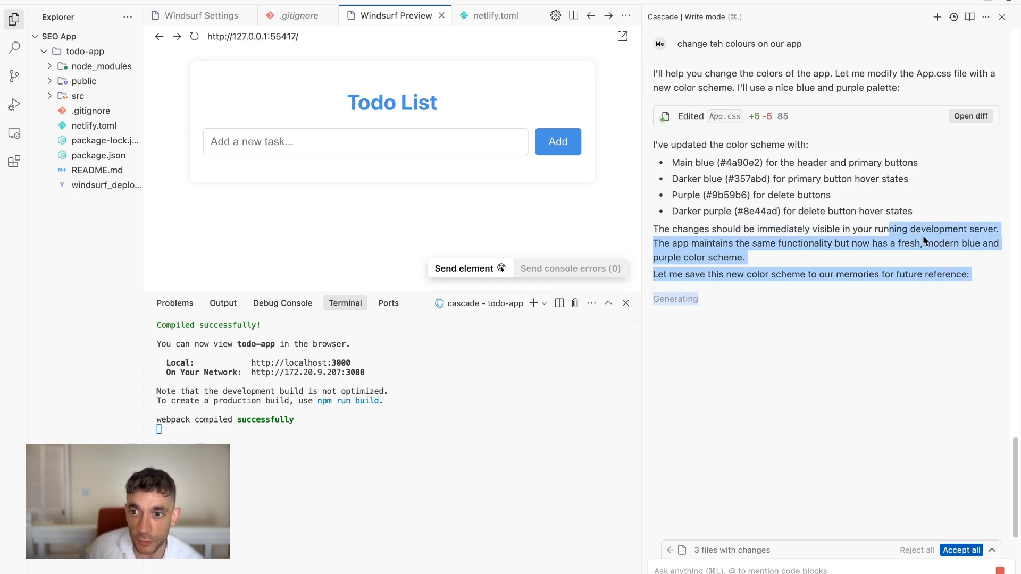
mouse_move(770, 262)
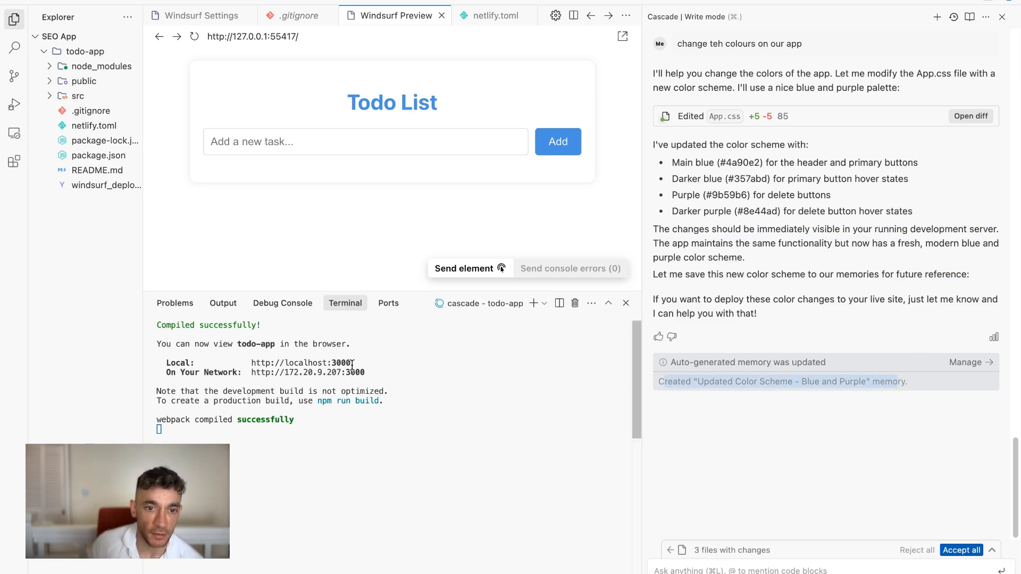
mouse_move(303, 363)
text(redeploy this to the app deployment with the new ch)
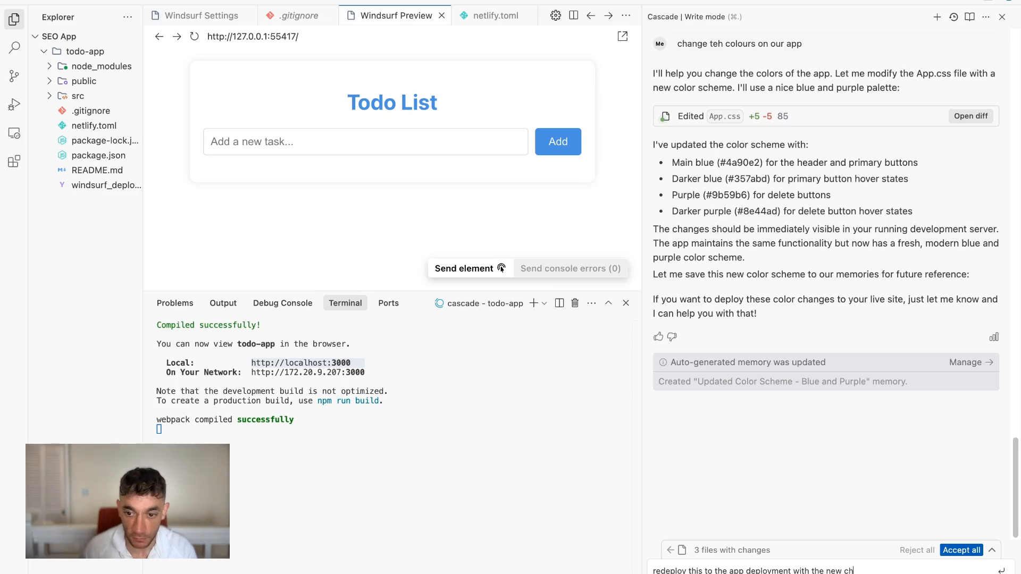
Have Cascade redeploy the recoloured todo app and confirm the Netlify deployment.
key(Return)
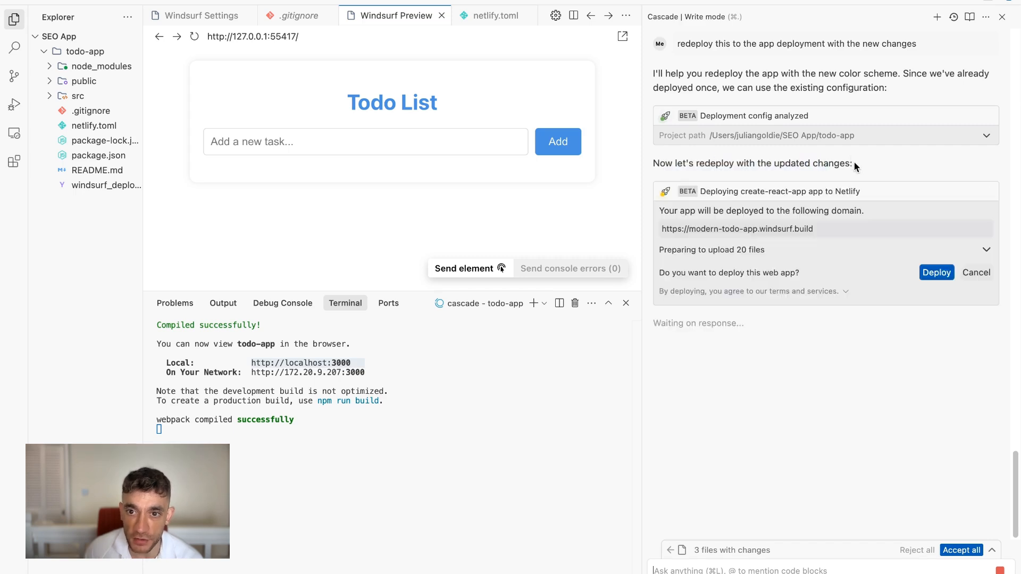
click(936, 273)
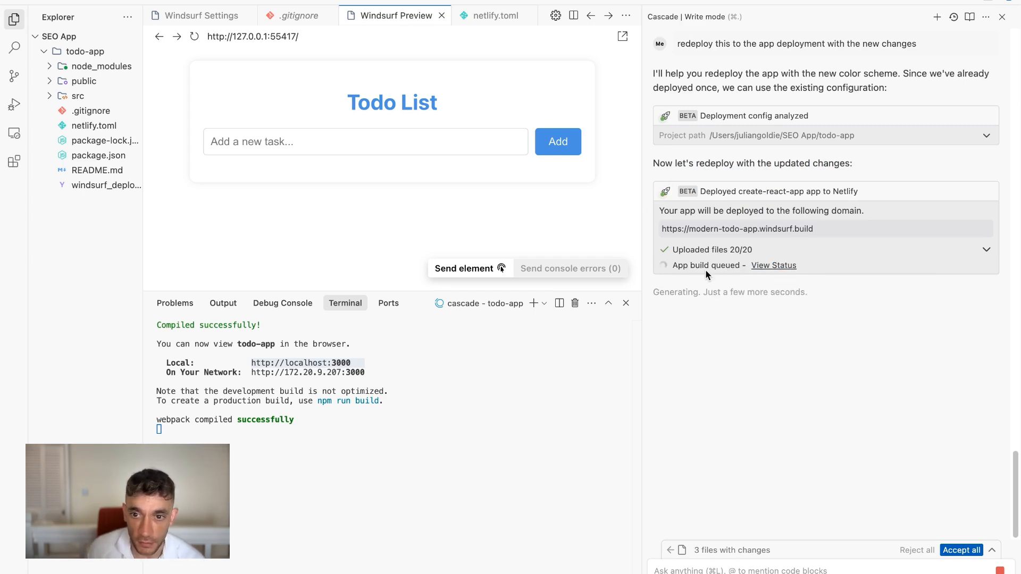
Check the modern-todo-app-3y6cu build status showing queued, then head to a different web address.
click(773, 265)
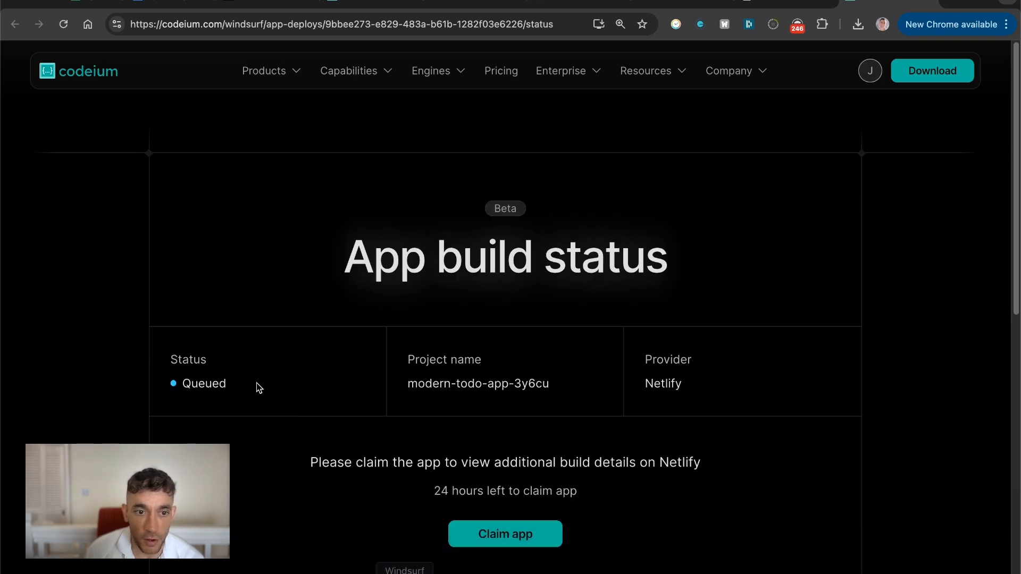
mouse_move(283, 297)
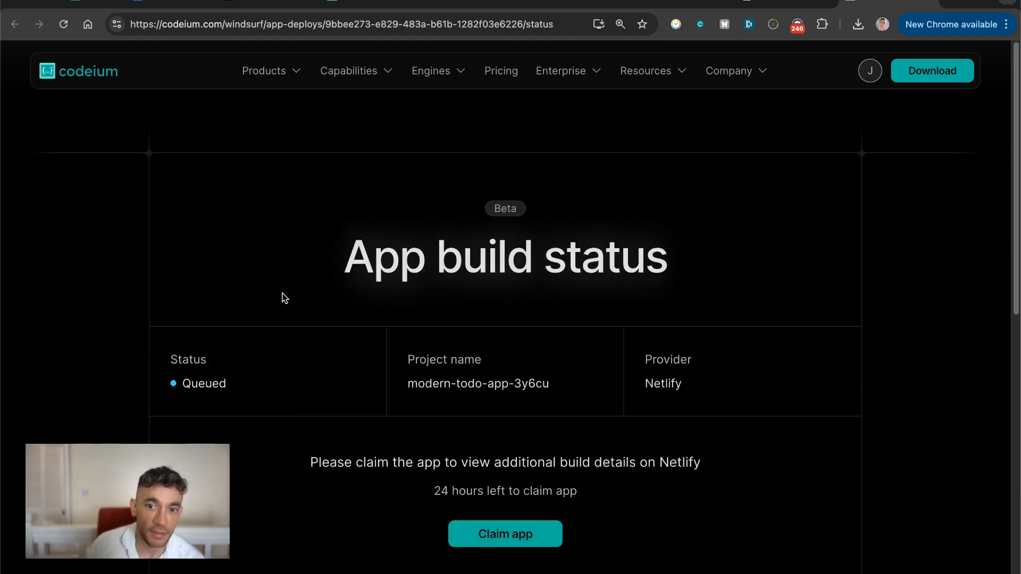
click(560, 70)
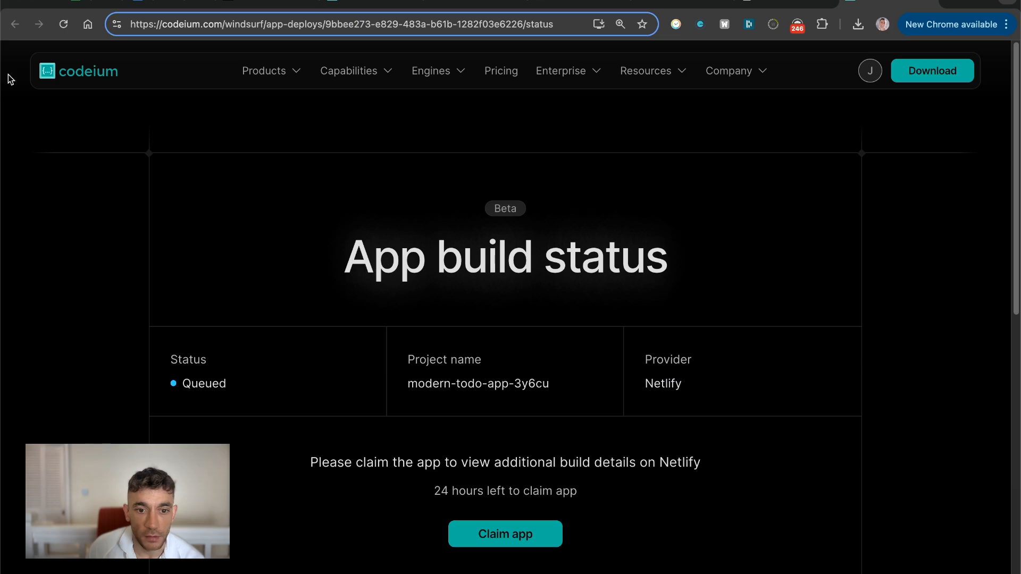
click(504, 534)
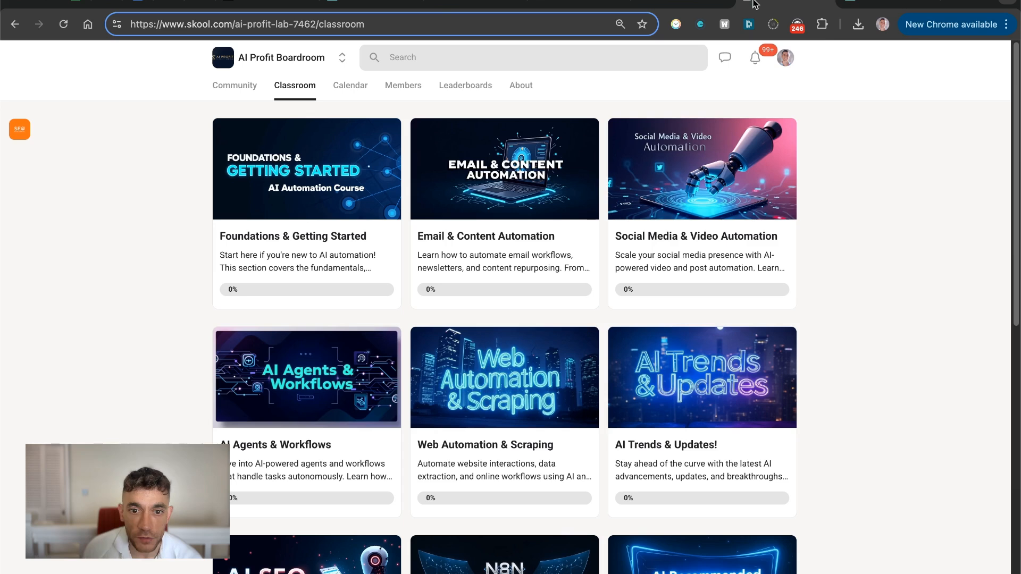
Browse the AI Profit Boardroom's Calendar, About page and Classroom course library.
click(355, 85)
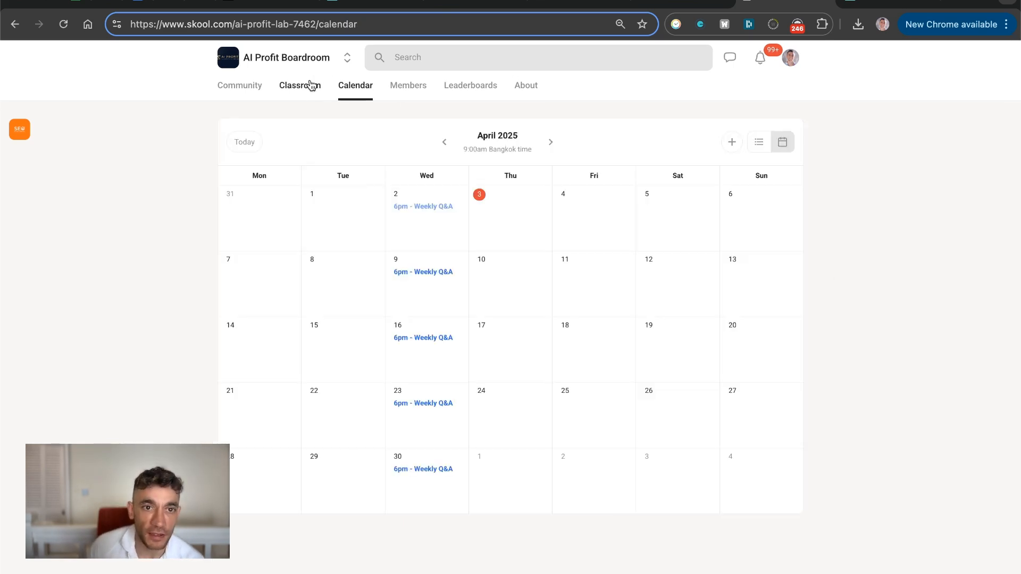
click(300, 85)
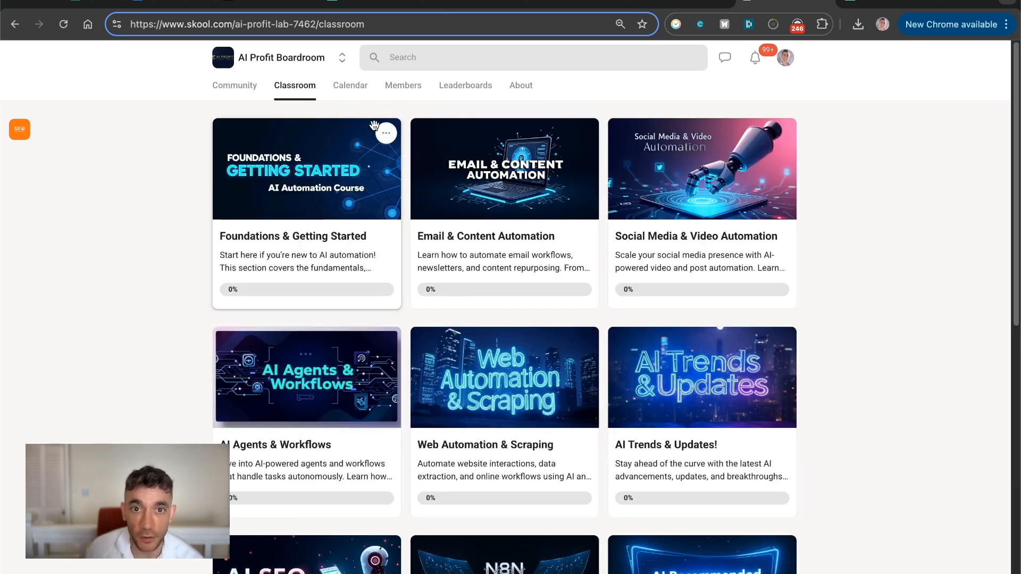
mouse_move(526, 96)
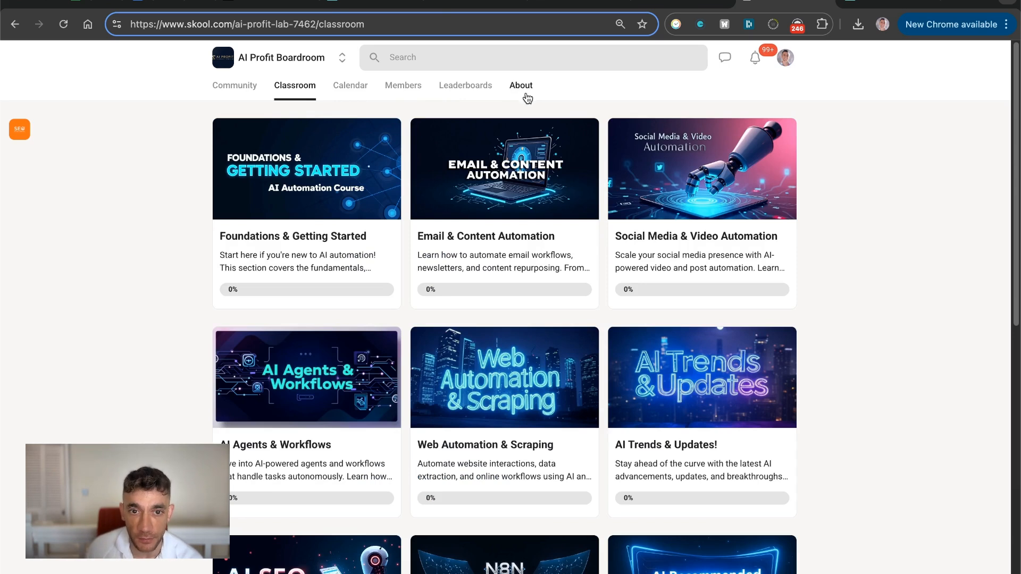
mouse_move(415, 345)
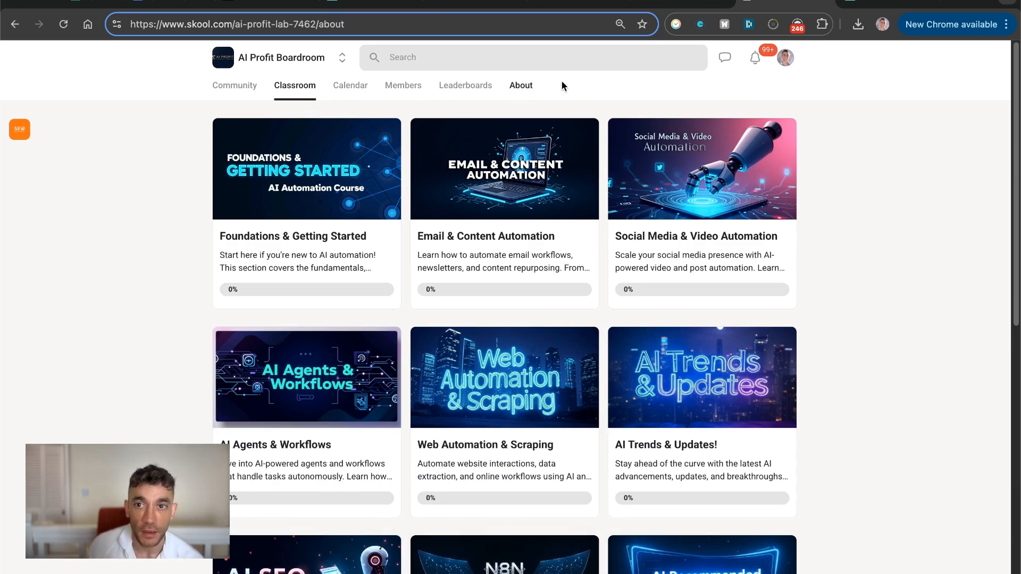
click(520, 85)
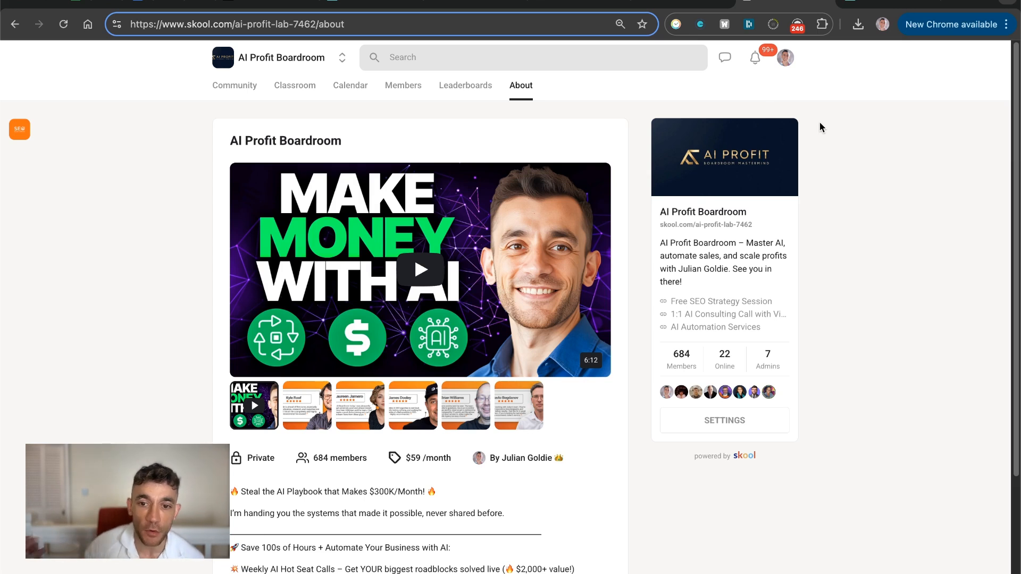
scroll(down, 3)
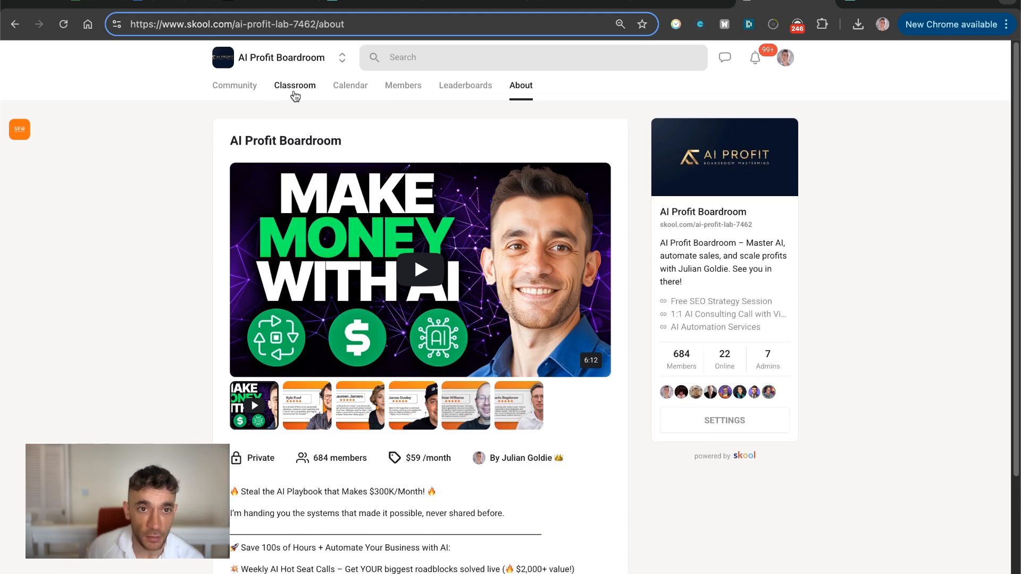
click(295, 85)
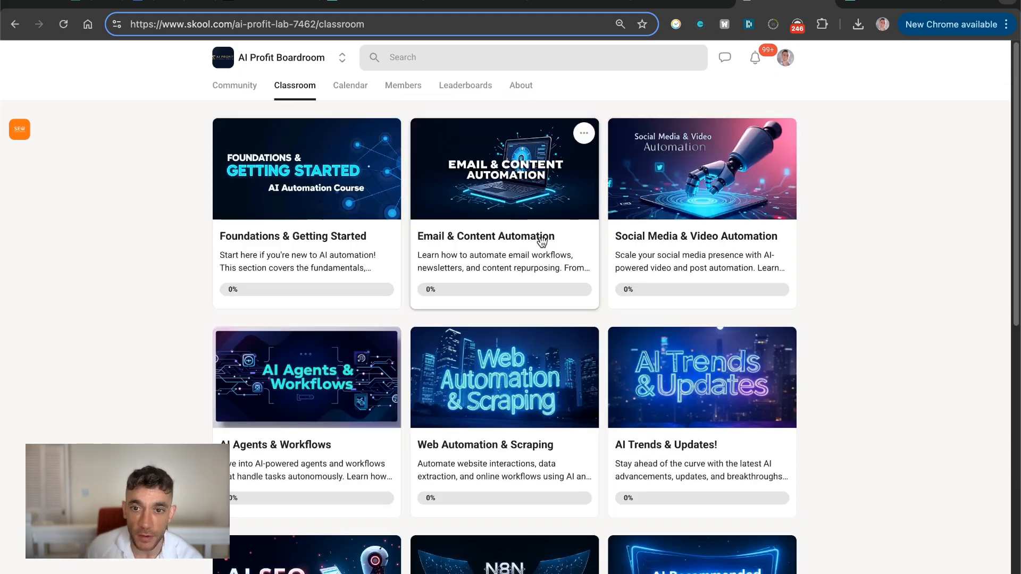
scroll(down, 3)
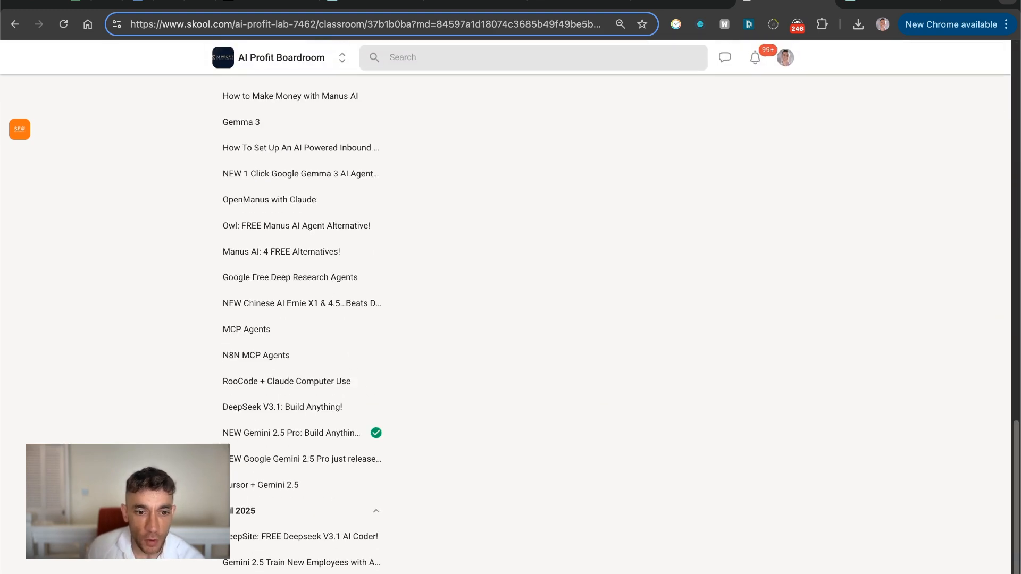
View the Gemini 2.5 Train New Employees SOP lesson, then the community discussion feed.
click(301, 562)
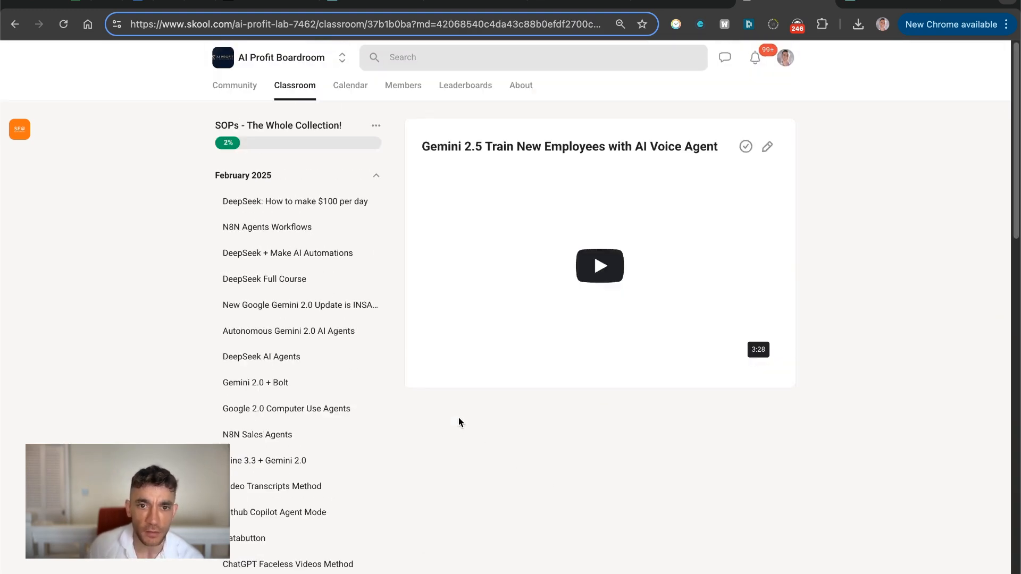
scroll(down, 3)
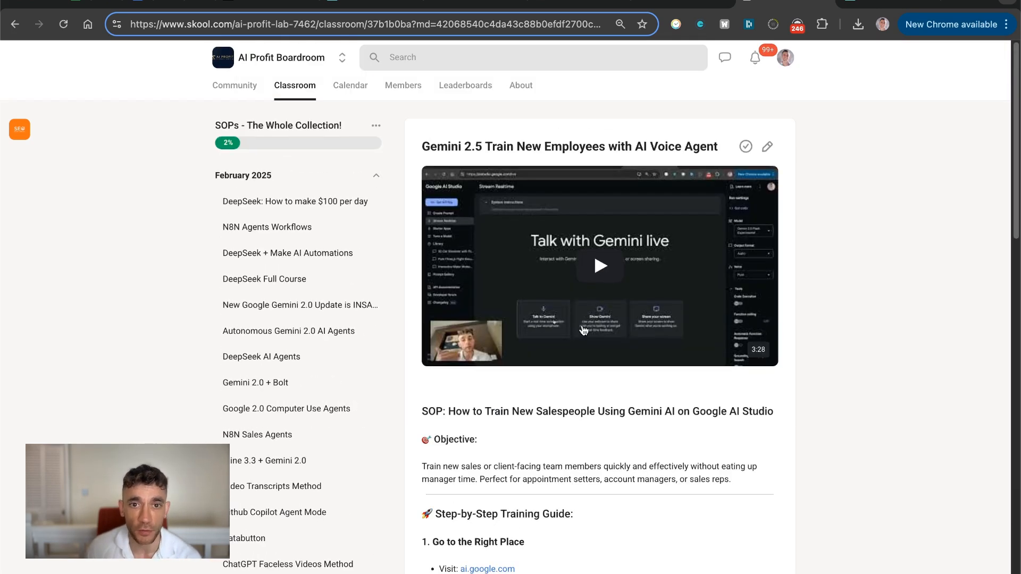
scroll(down, 3)
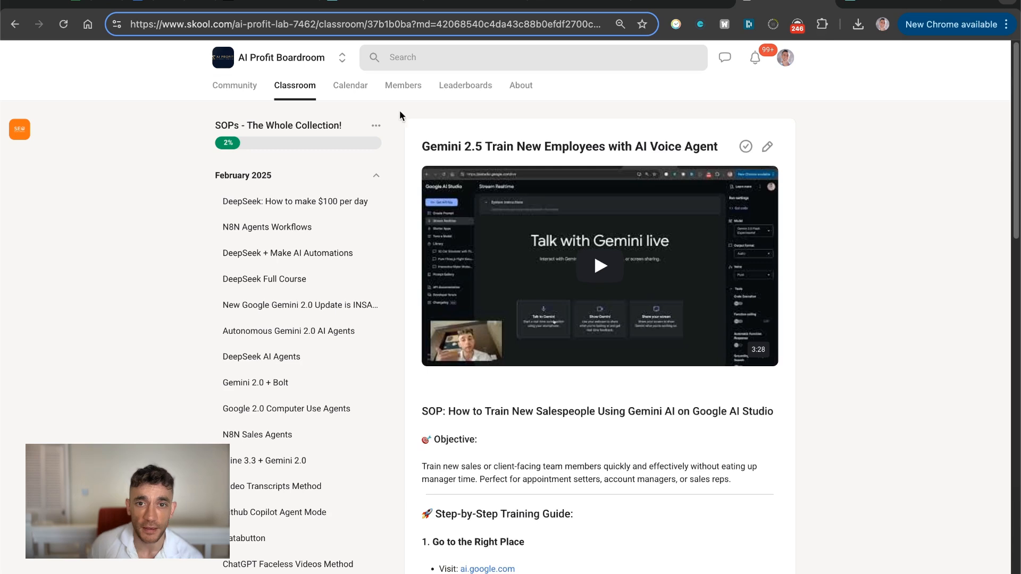
mouse_move(214, 94)
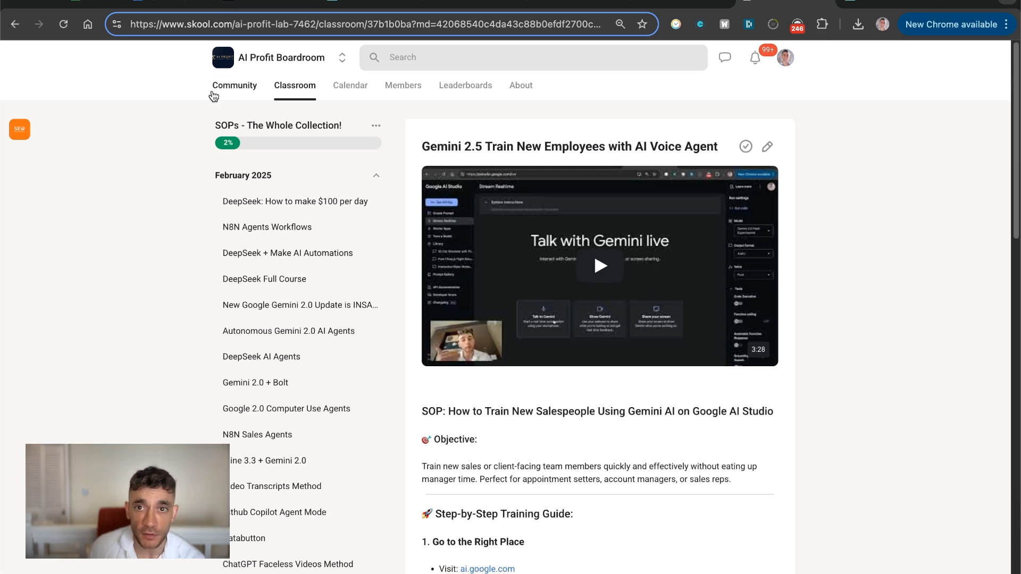
click(234, 85)
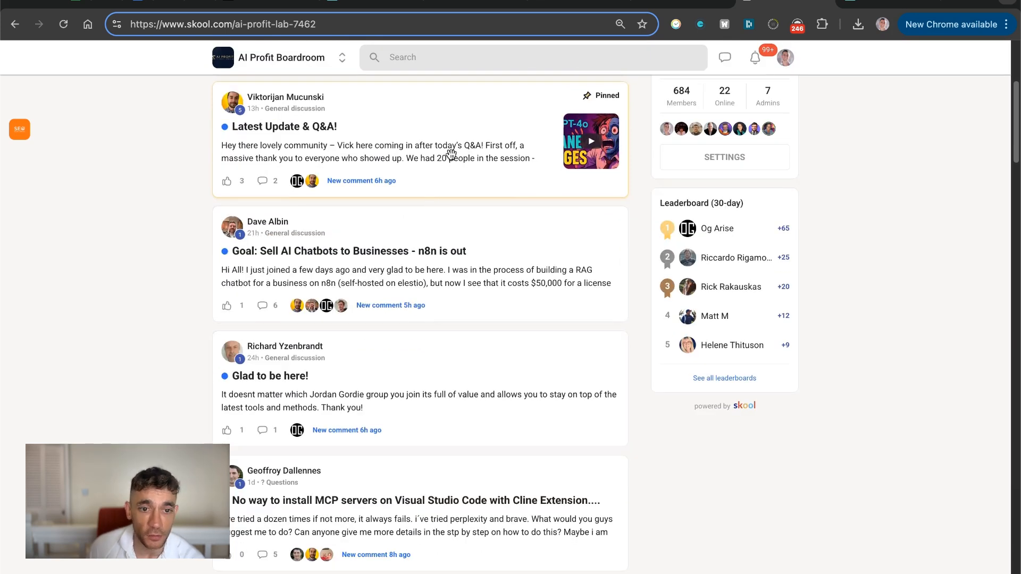
scroll(up, 3)
text(go.juliangoldie.com/st)
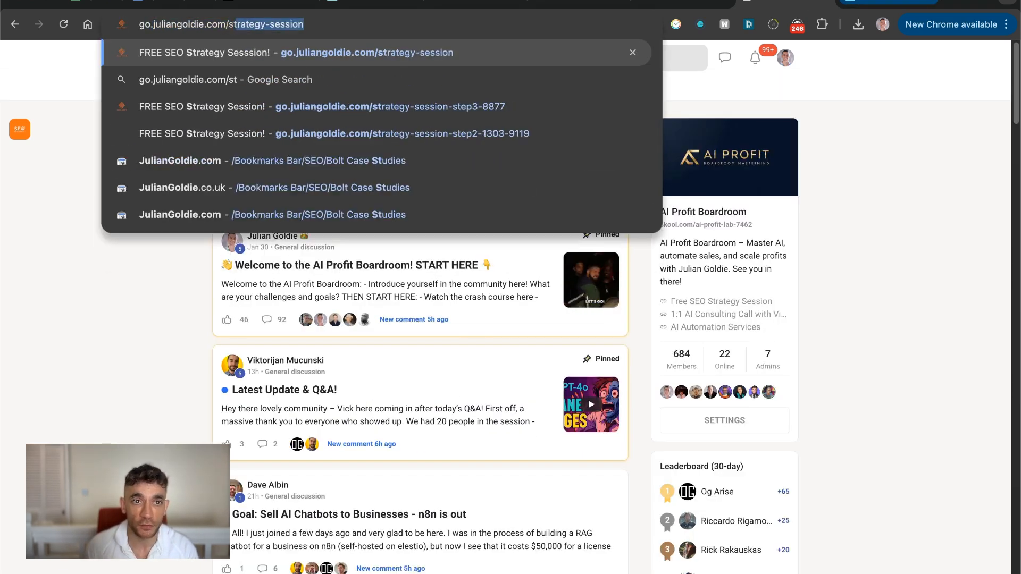
Load the FREE SEO Strategy Session page and scroll through its benefits, results and testimonials.
click(295, 52)
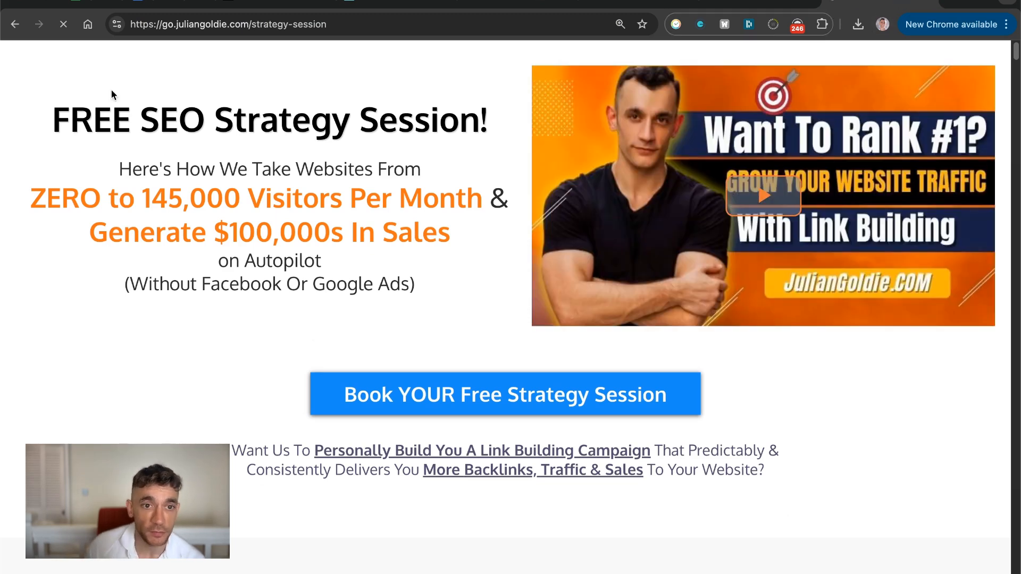
scroll(down, 3)
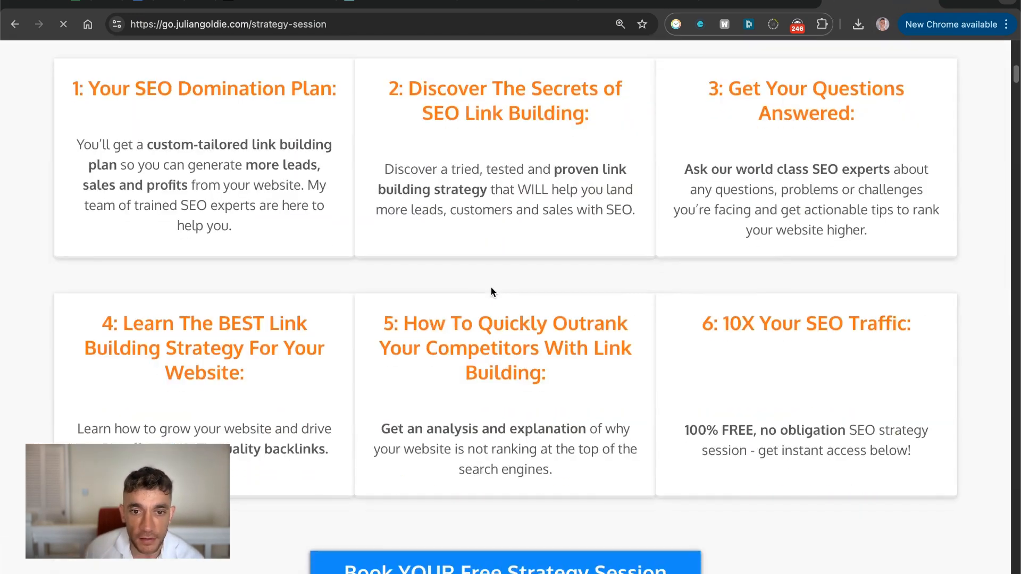
scroll(down, 3)
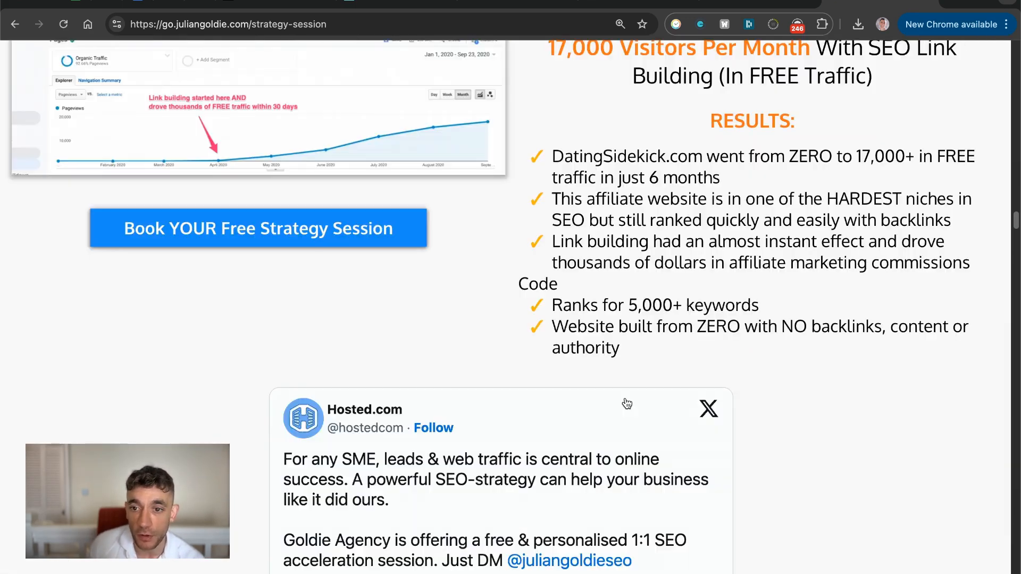
scroll(down, 3)
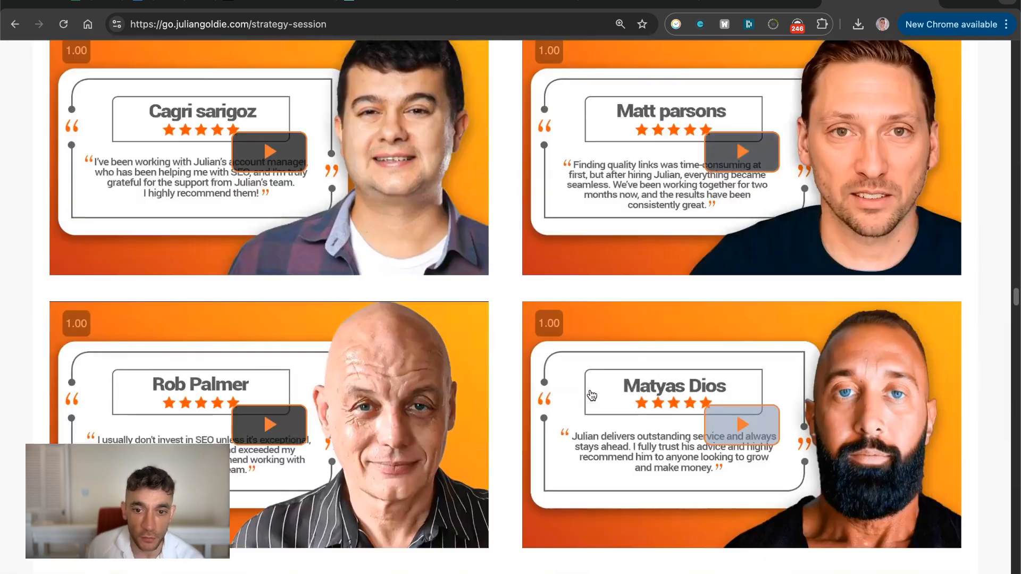
scroll(down, 3)
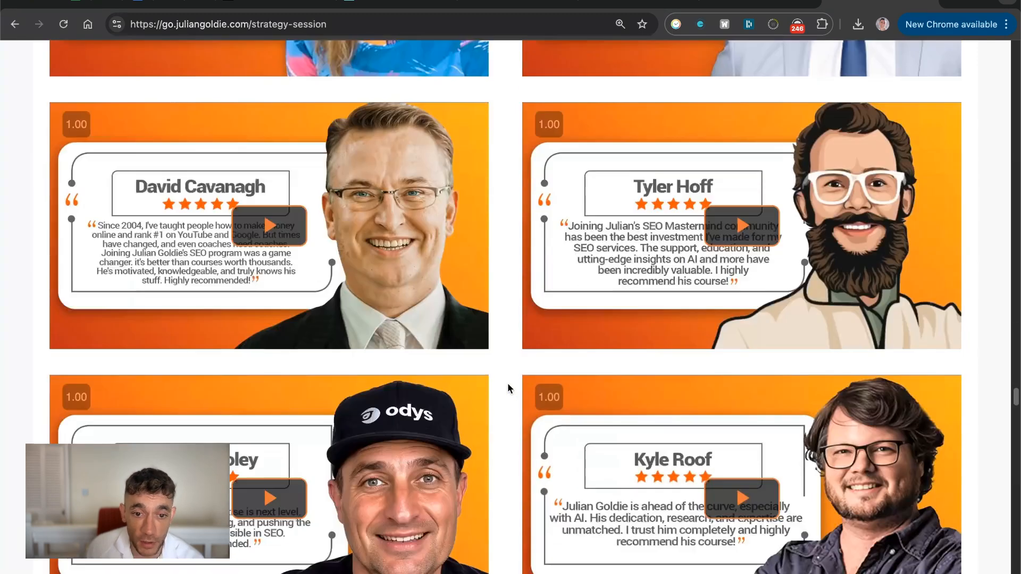
scroll(down, 3)
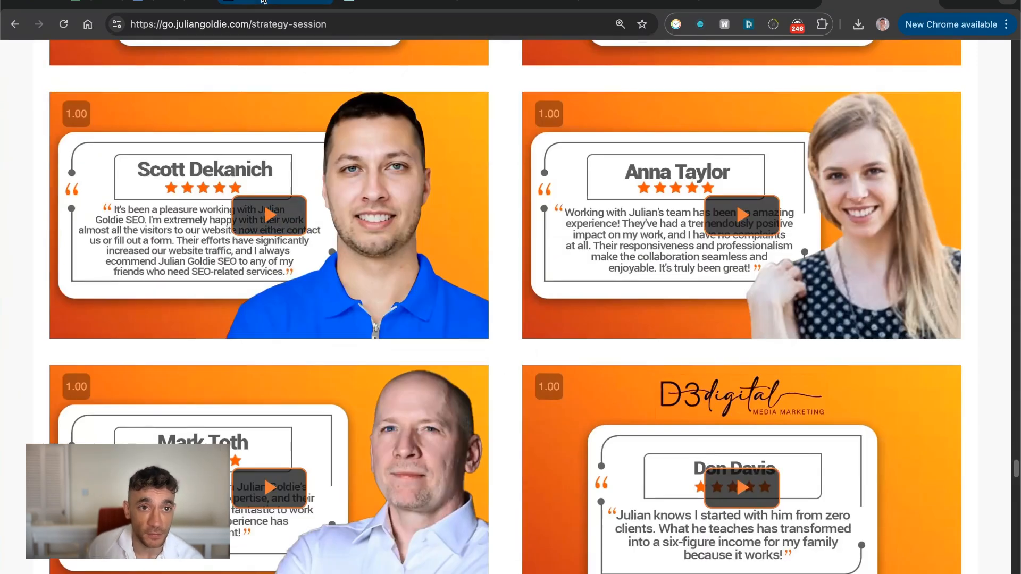